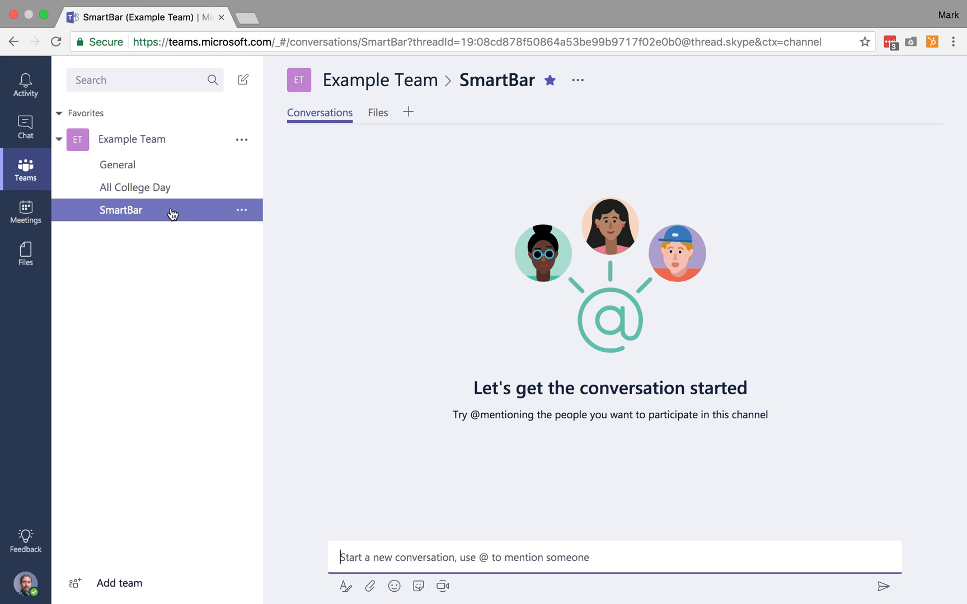
pyautogui.moveTo(172, 214)
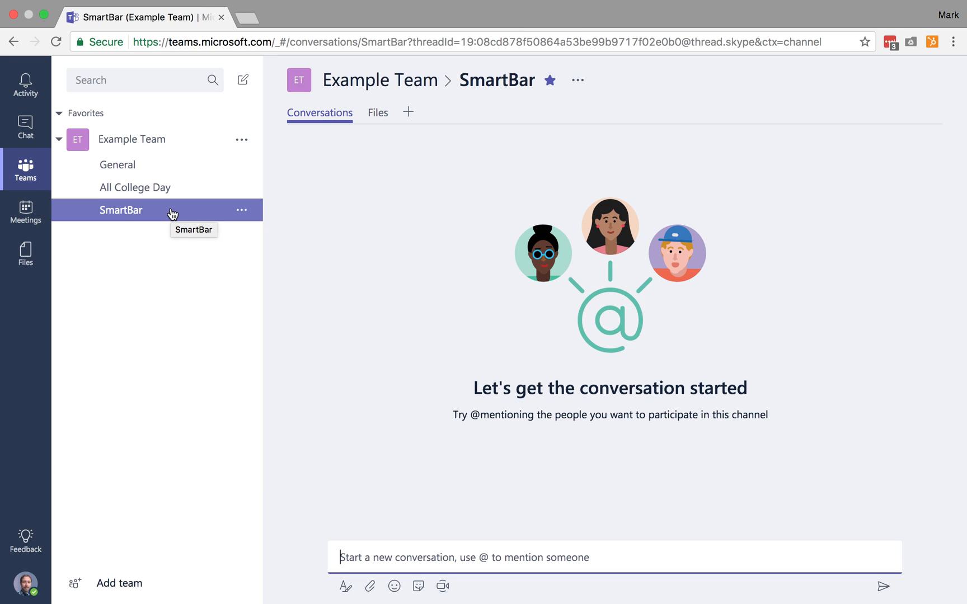
pyautogui.moveTo(321, 122)
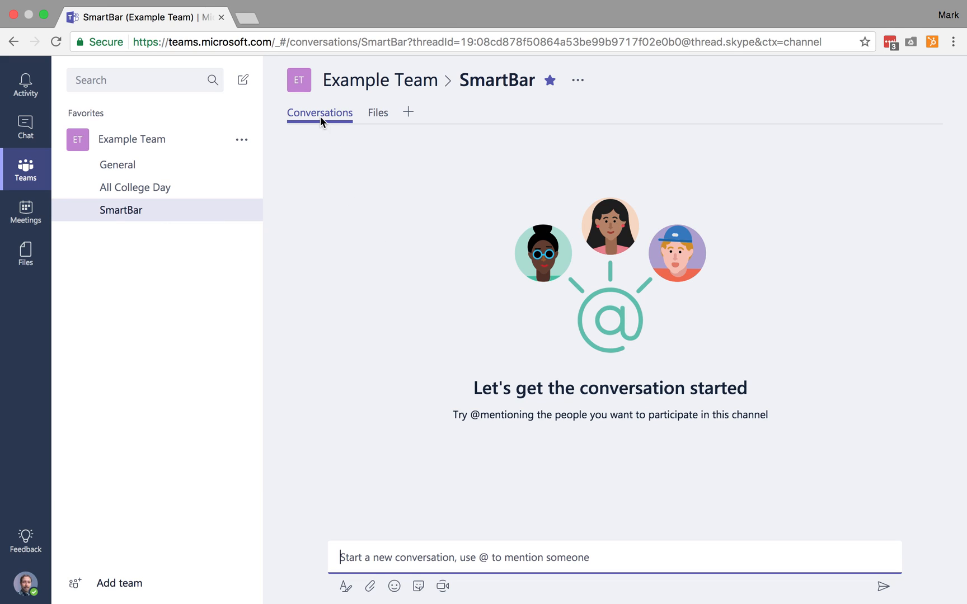
pyautogui.moveTo(393, 115)
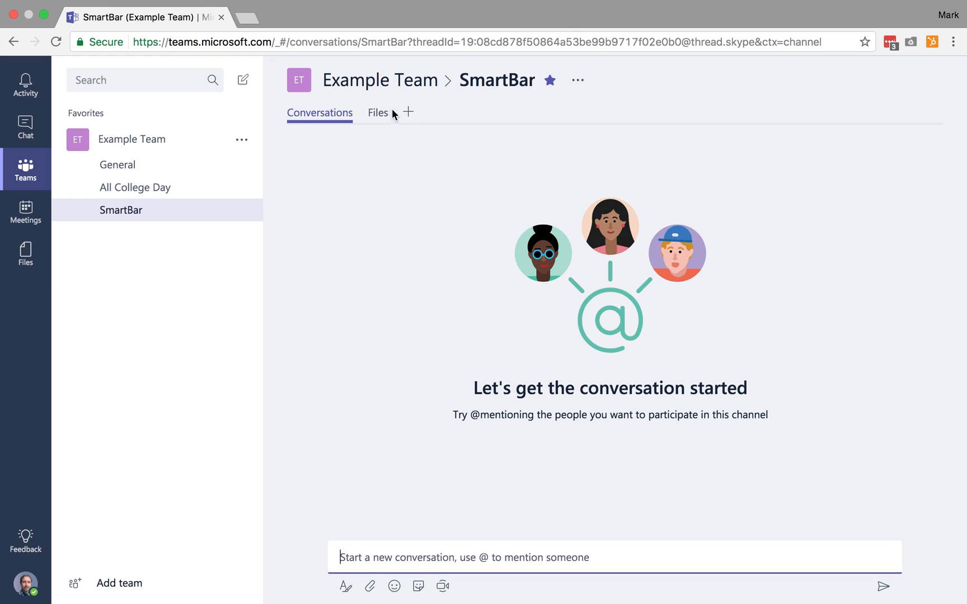
pyautogui.moveTo(319, 117)
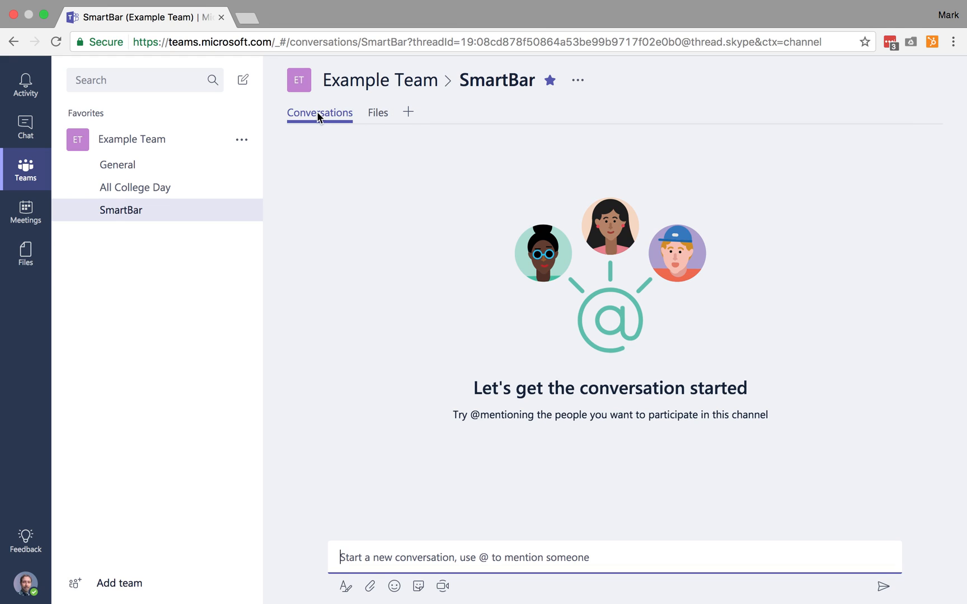
pyautogui.moveTo(395, 112)
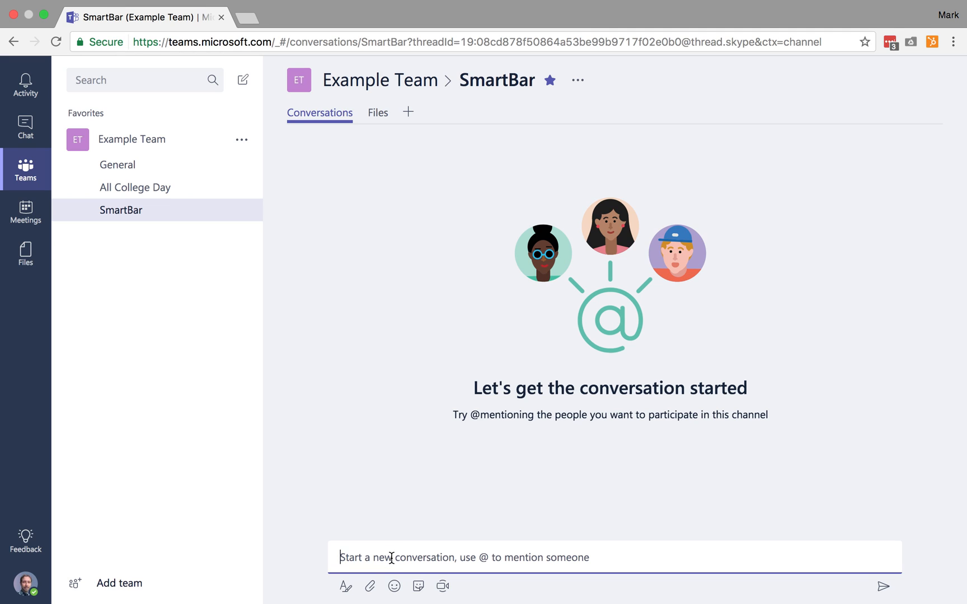
# Post the question "Let's talk about what technologies we want to demo at the SmartBar this Fall (2018)".
pyautogui.write("Let'")
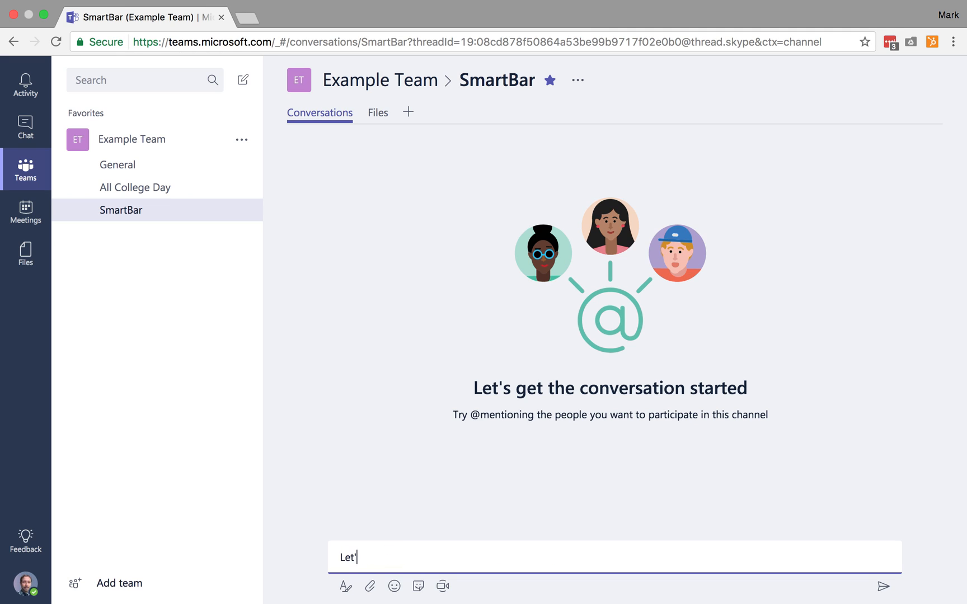
pyautogui.write('s talk about the')
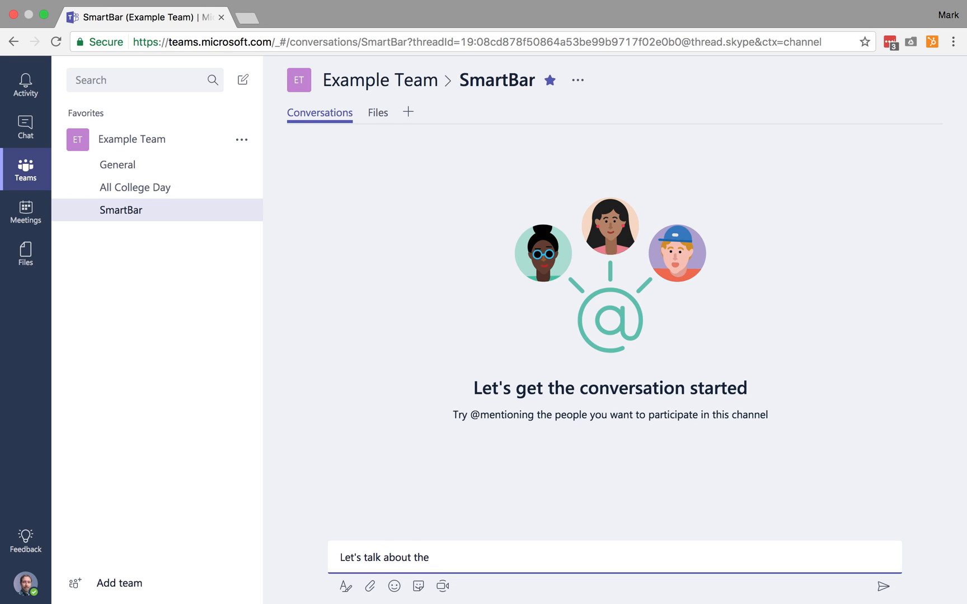
pyautogui.write('what t')
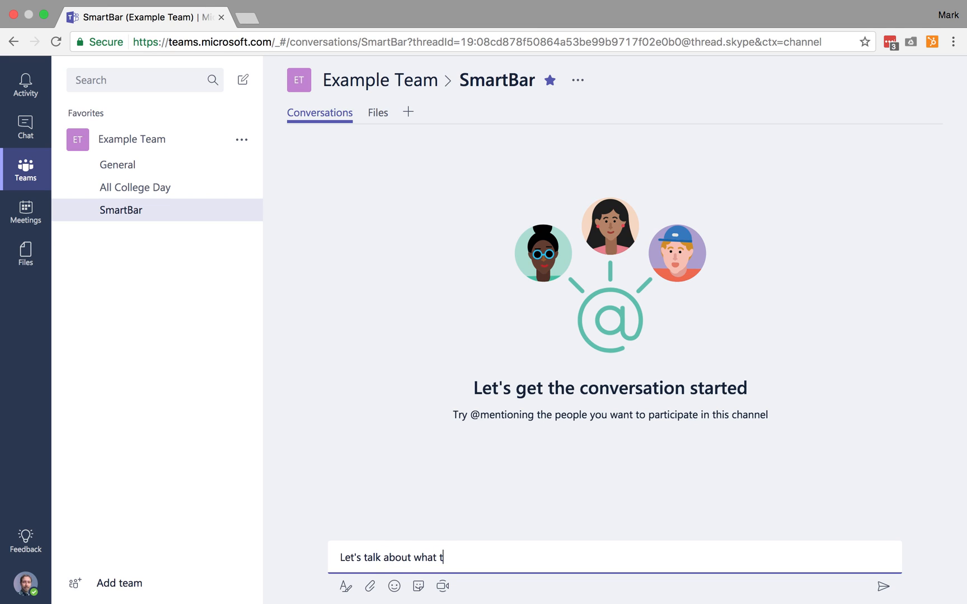
pyautogui.write('echnologies')
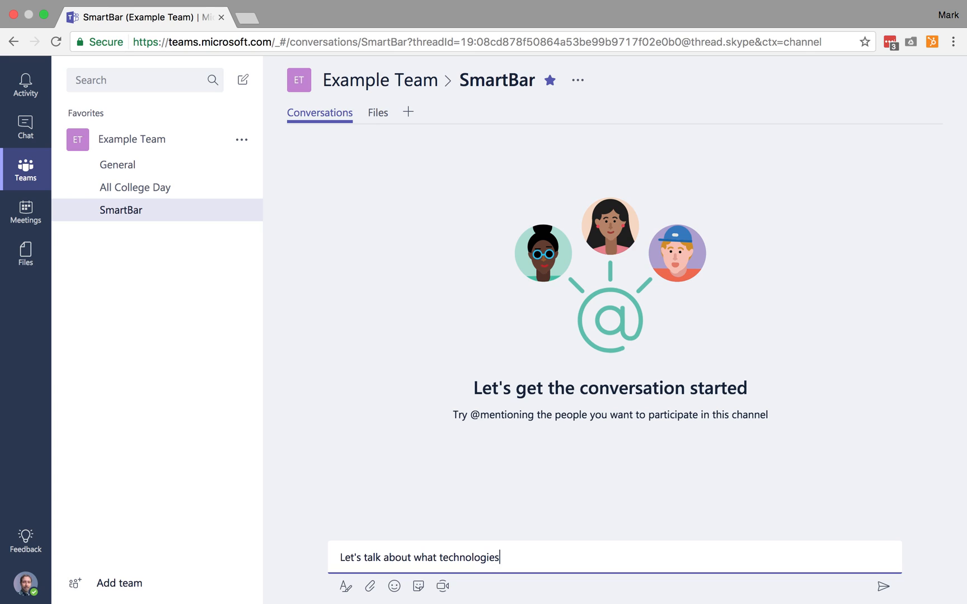
pyautogui.write('we want to host')
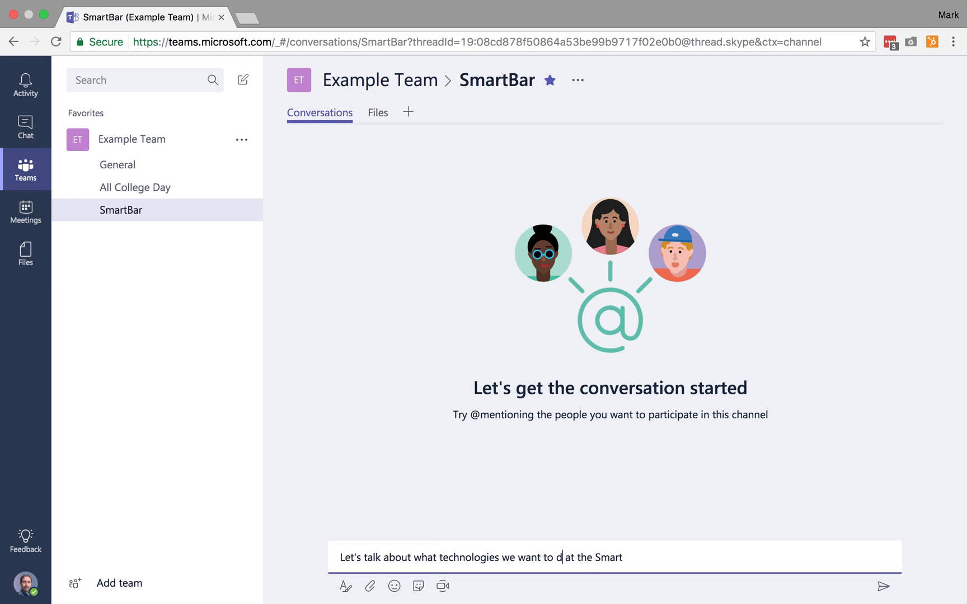
pyautogui.write('emo at the SmartBar this Fall (201')
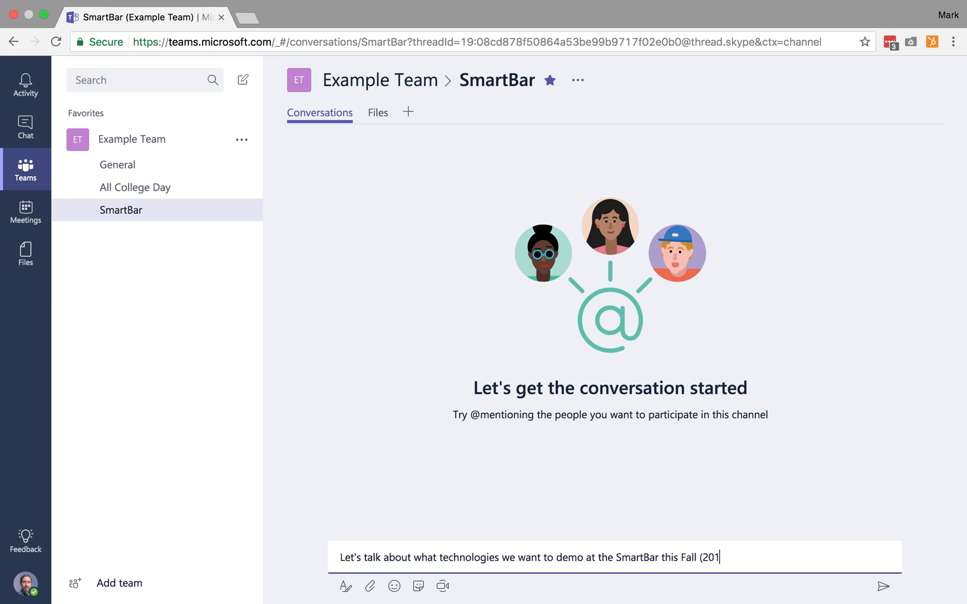
pyautogui.click(884, 586)
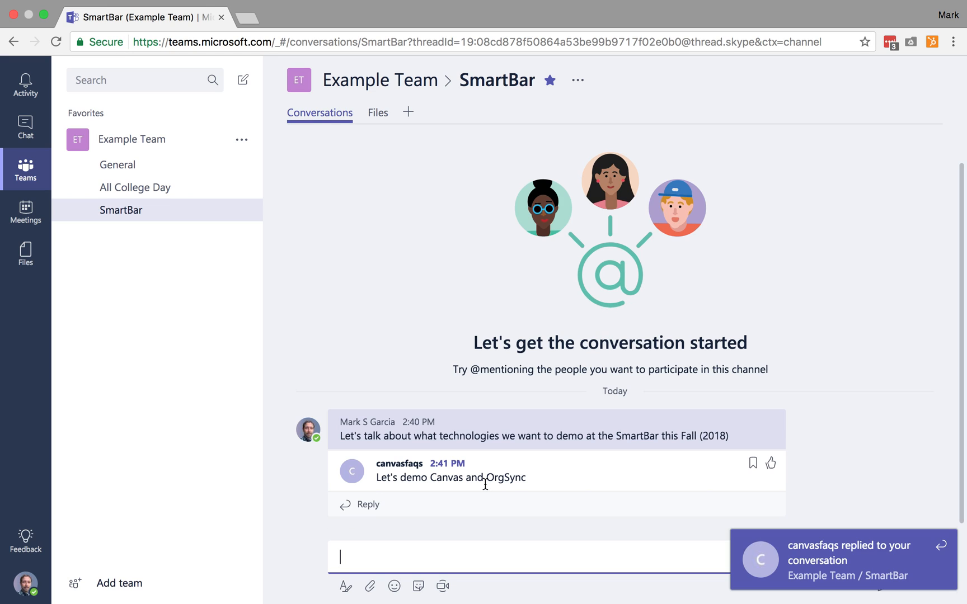
# Reply "Should we include Google Drive?" in the technologies thread.
pyautogui.click(770, 464)
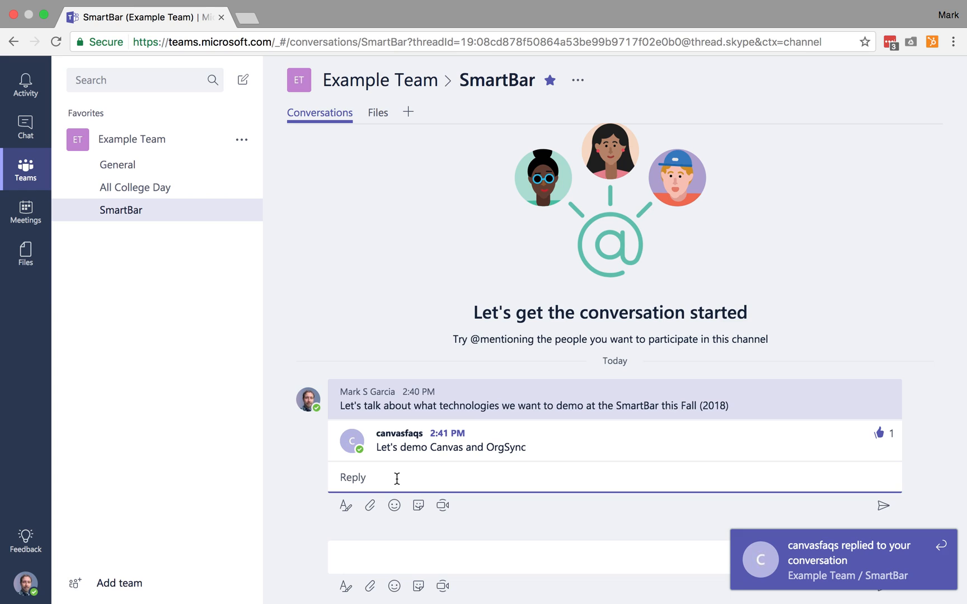
pyautogui.moveTo(760, 399)
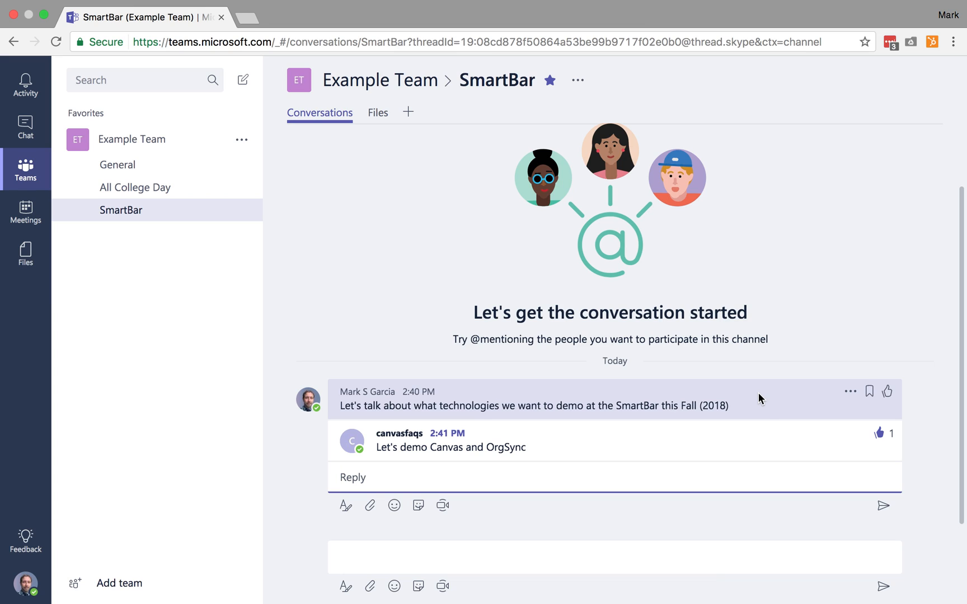
pyautogui.write('Should')
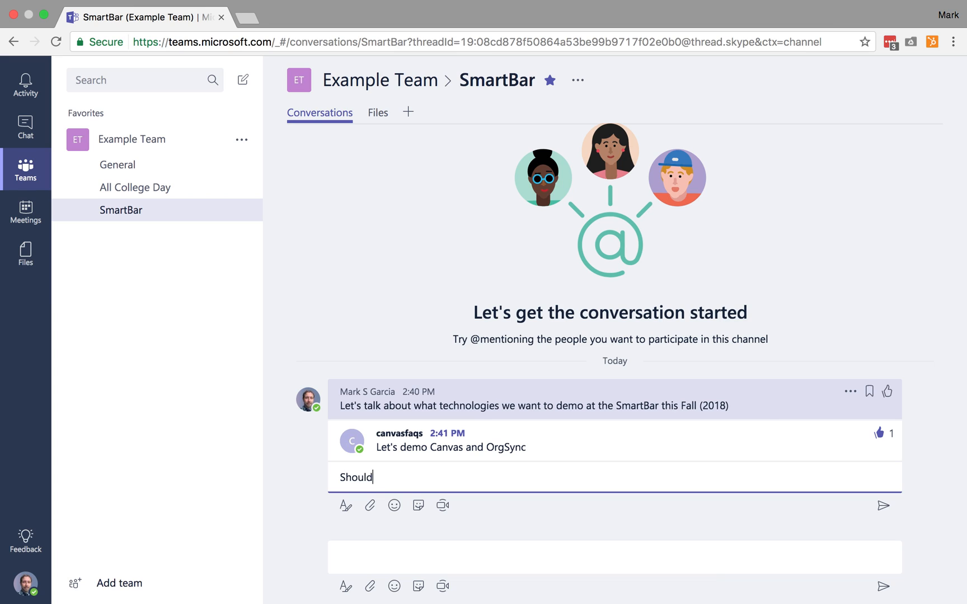
pyautogui.write('we include Go')
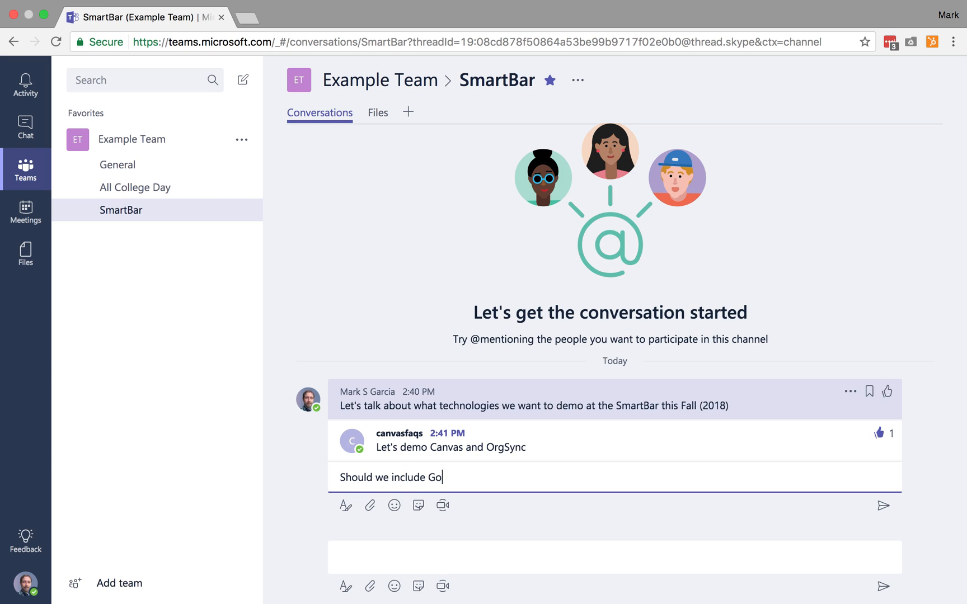
pyautogui.press('enter')
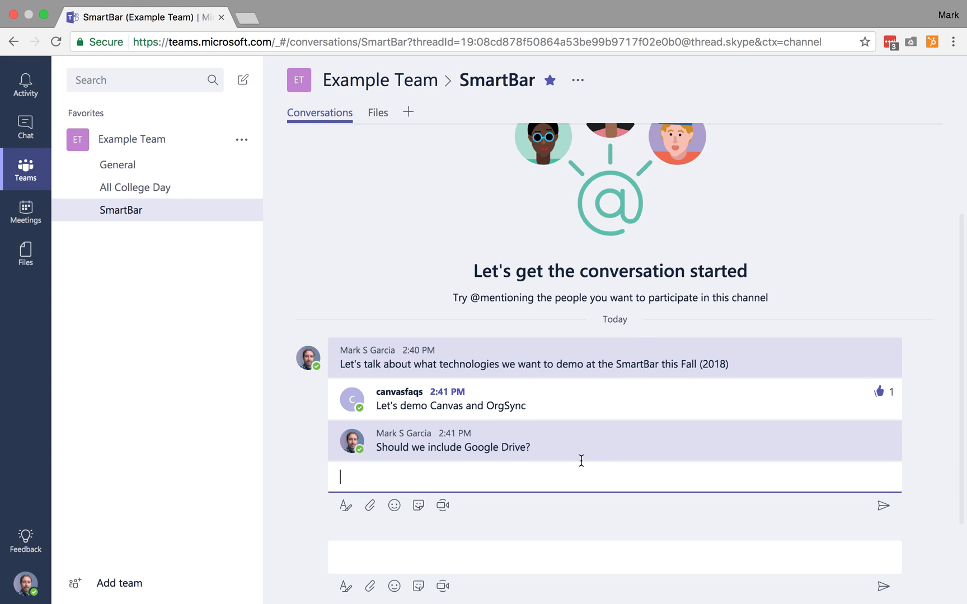
pyautogui.moveTo(432, 468)
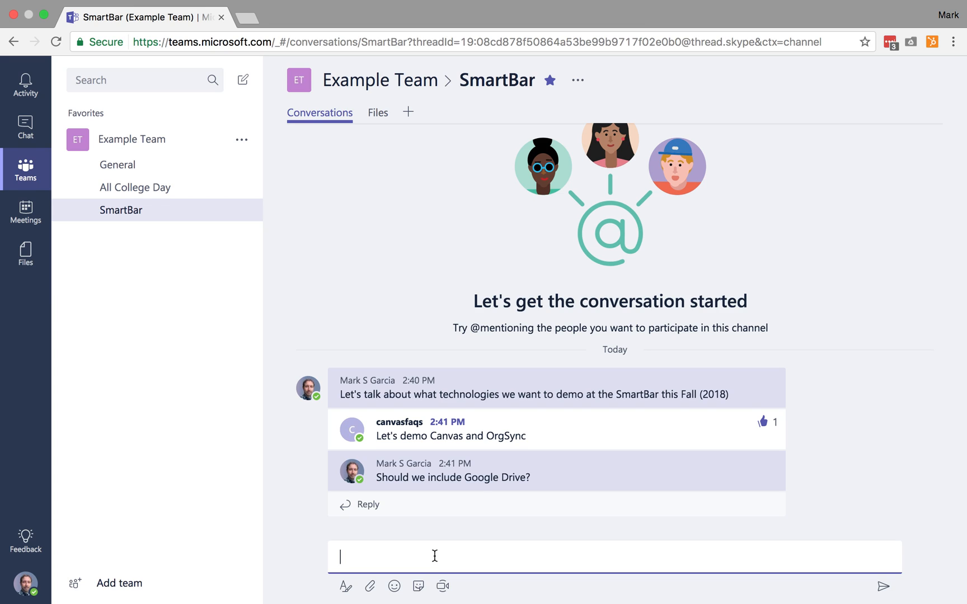
# Post a new conversation asking "What day should the SmartBar be?".
pyautogui.write('What day')
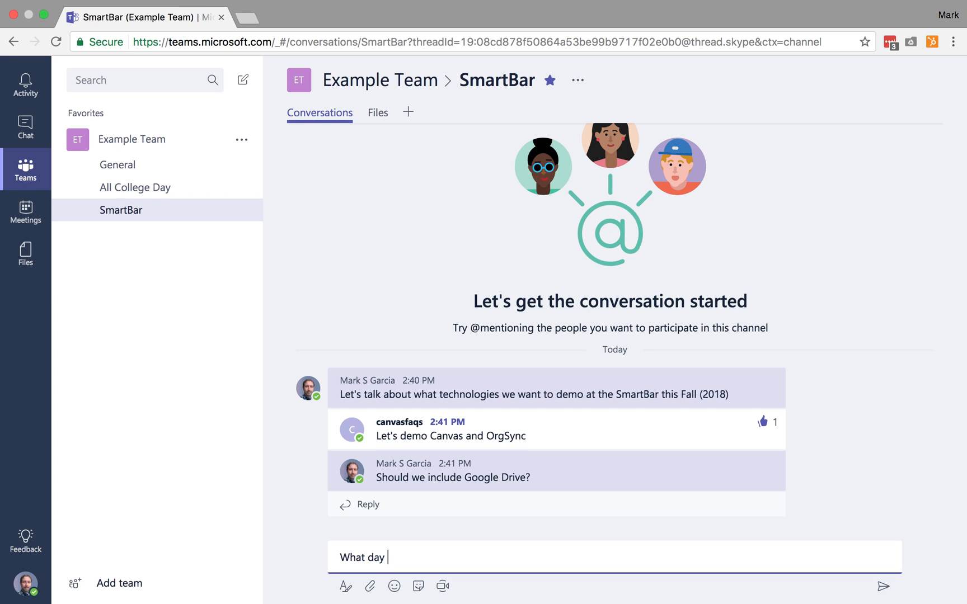
pyautogui.write('should the SmartBar b')
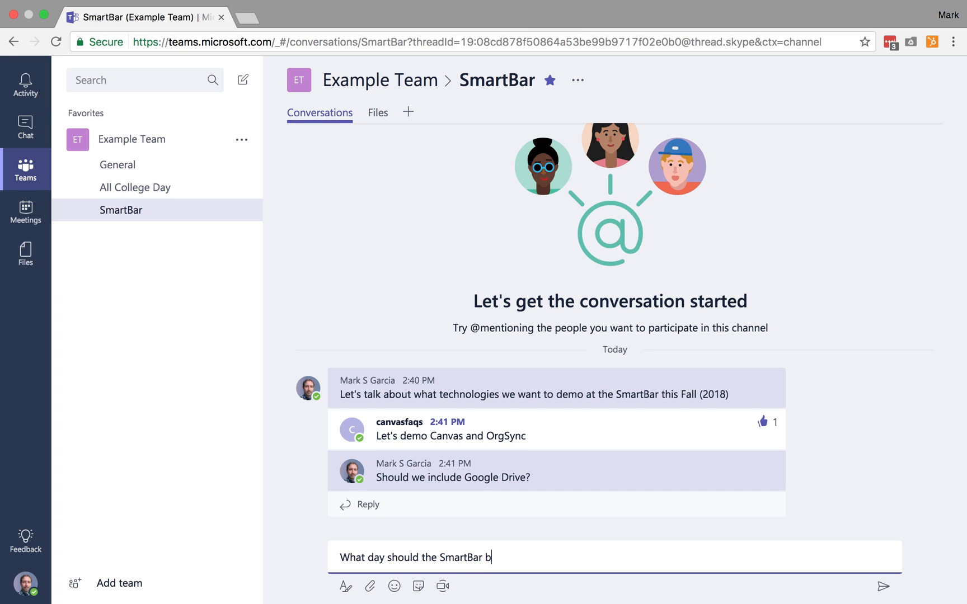
pyautogui.write('e')
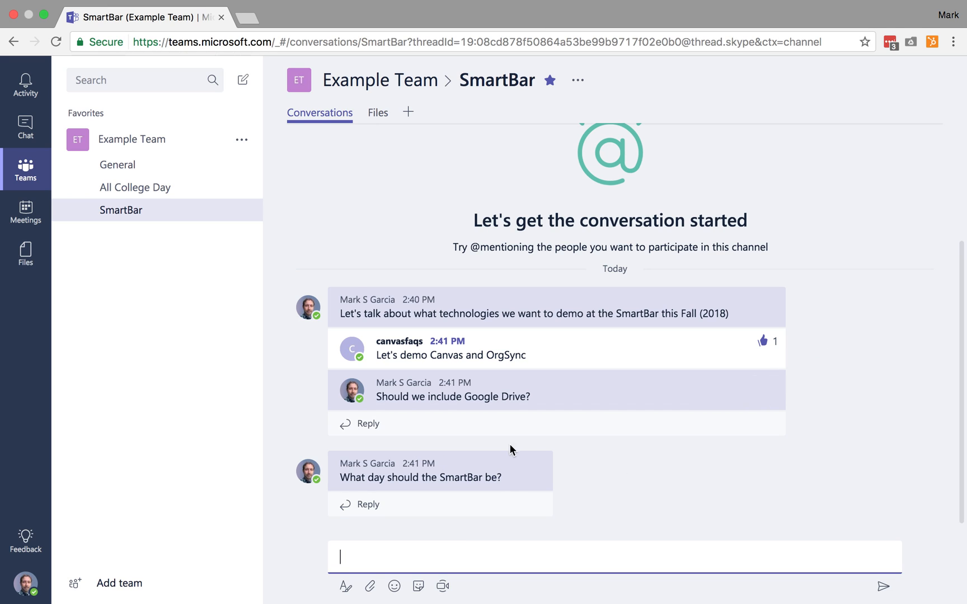
pyautogui.moveTo(509, 511)
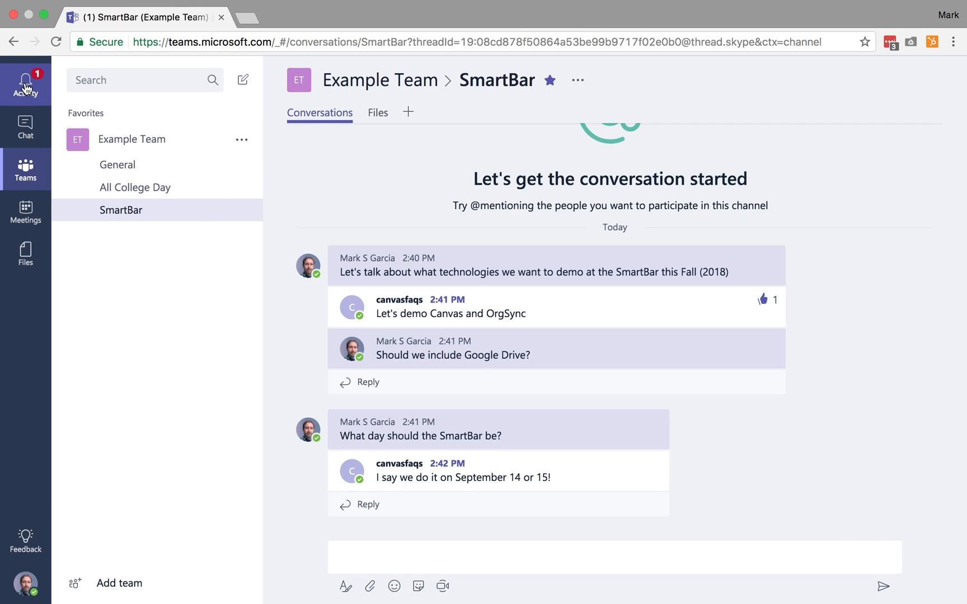
# Start a reply under the "What day should the SmartBar be?" thread.
pyautogui.click(122, 210)
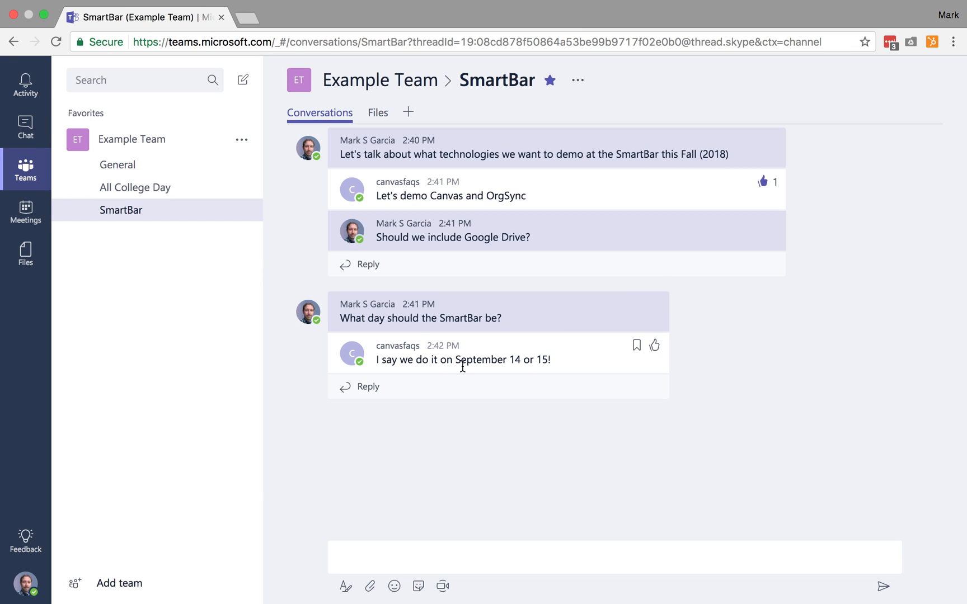
pyautogui.moveTo(421, 390)
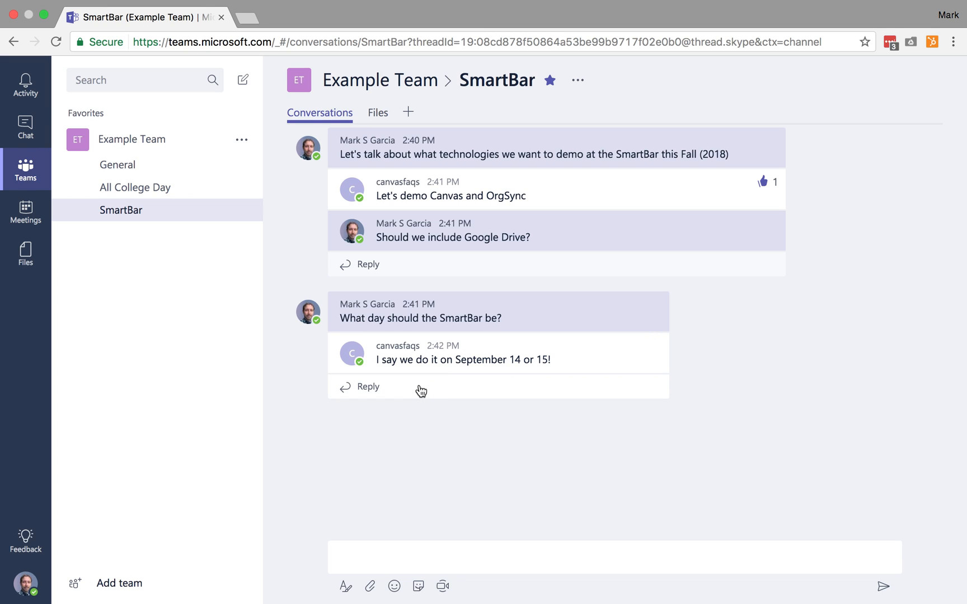
pyautogui.moveTo(369, 392)
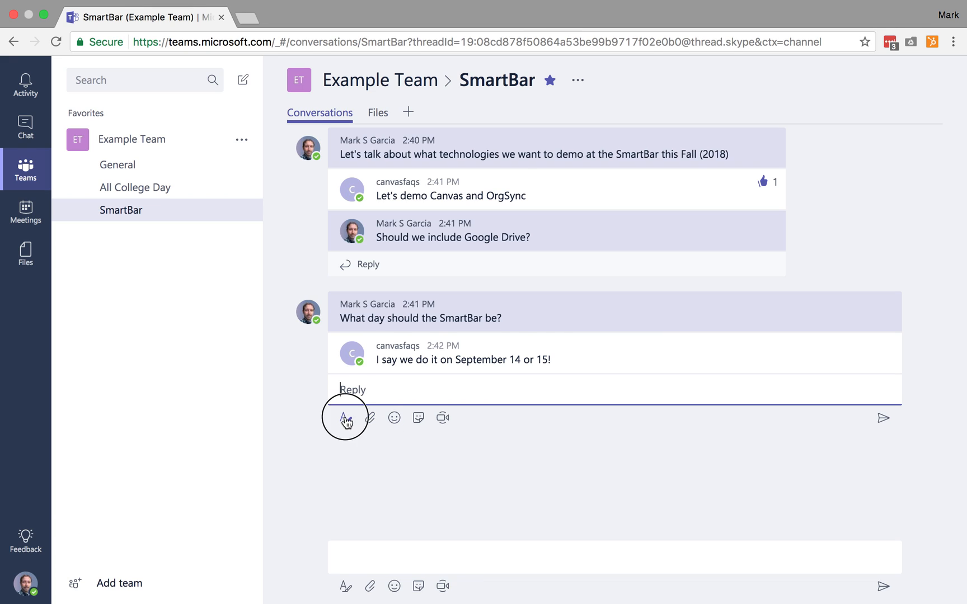
# Draft "Great idea Canvasfaqs!" in rich formatting with the member's name bolded.
pyautogui.click(345, 418)
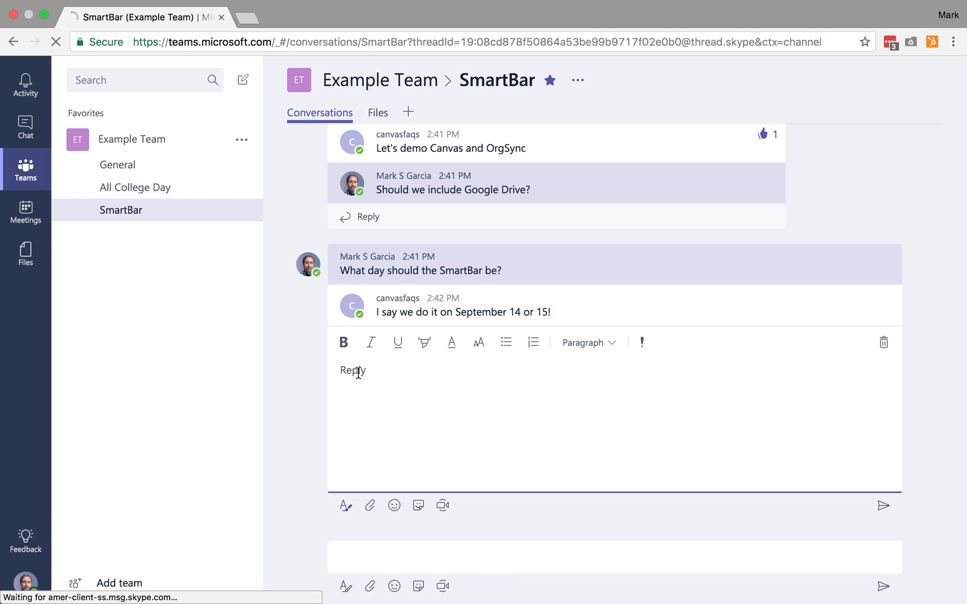
pyautogui.write('Great idea')
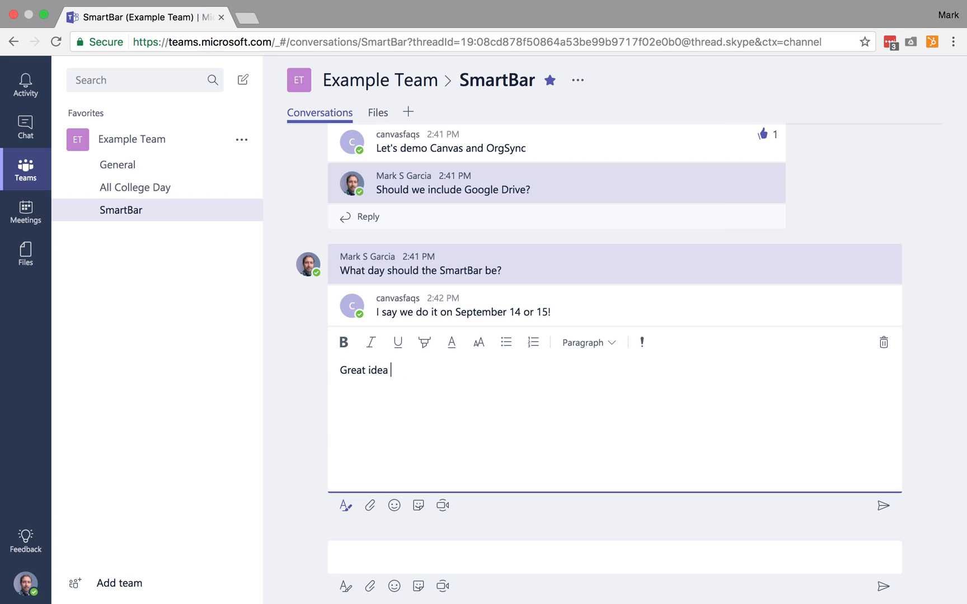
pyautogui.write('Canvasfaqs')
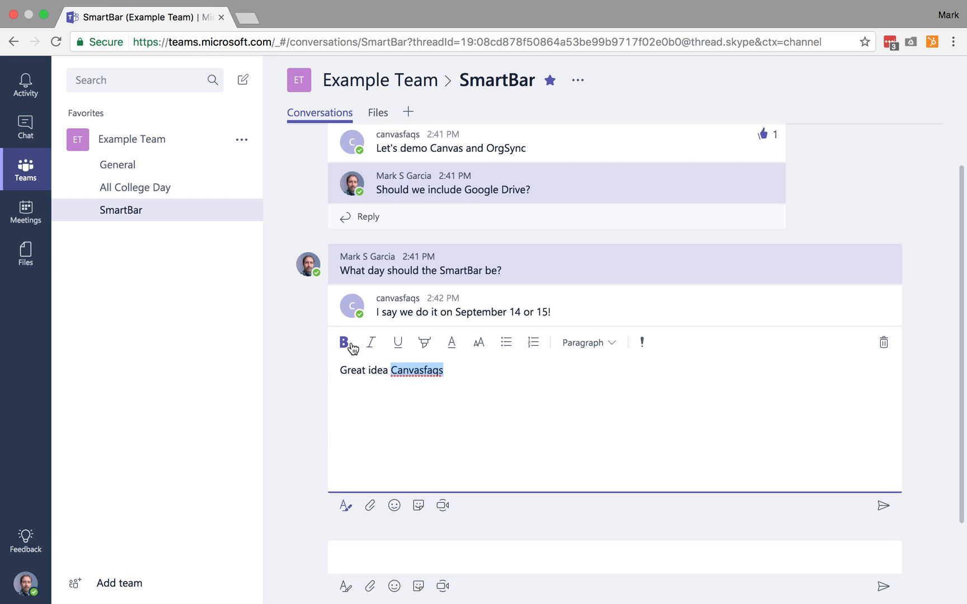
pyautogui.click(344, 343)
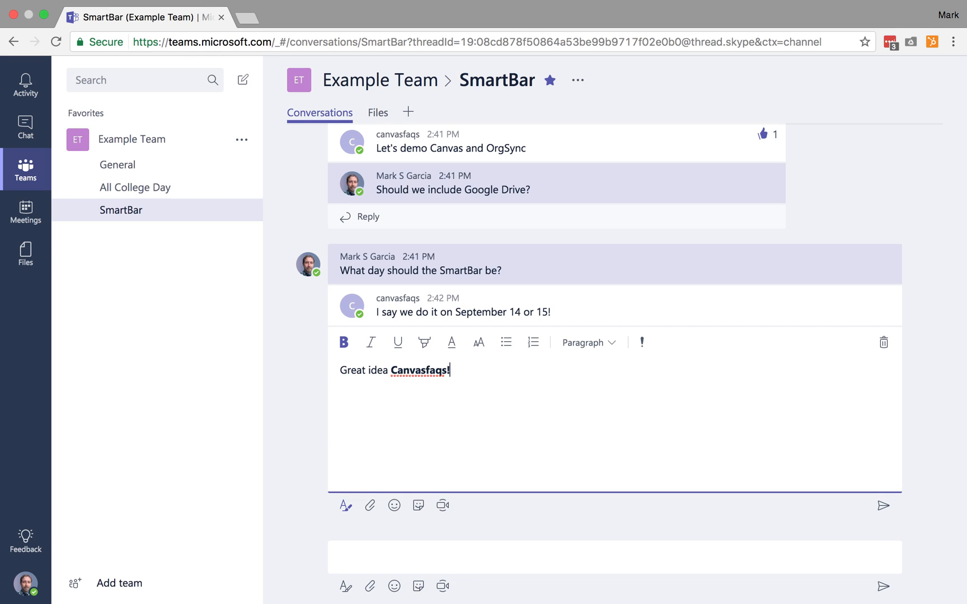
pyautogui.moveTo(351, 343)
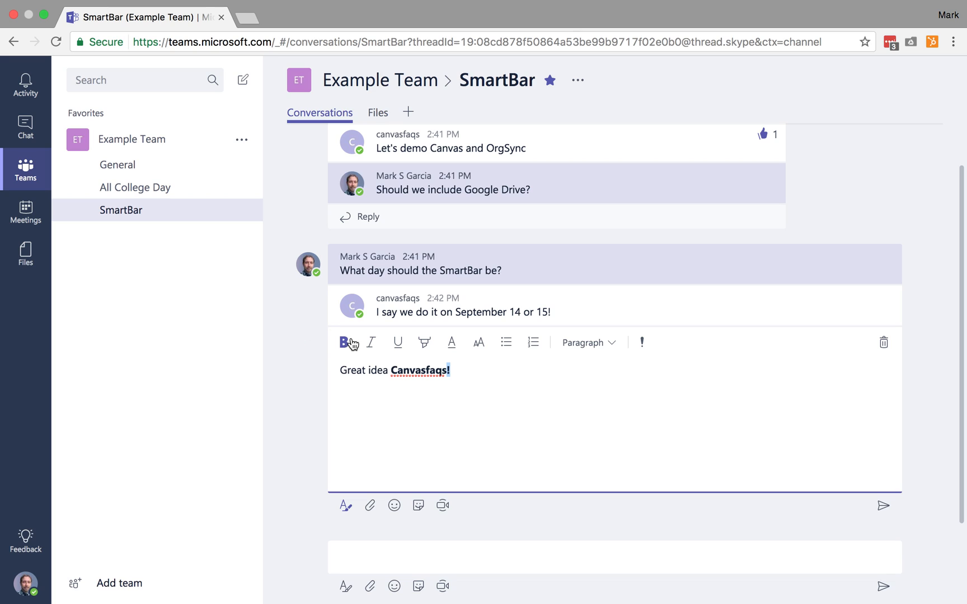
# Turn bold off after the name and dismiss the highlight colour palette.
pyautogui.click(425, 342)
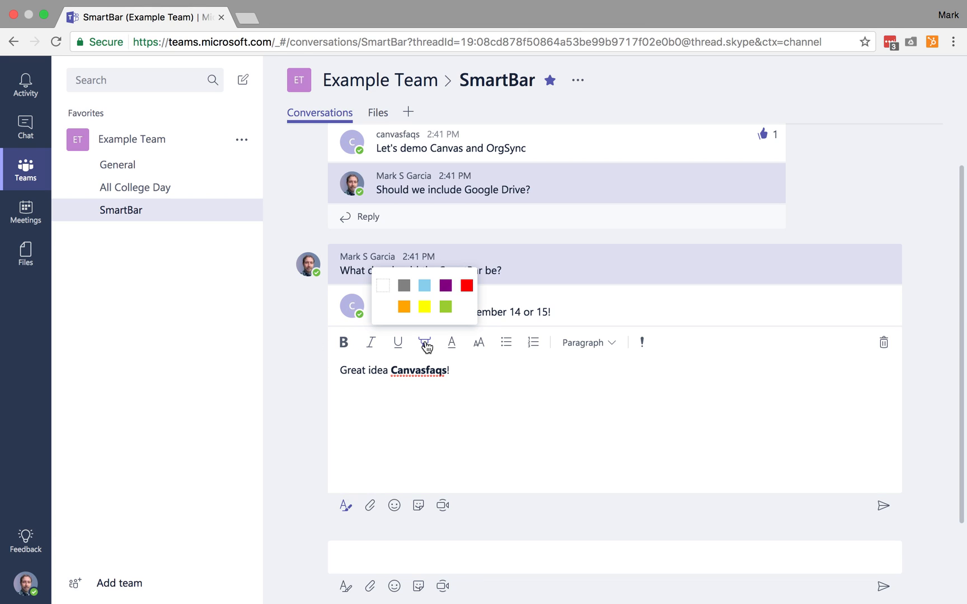
pyautogui.moveTo(398, 342)
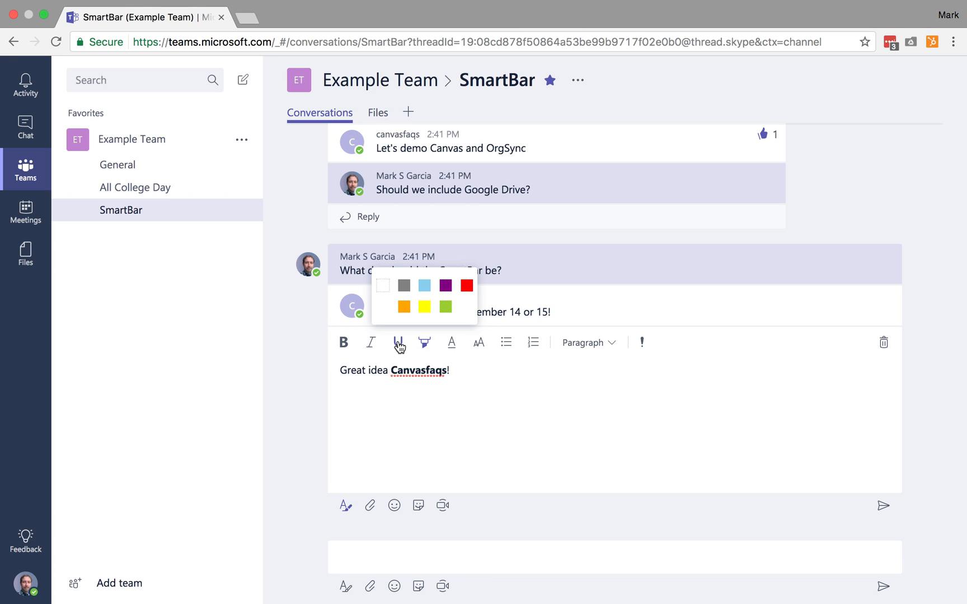
pyautogui.moveTo(479, 343)
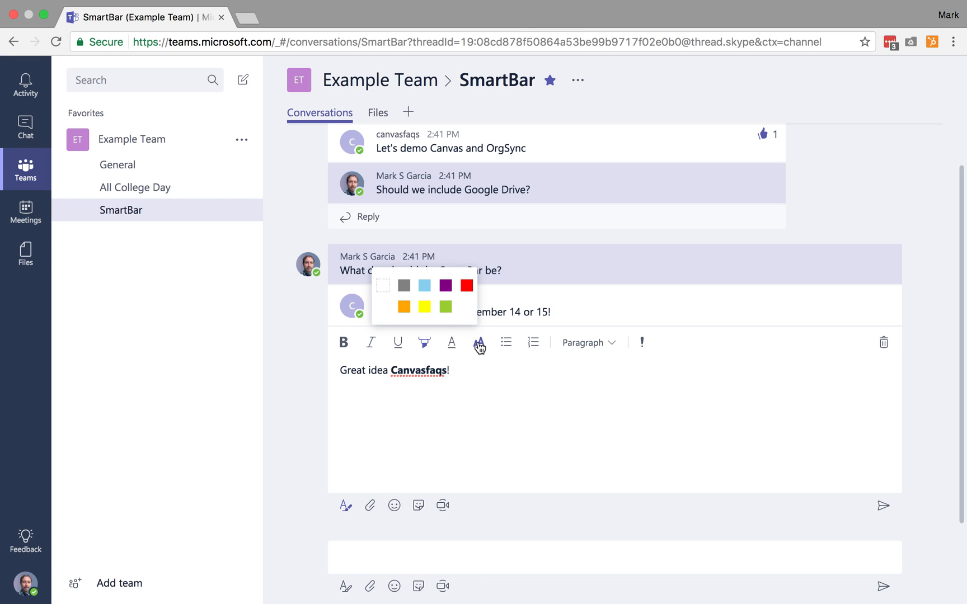
pyautogui.click(452, 343)
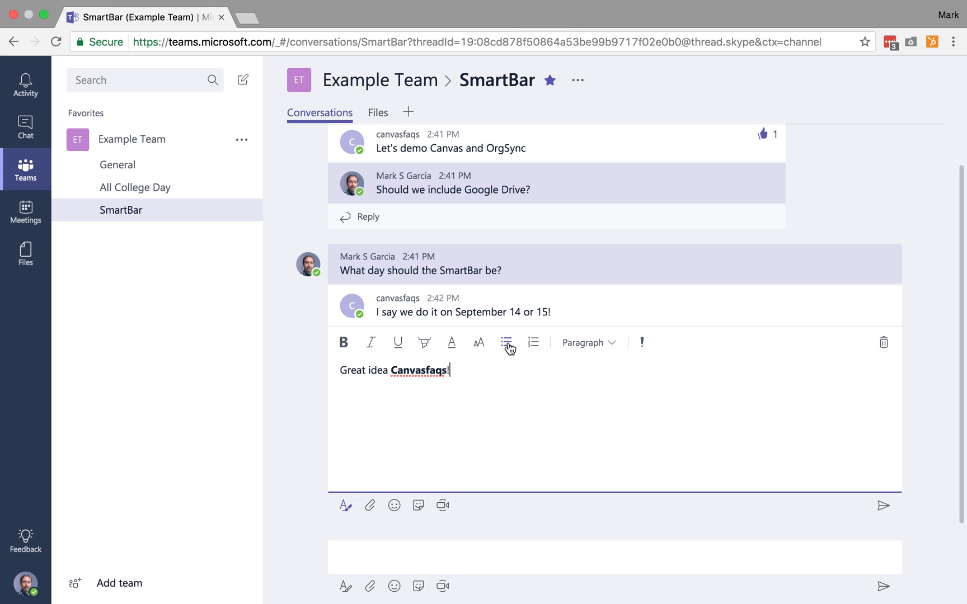
pyautogui.click(585, 342)
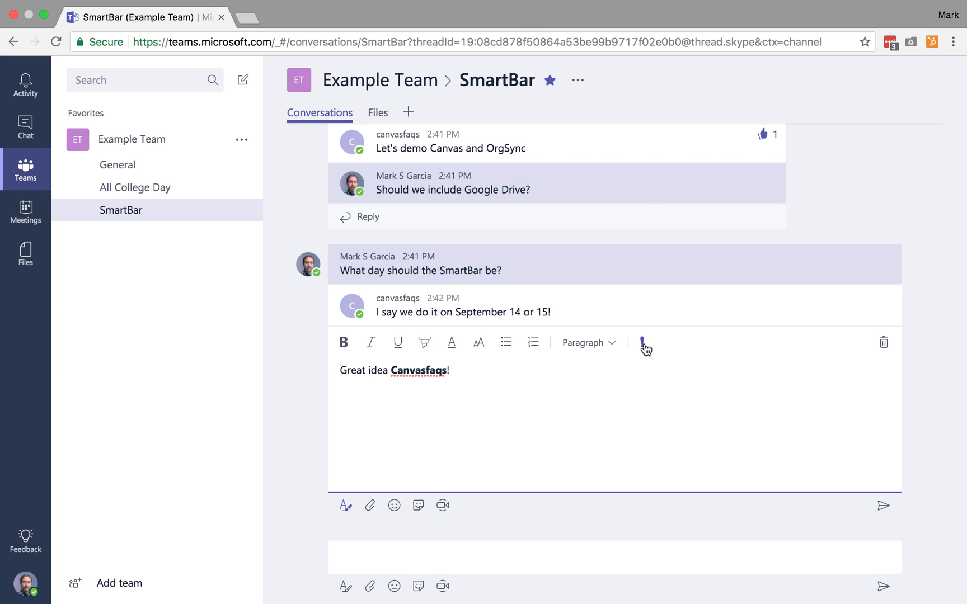
pyautogui.moveTo(643, 343)
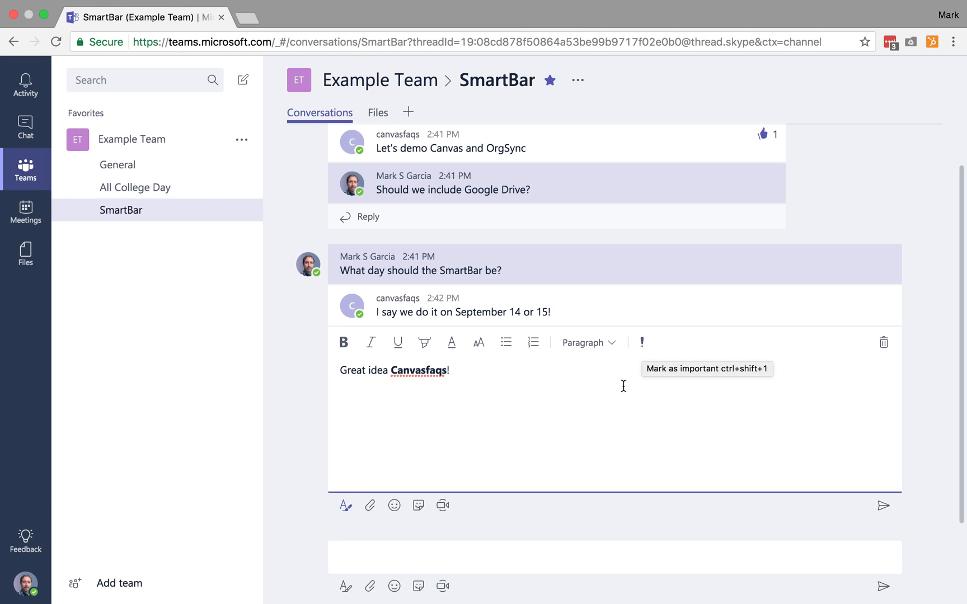
pyautogui.moveTo(453, 380)
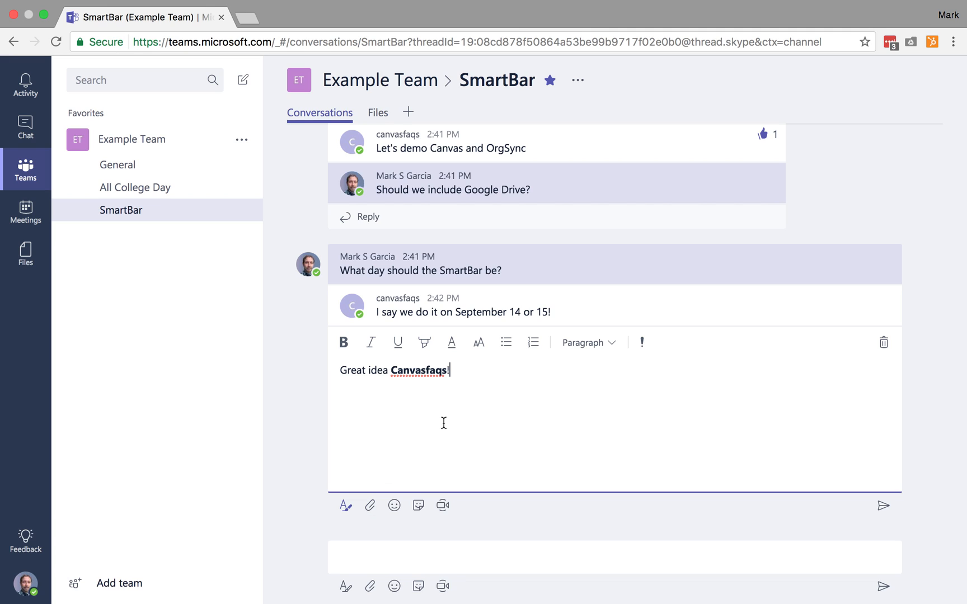
pyautogui.moveTo(419, 378)
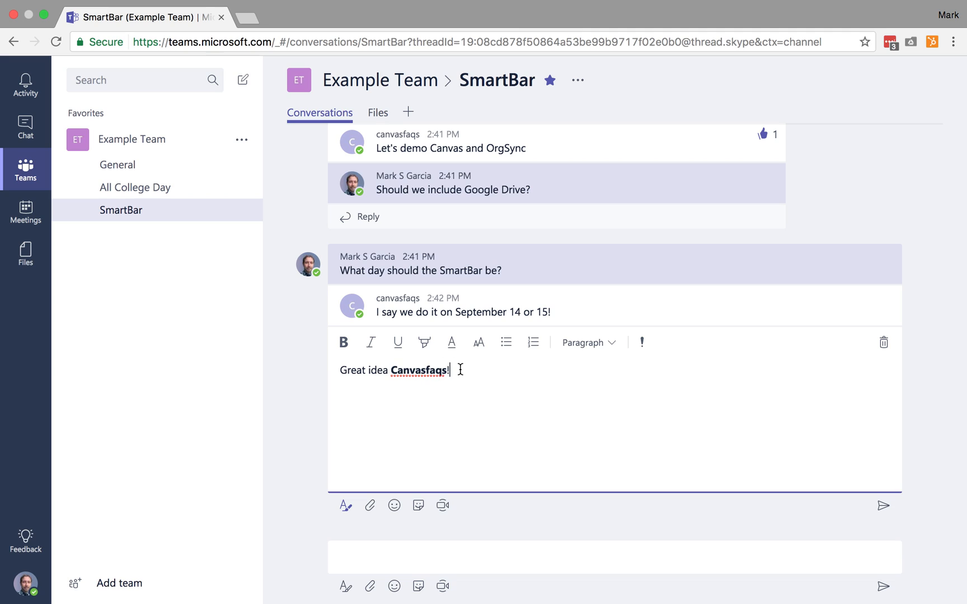
# Write "Can you please reserve the spaces for those days." in the reply.
pyautogui.write('Can you')
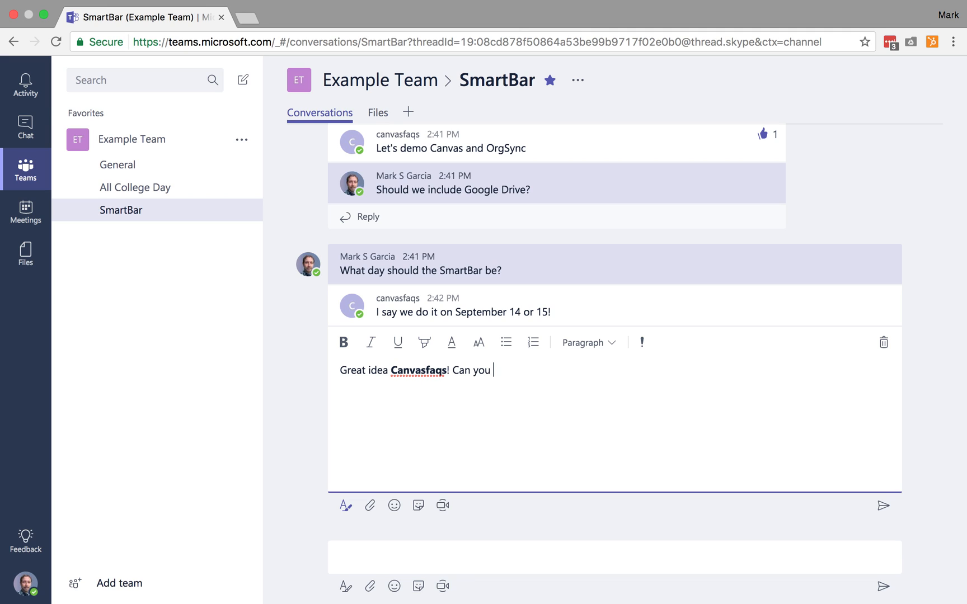
pyautogui.write('please reserve')
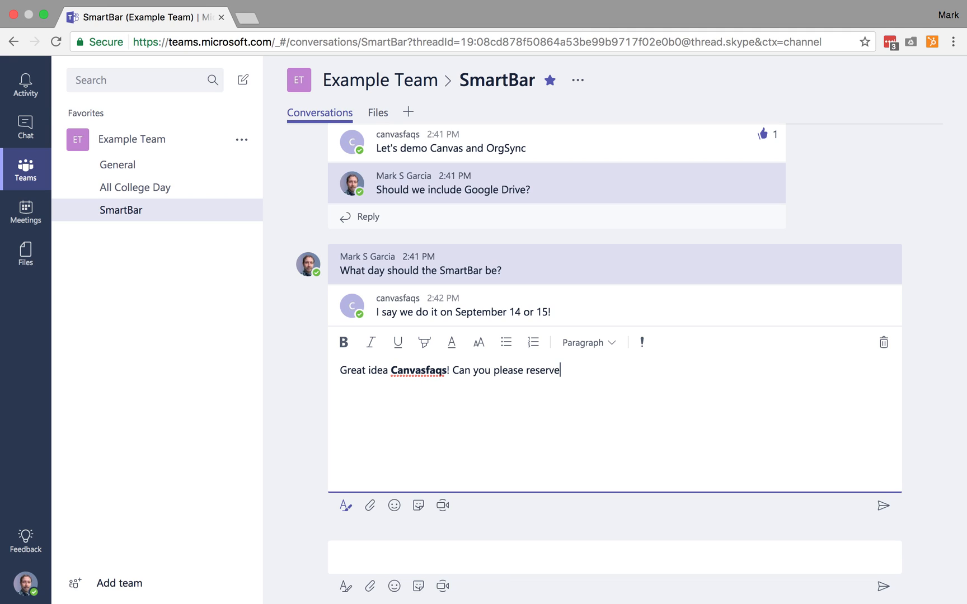
pyautogui.write('the spaces for those da')
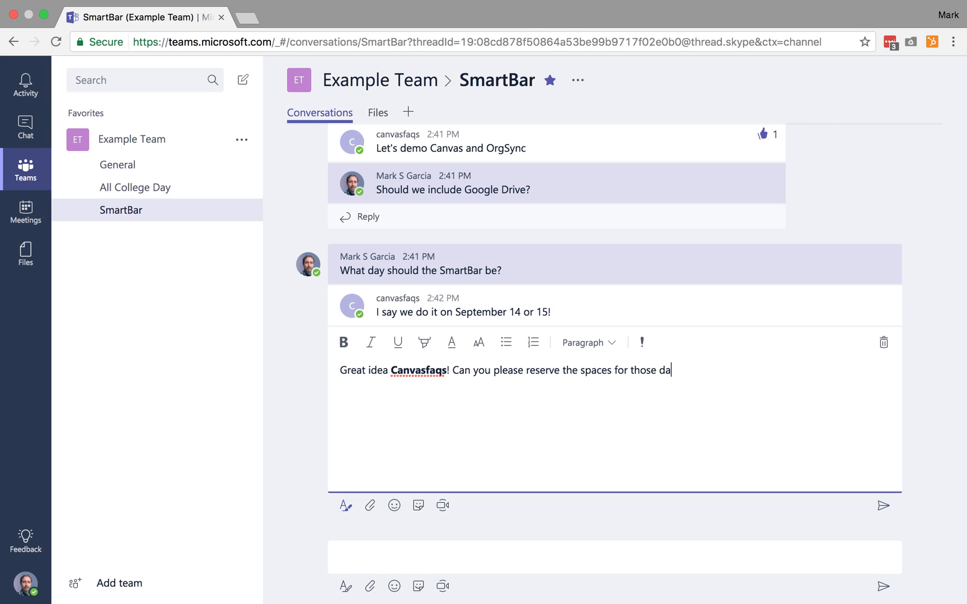
pyautogui.write('ys.')
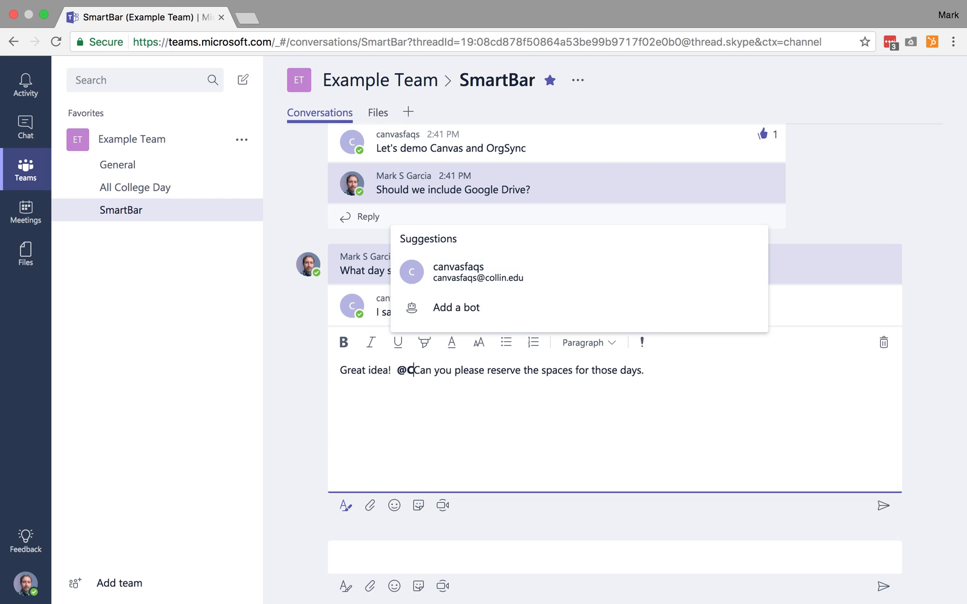
pyautogui.write('a')
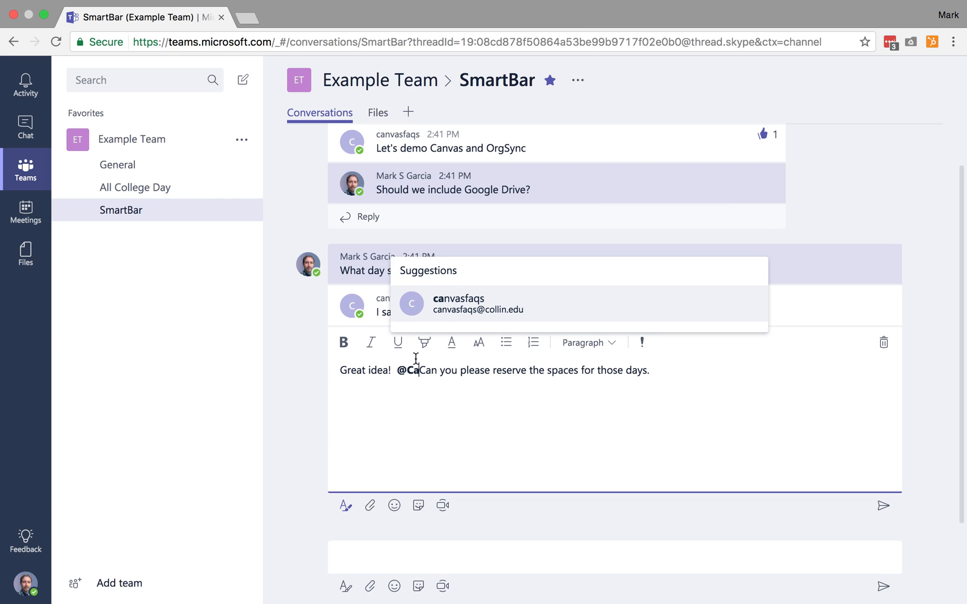
pyautogui.click(459, 303)
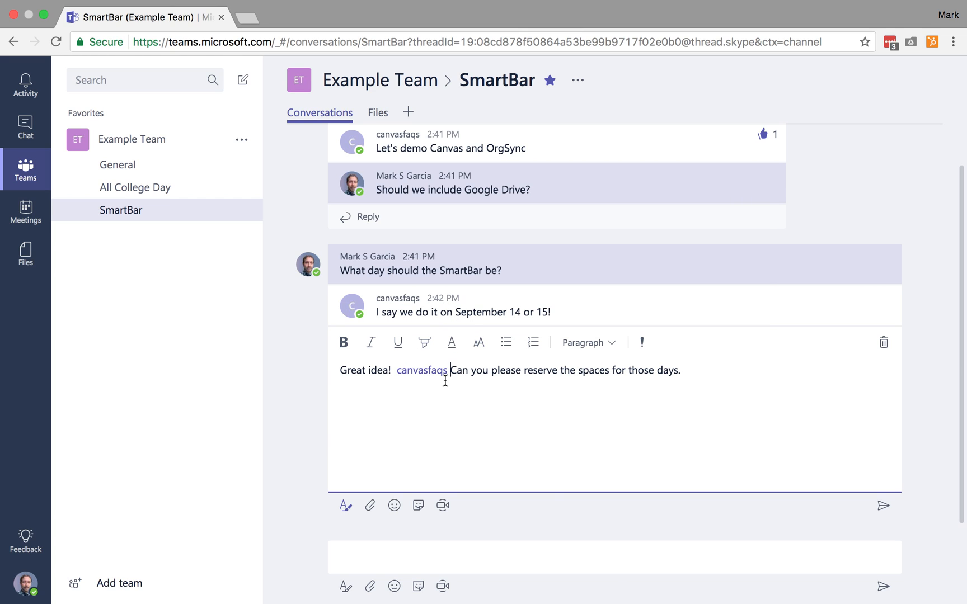
pyautogui.write(',')
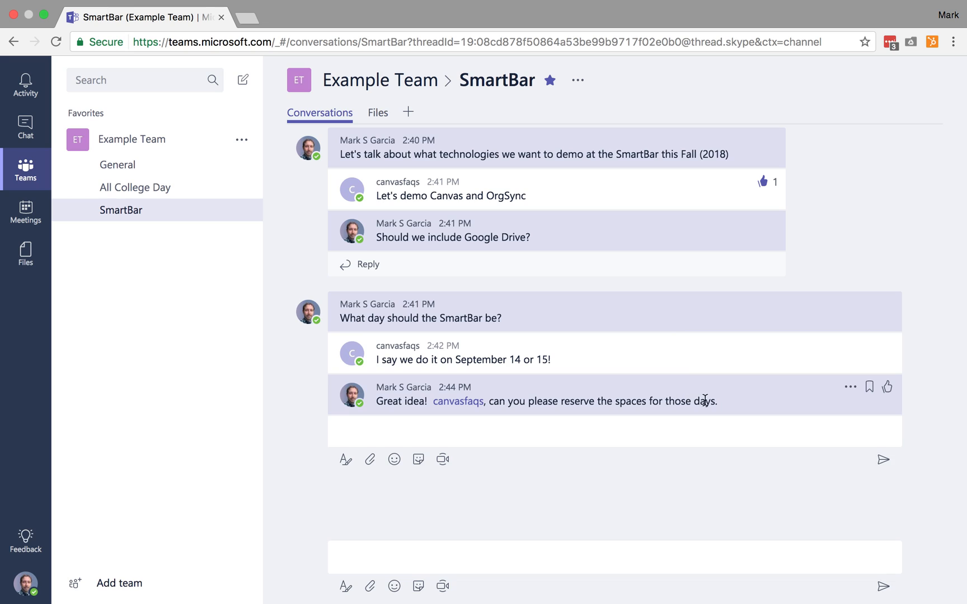
pyautogui.moveTo(509, 359)
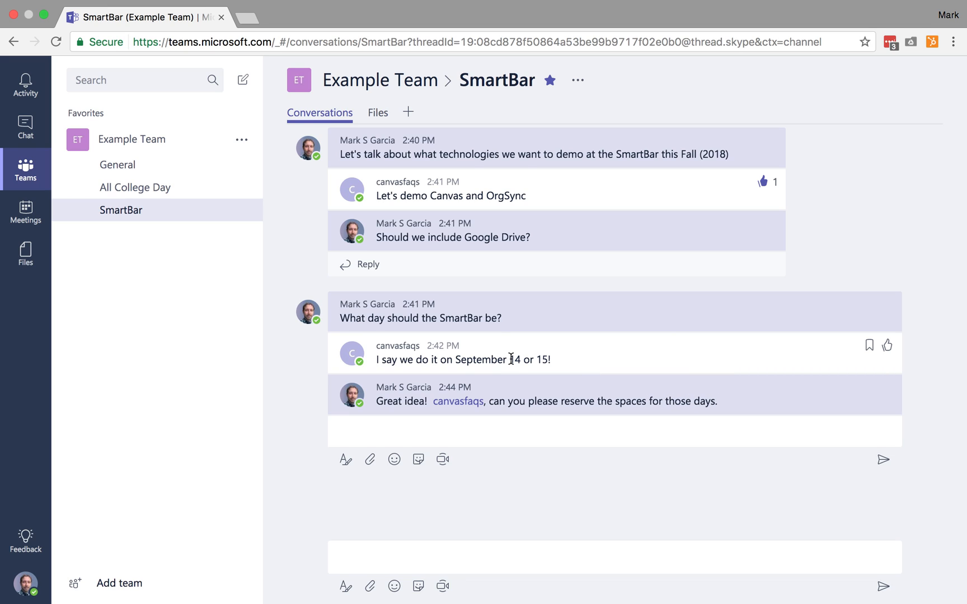
pyautogui.moveTo(510, 359); pyautogui.dragTo(547, 359)
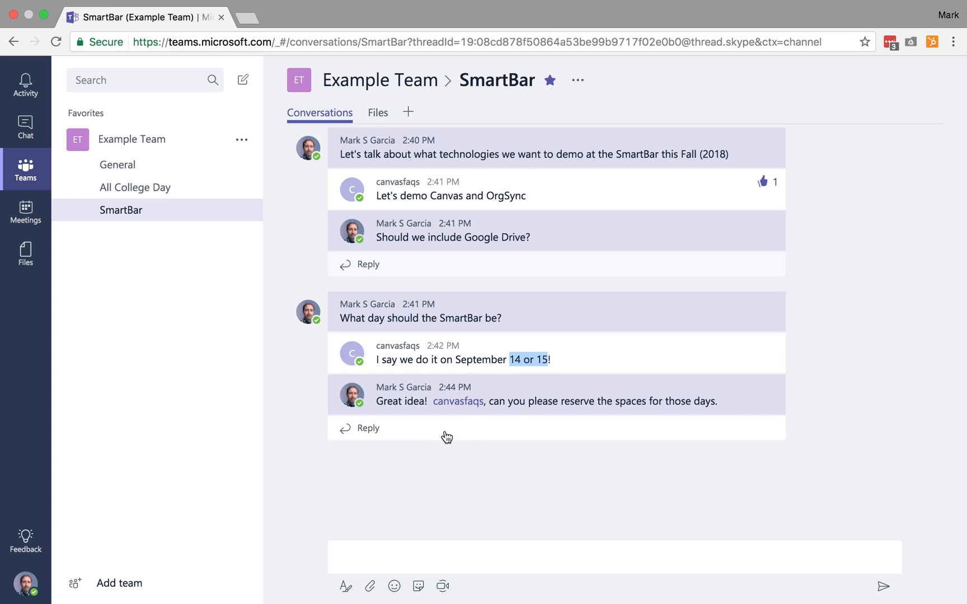
pyautogui.moveTo(4, 375)
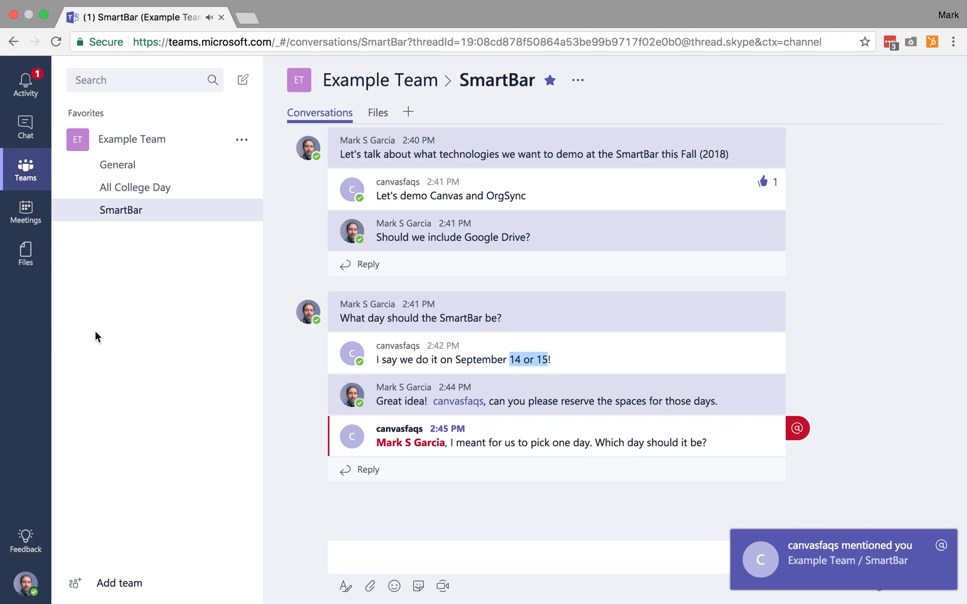
pyautogui.moveTo(798, 440)
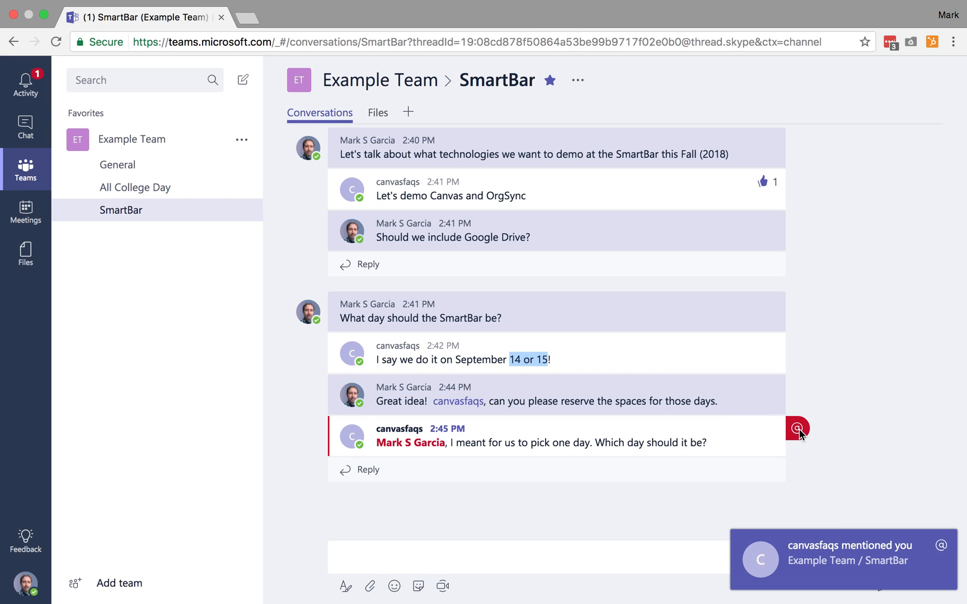
pyautogui.moveTo(594, 430)
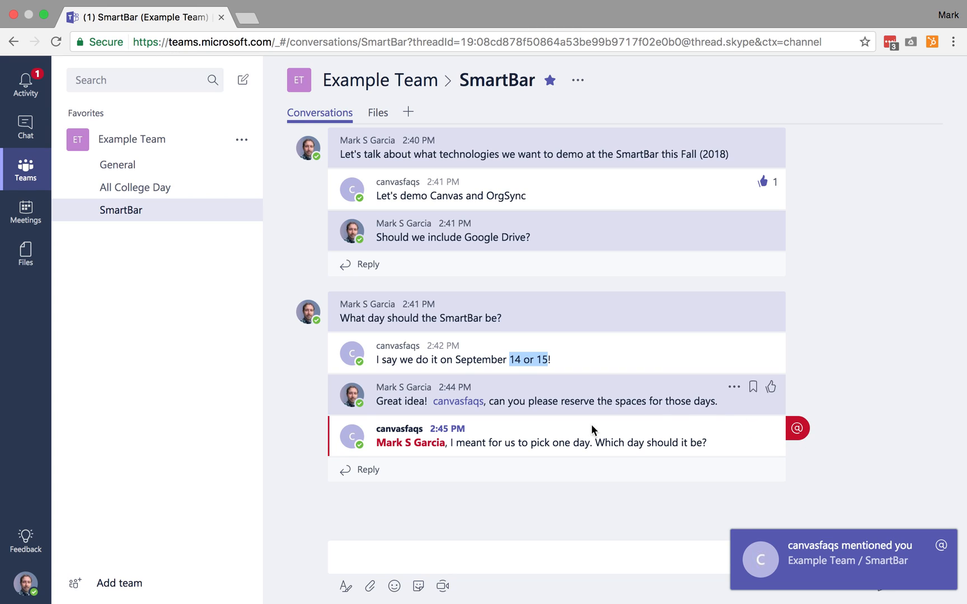
pyautogui.moveTo(941, 545)
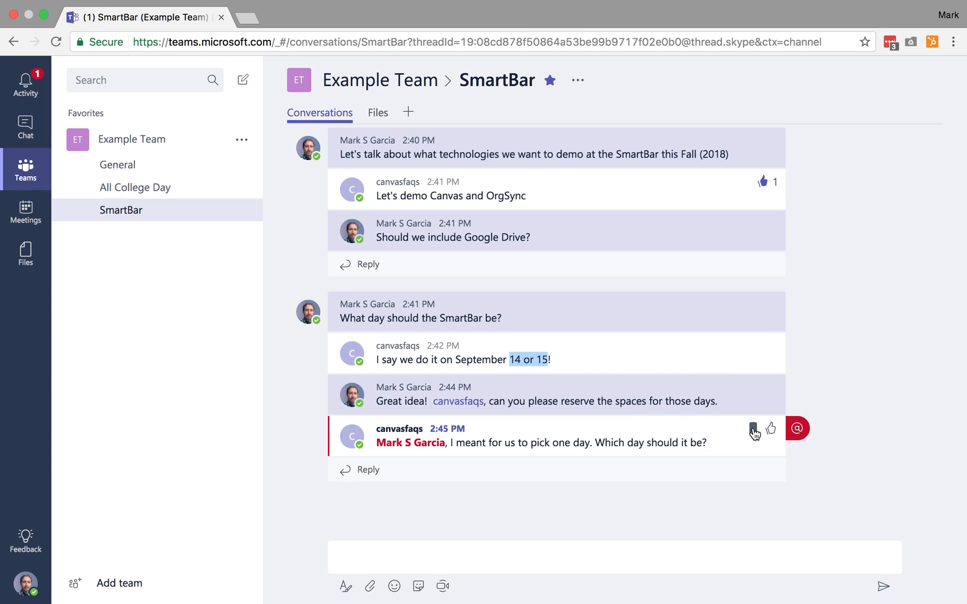
pyautogui.moveTo(754, 350)
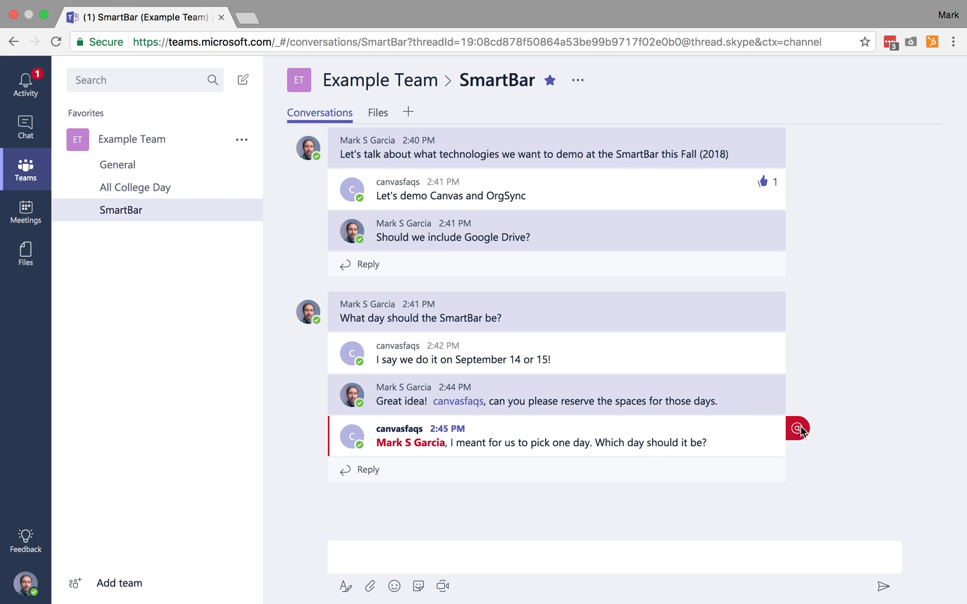
pyautogui.moveTo(802, 432)
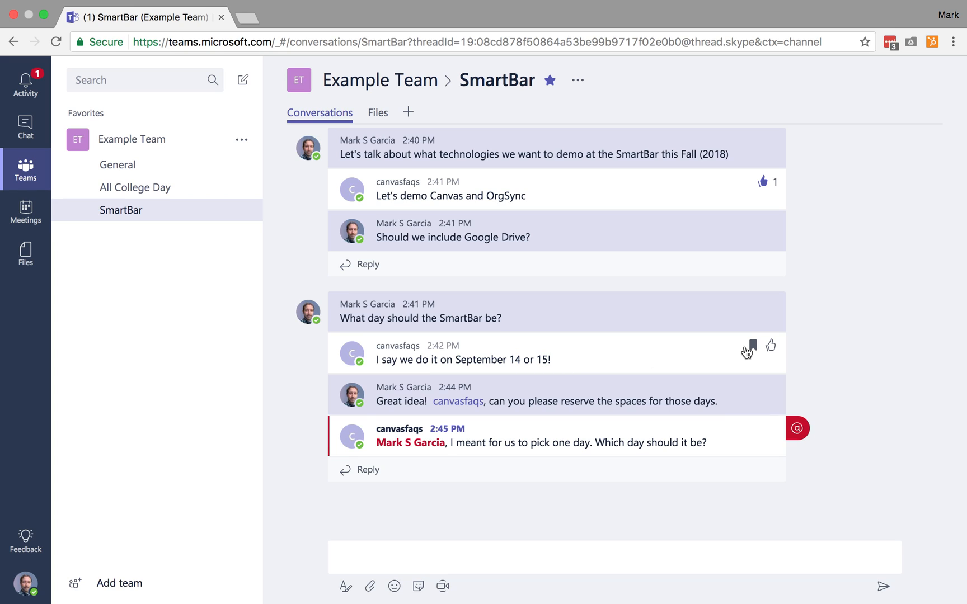
# Bookmark the September 14 or 15 message and show Saved from the profile menu.
pyautogui.click(750, 345)
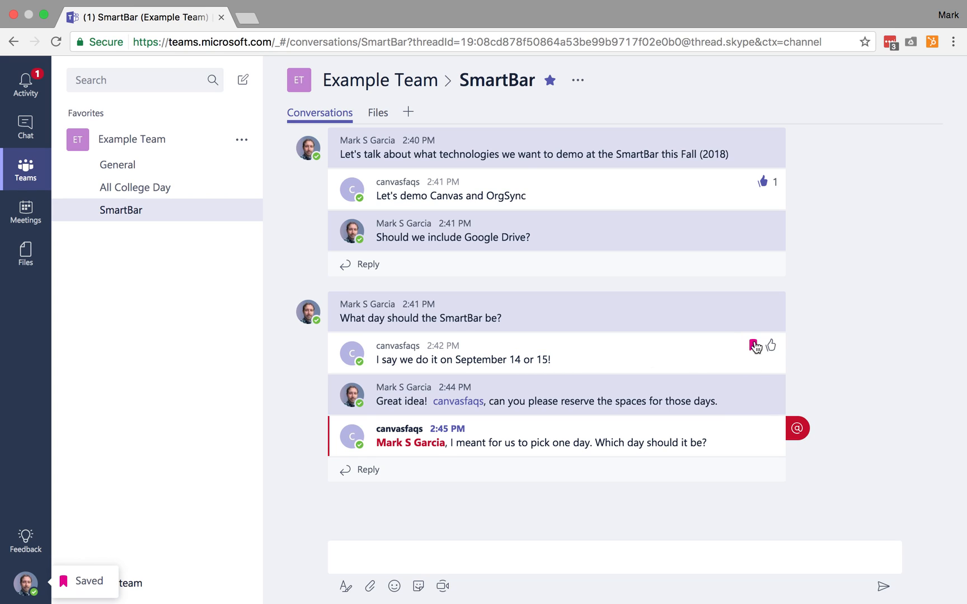
pyautogui.click(754, 345)
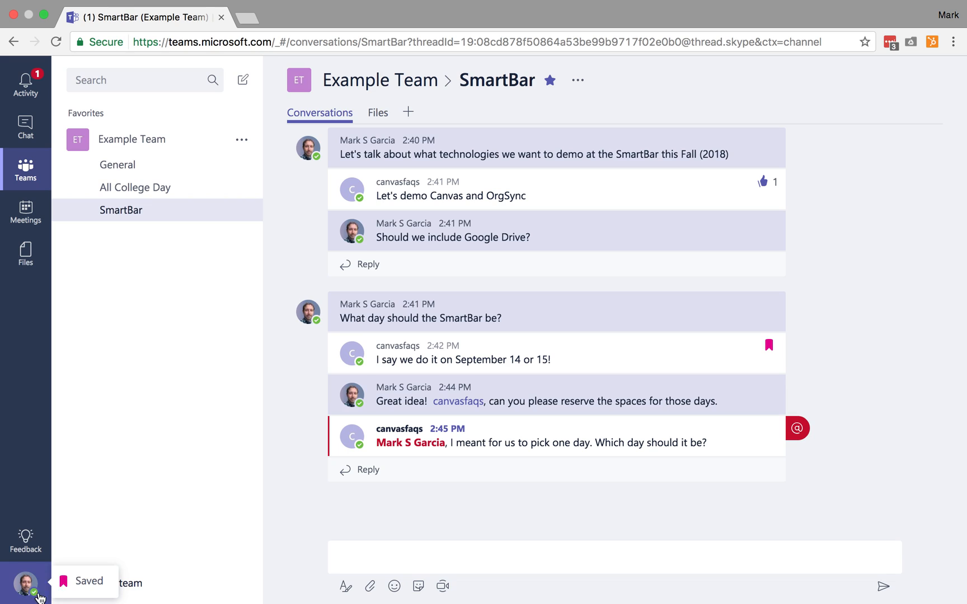
pyautogui.click(25, 582)
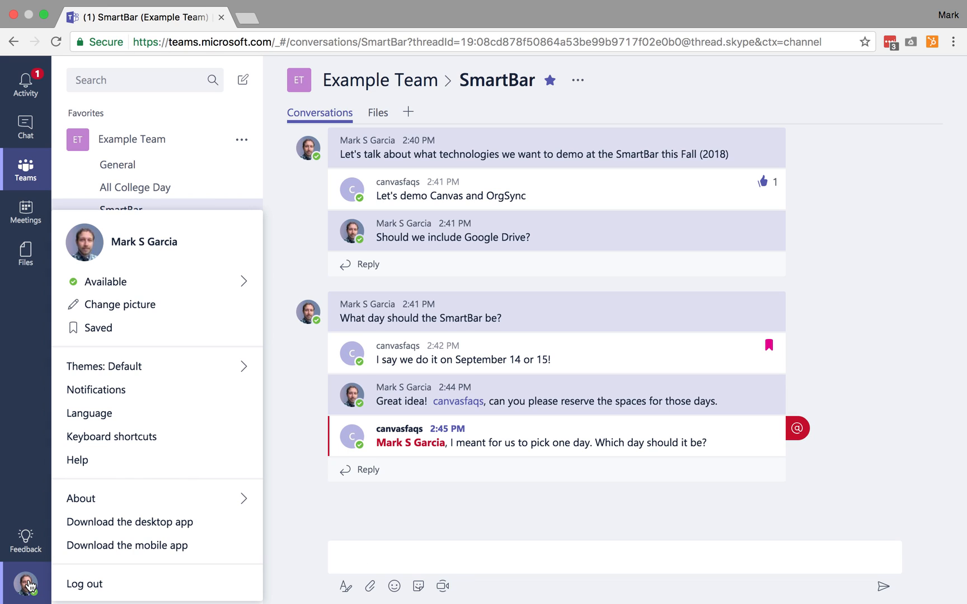
pyautogui.moveTo(97, 328)
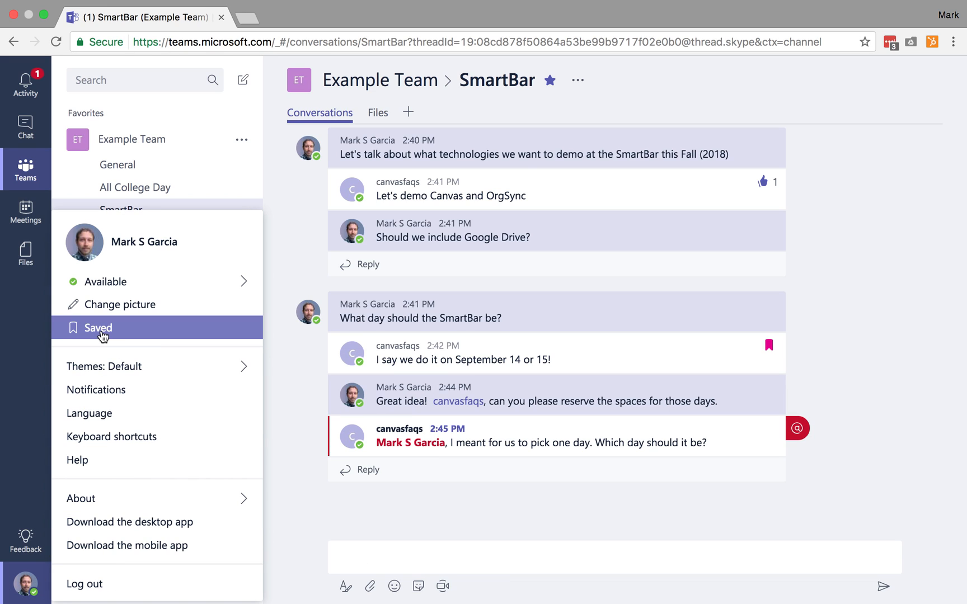
pyautogui.click(97, 328)
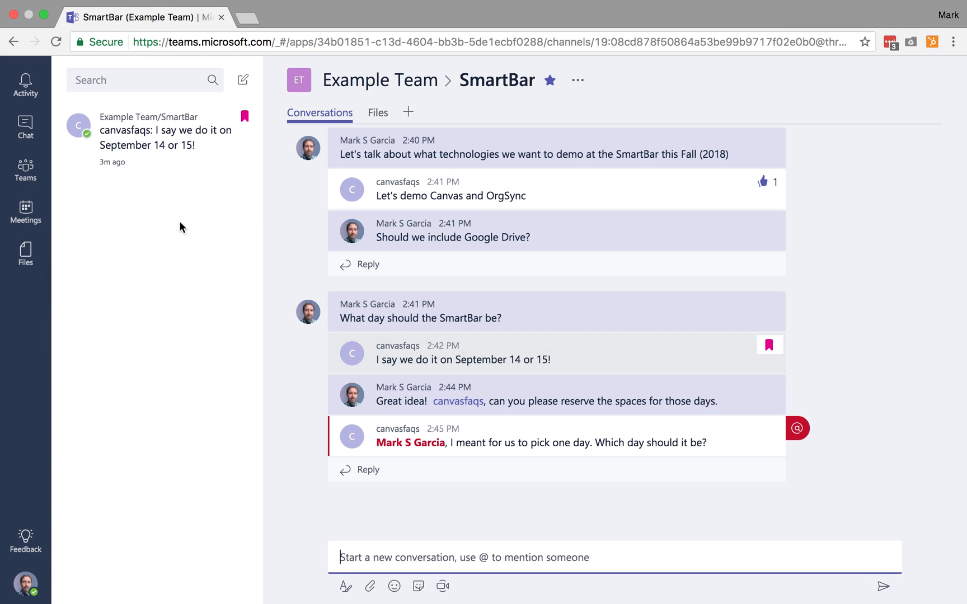
pyautogui.moveTo(66, 469)
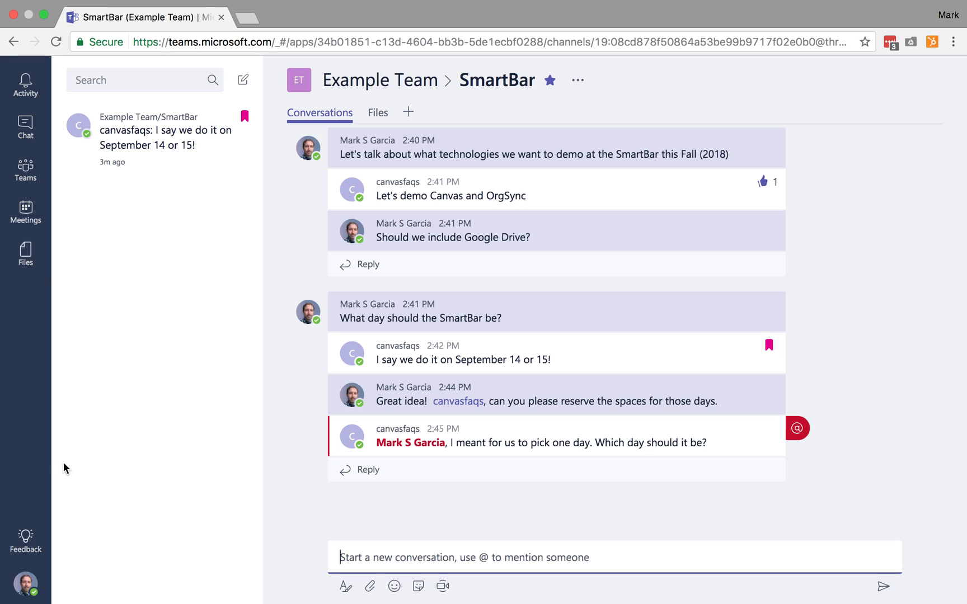
# View the saved September 14 or 15 message, then return to the SmartBar channel.
pyautogui.click(158, 139)
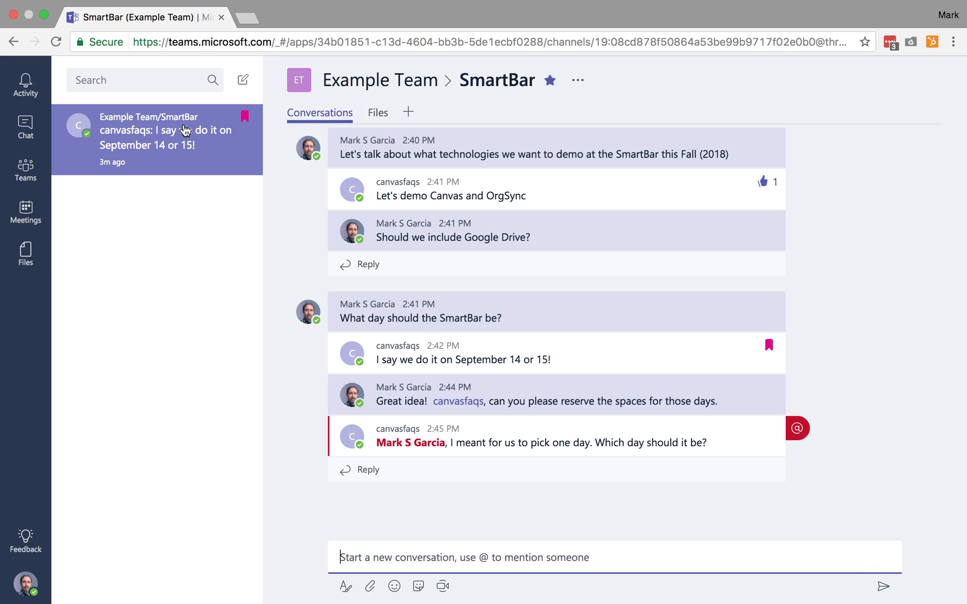
pyautogui.click(26, 170)
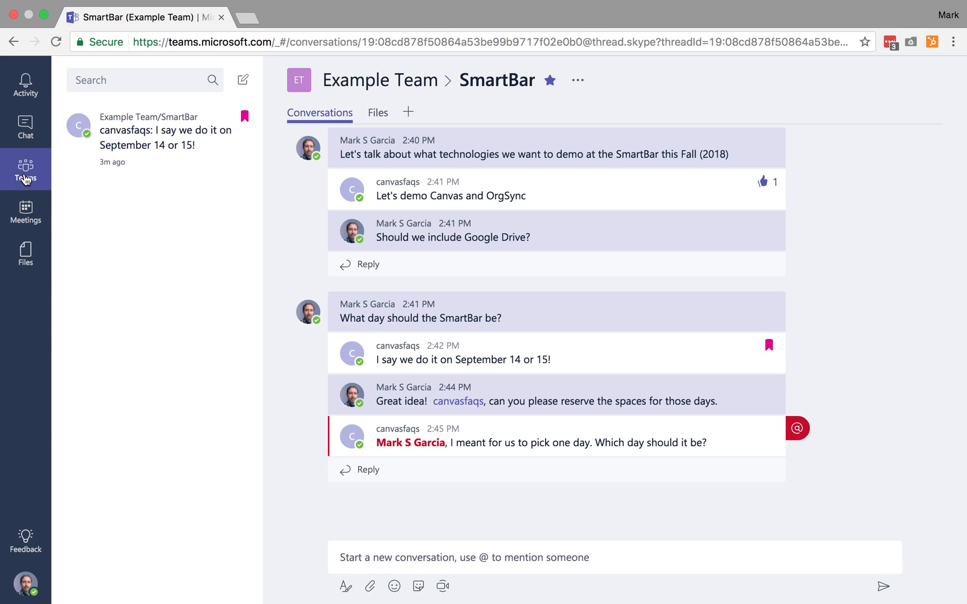
pyautogui.click(26, 169)
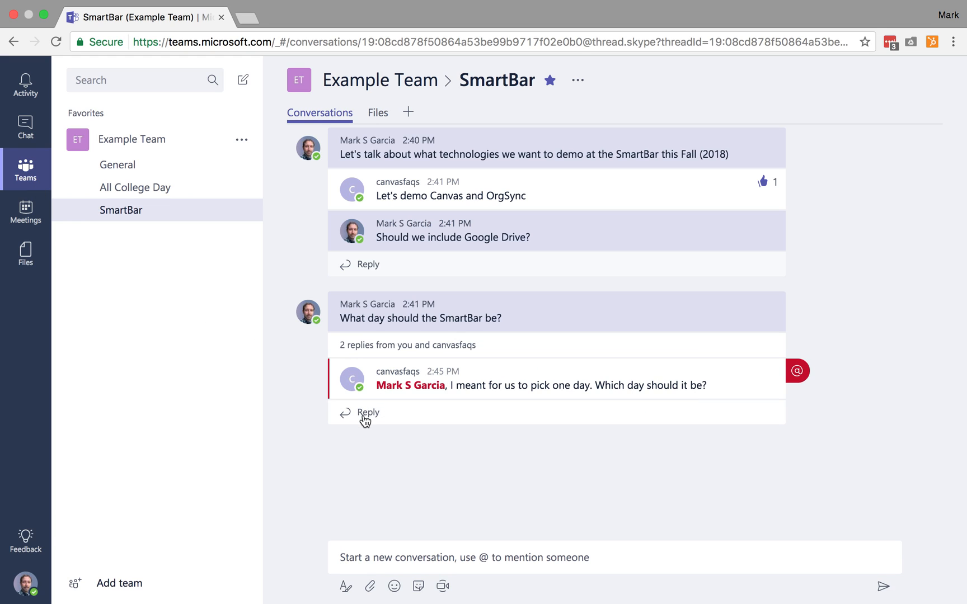
pyautogui.moveTo(377, 412)
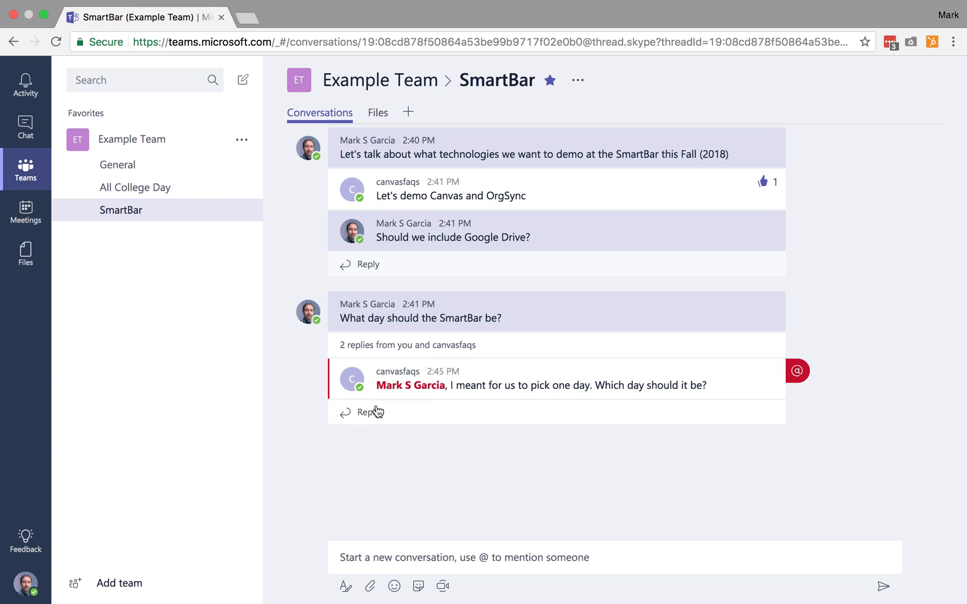
pyautogui.moveTo(366, 421)
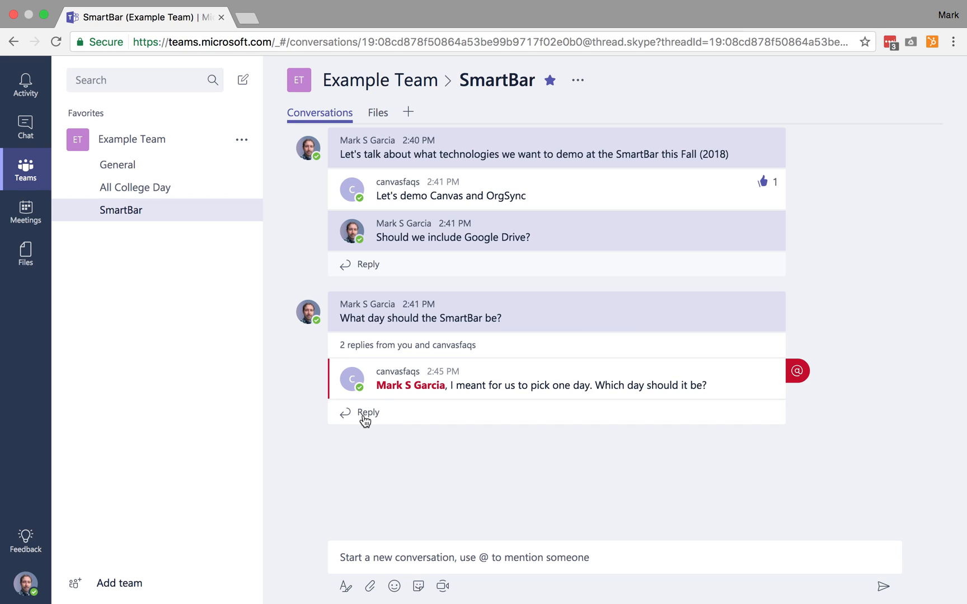
# Begin a reply with @ in the day thread and choose Add a bot.
pyautogui.click(368, 413)
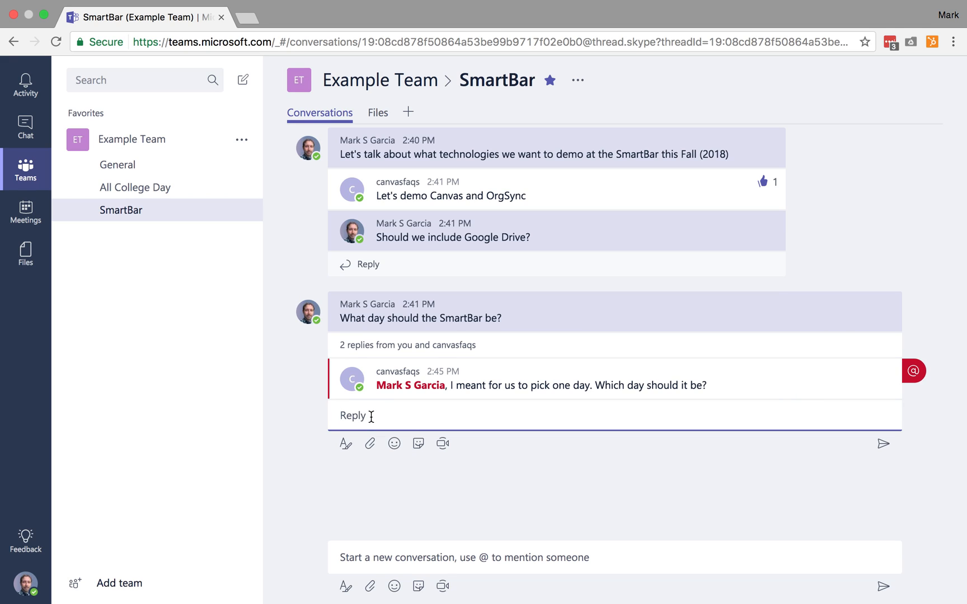
pyautogui.write('@')
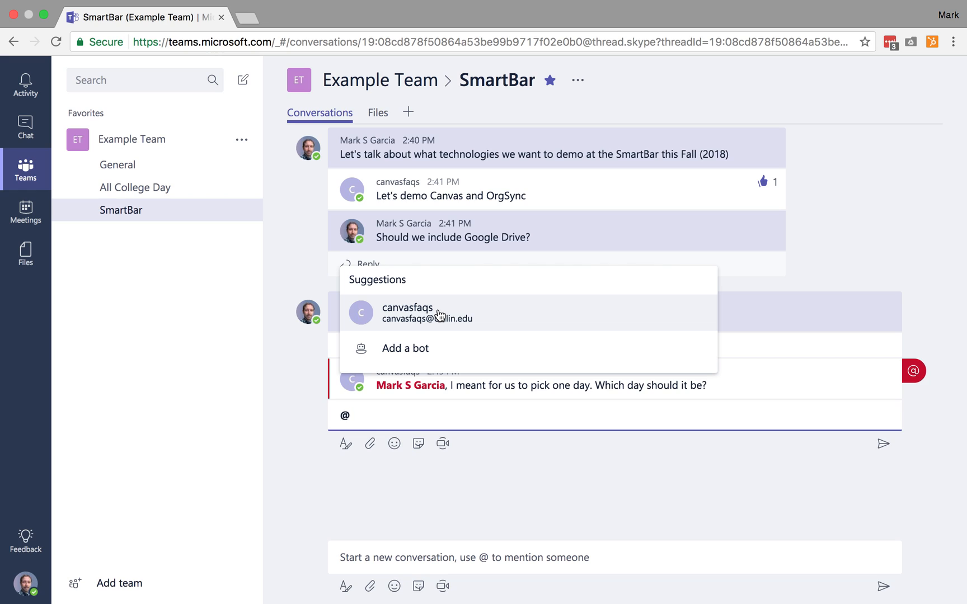
pyautogui.moveTo(446, 298)
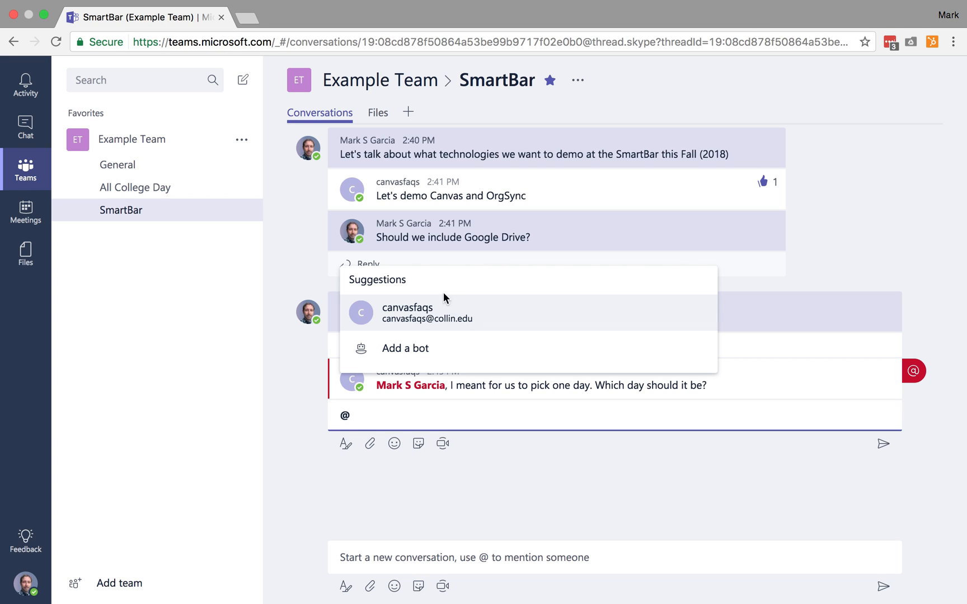
pyautogui.moveTo(61, 106)
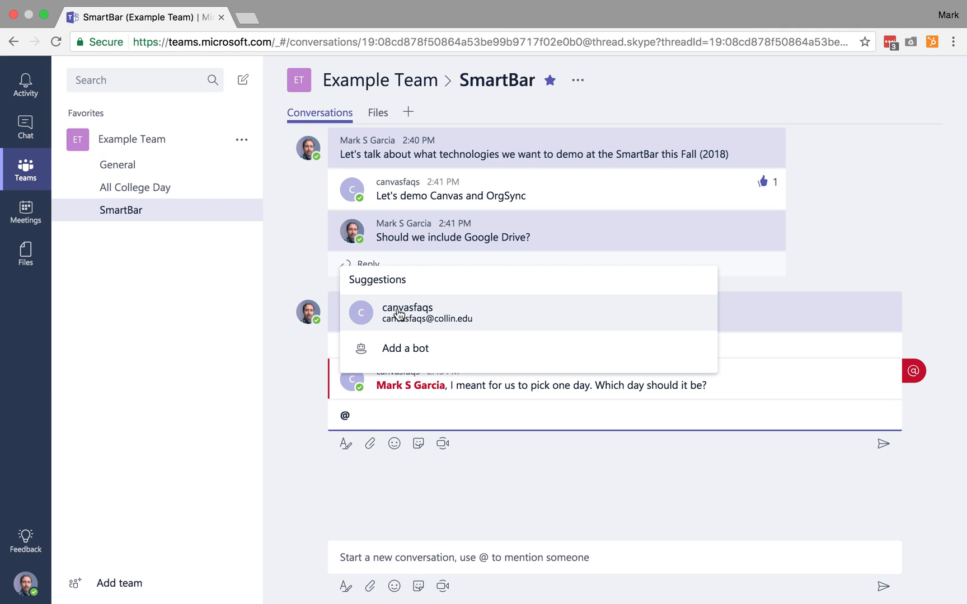
pyautogui.moveTo(470, 338)
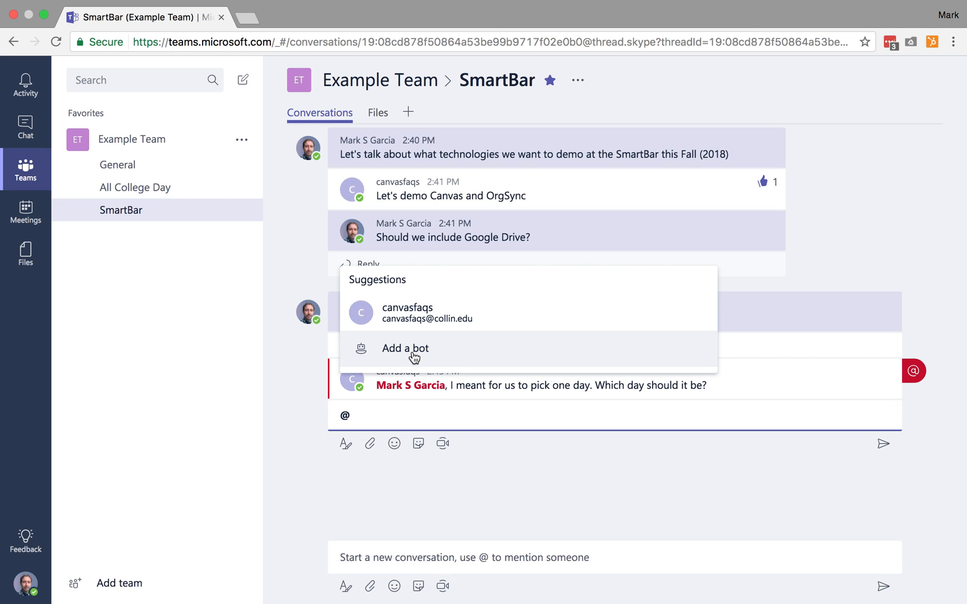
pyautogui.click(404, 349)
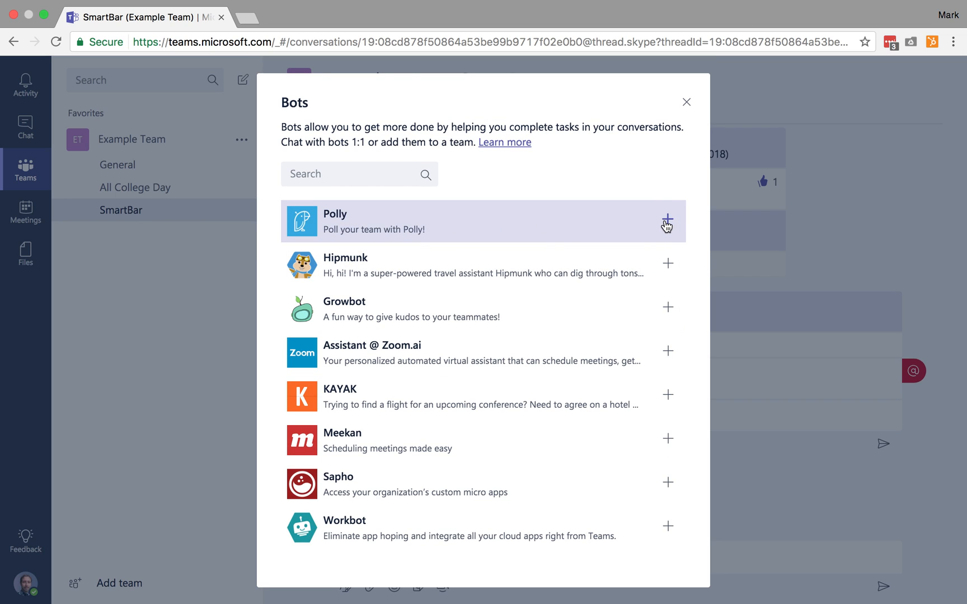
# Add the Polly bot to Example Team so the reply mentions Polly.
pyautogui.click(667, 220)
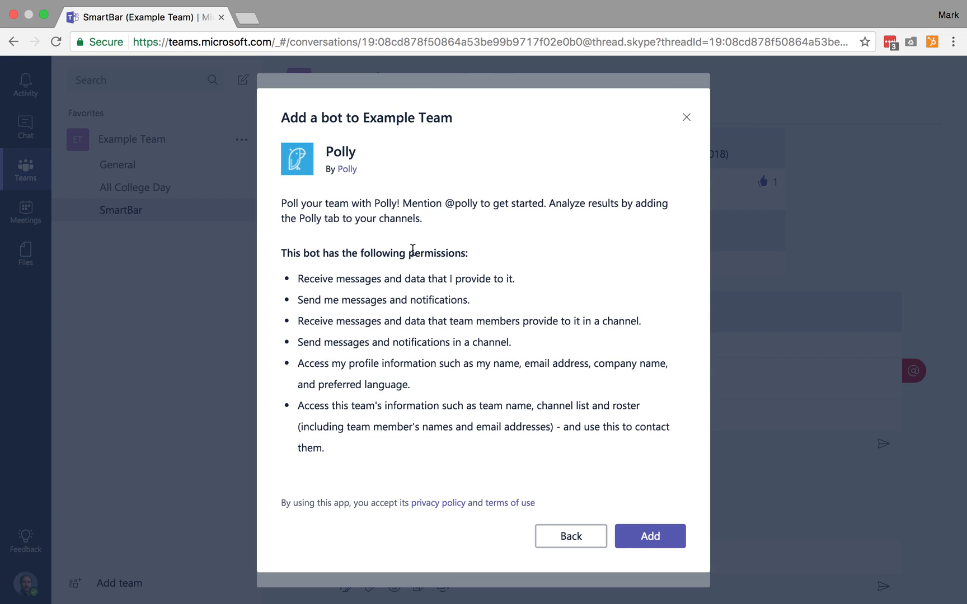
pyautogui.moveTo(386, 233)
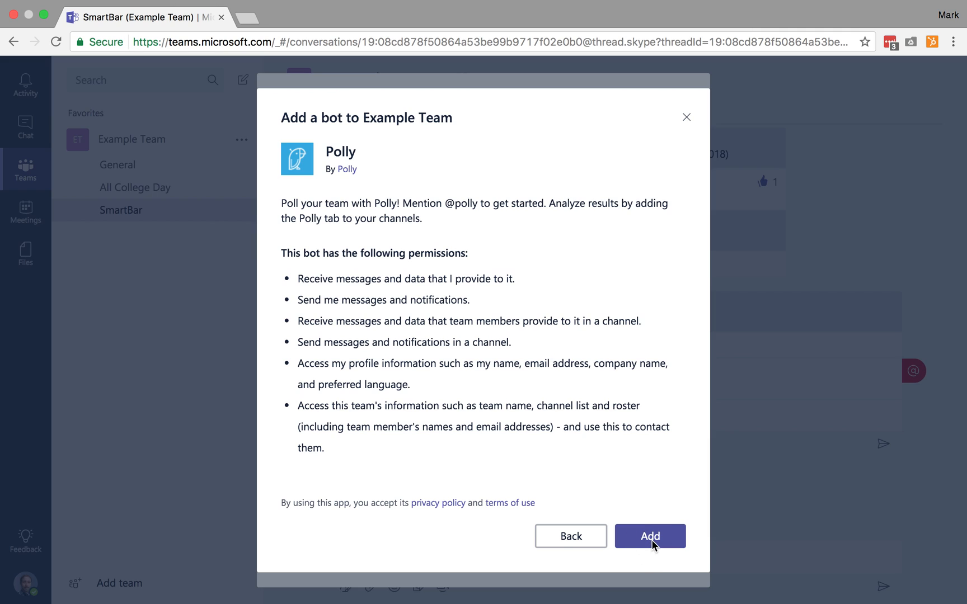
pyautogui.click(649, 536)
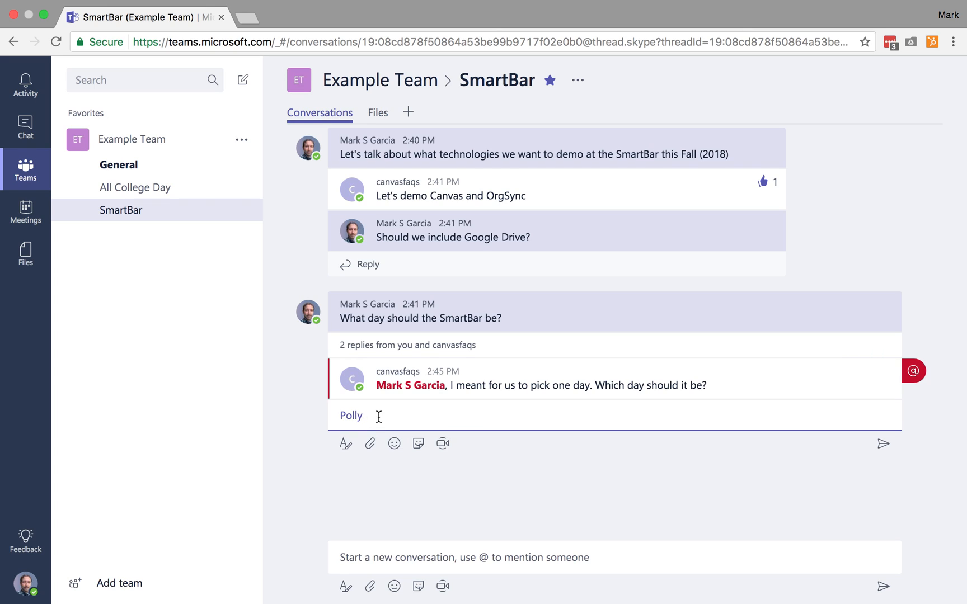
# Enter the Polly poll "What day should the SmartBar be on?" with options September 14 and September 15.
pyautogui.write('"What')
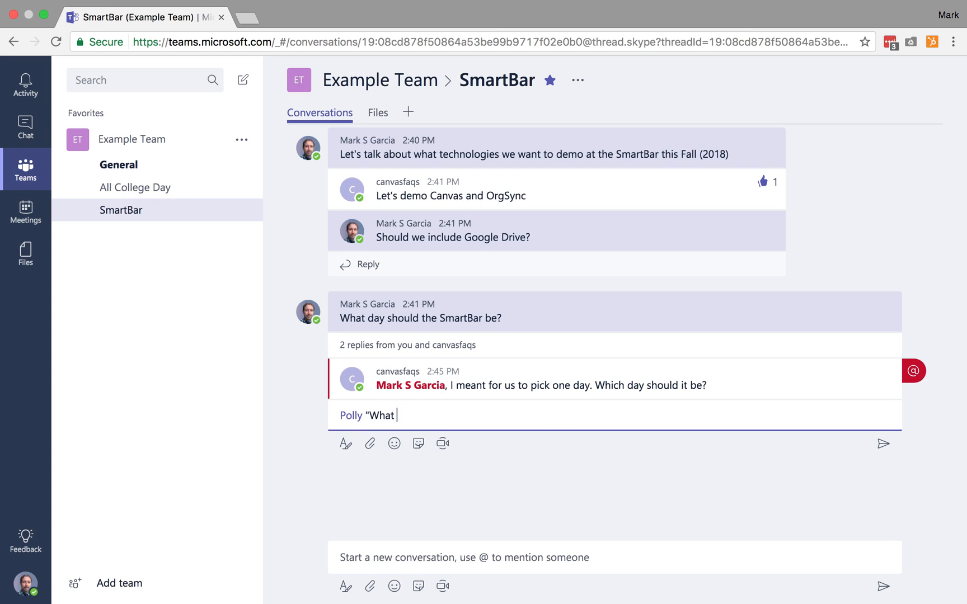
pyautogui.write('day should')
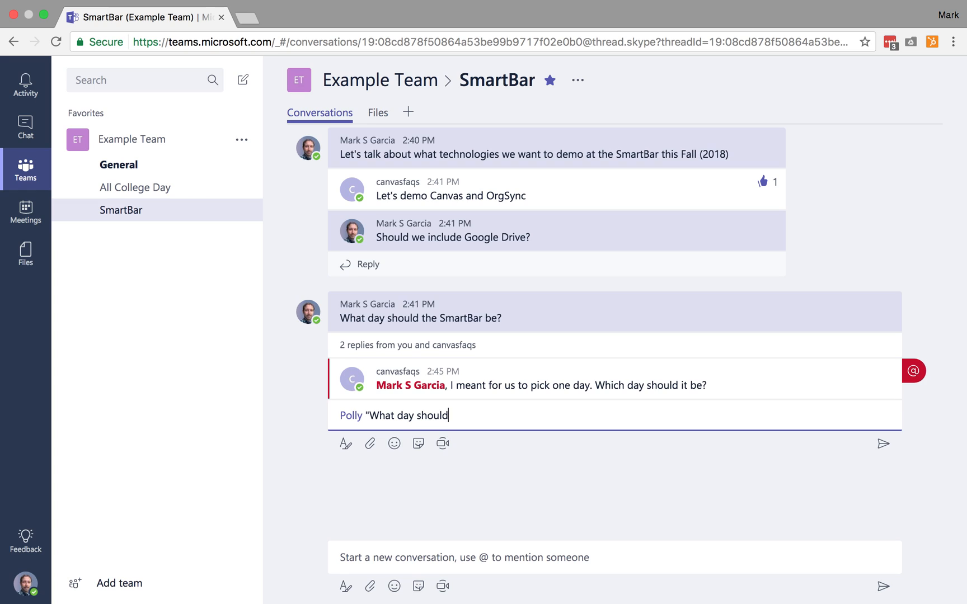
pyautogui.write('the SmartBar be on?" "')
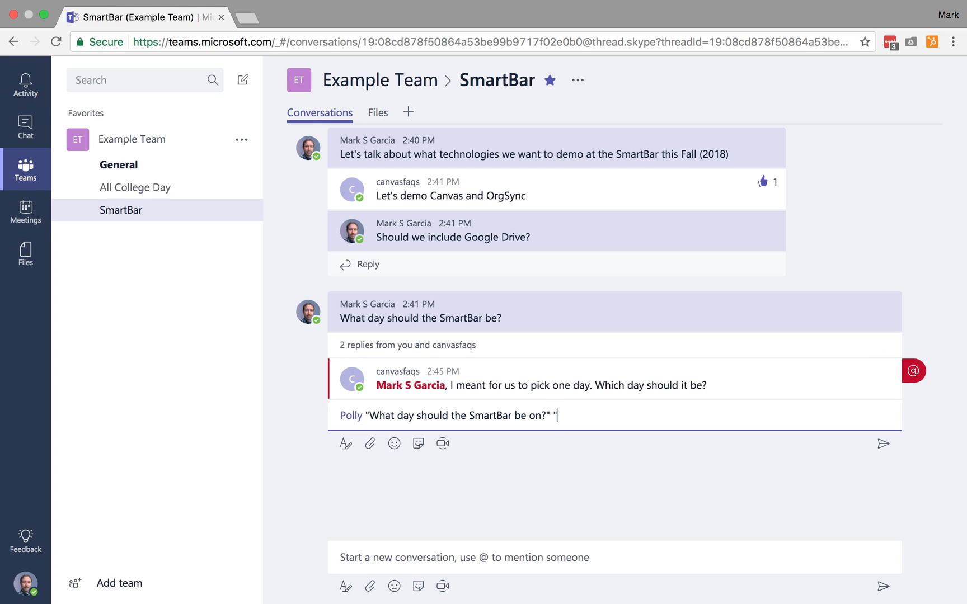
pyautogui.write('September 14" "')
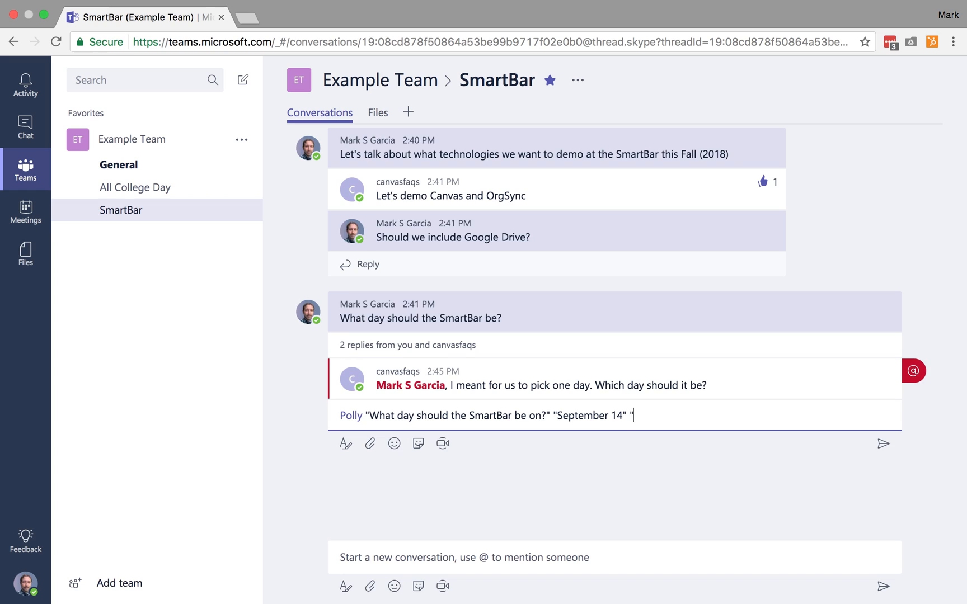
pyautogui.write('Sep')
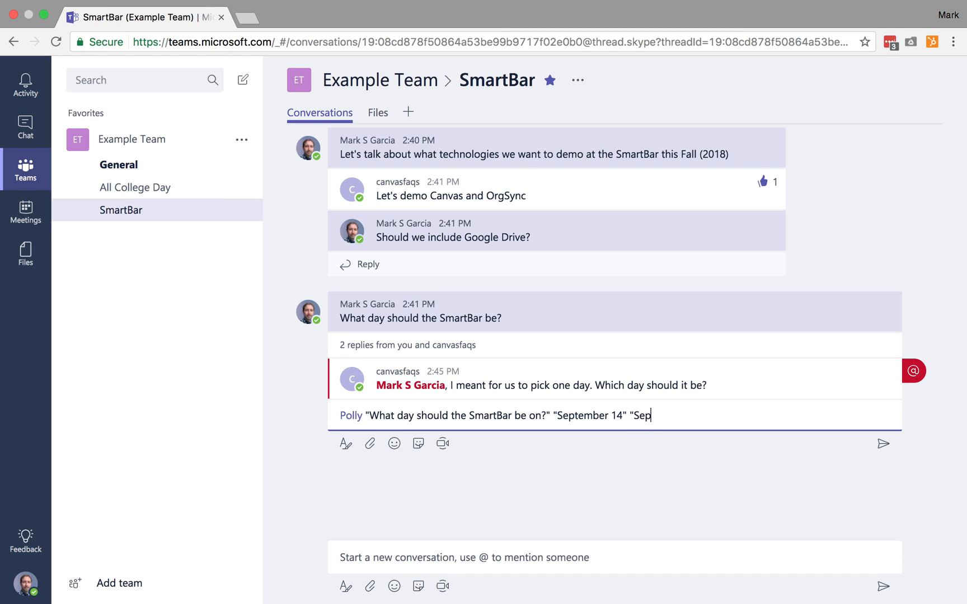
pyautogui.write('tember')
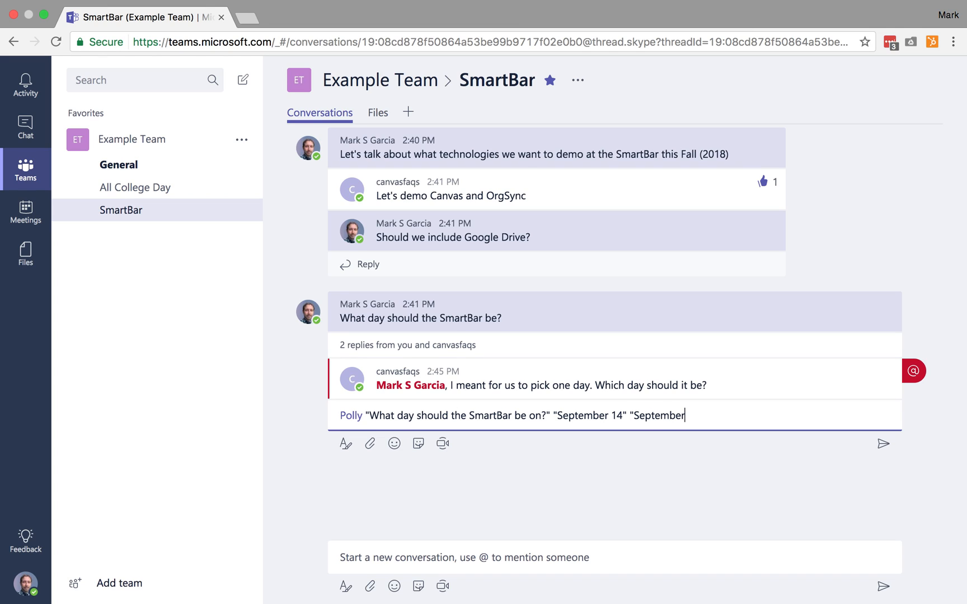
pyautogui.write('15')
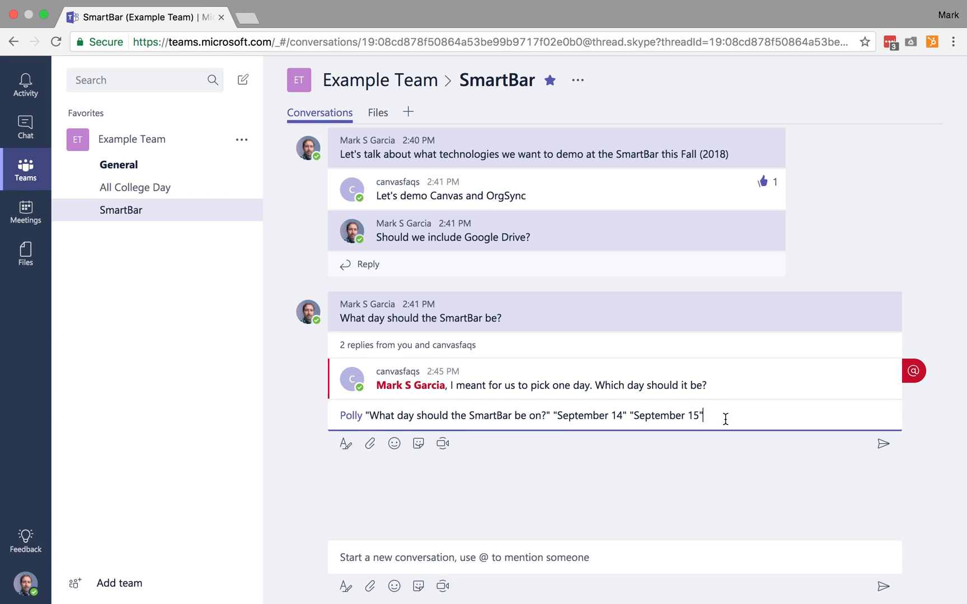
pyautogui.moveTo(723, 418)
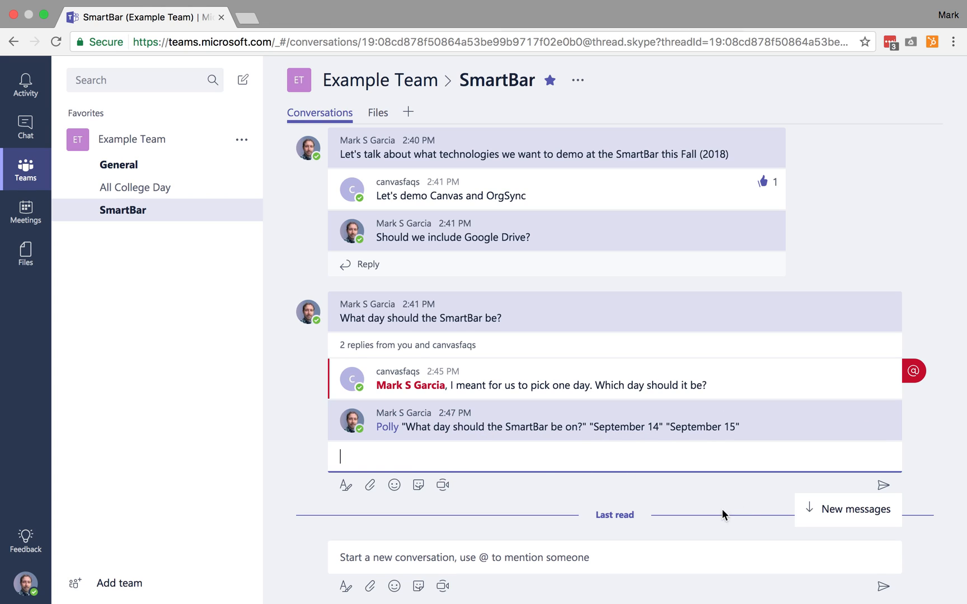
pyautogui.moveTo(848, 517)
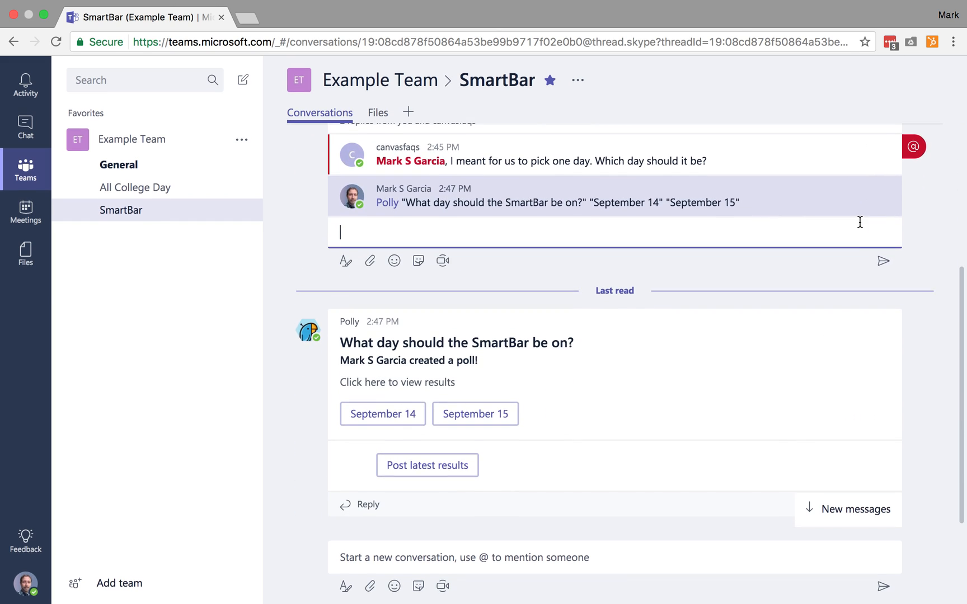
pyautogui.moveTo(523, 390)
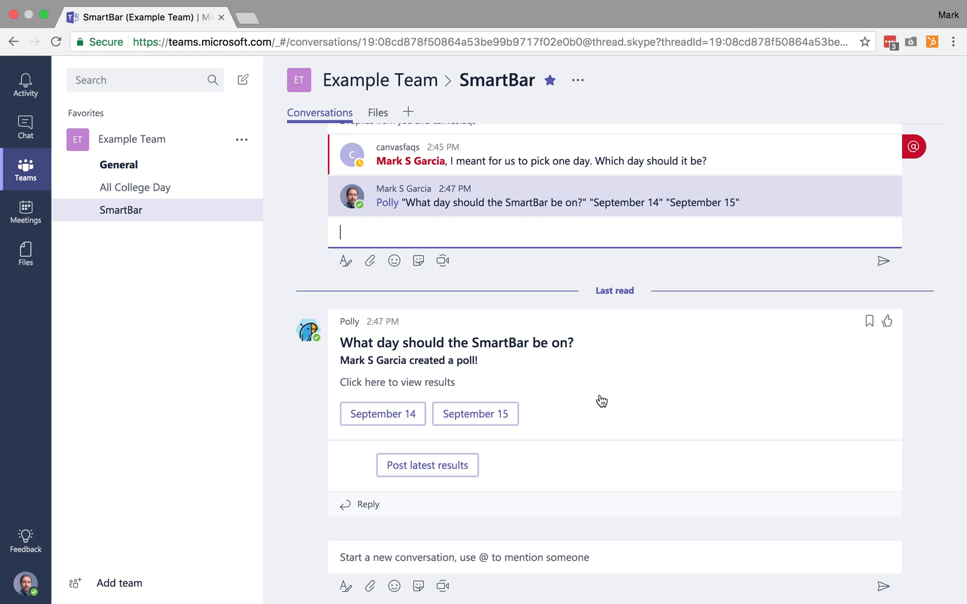
# Have Polly post the latest SmartBar day poll results: September 14 and 15 at 50% each.
pyautogui.click(476, 414)
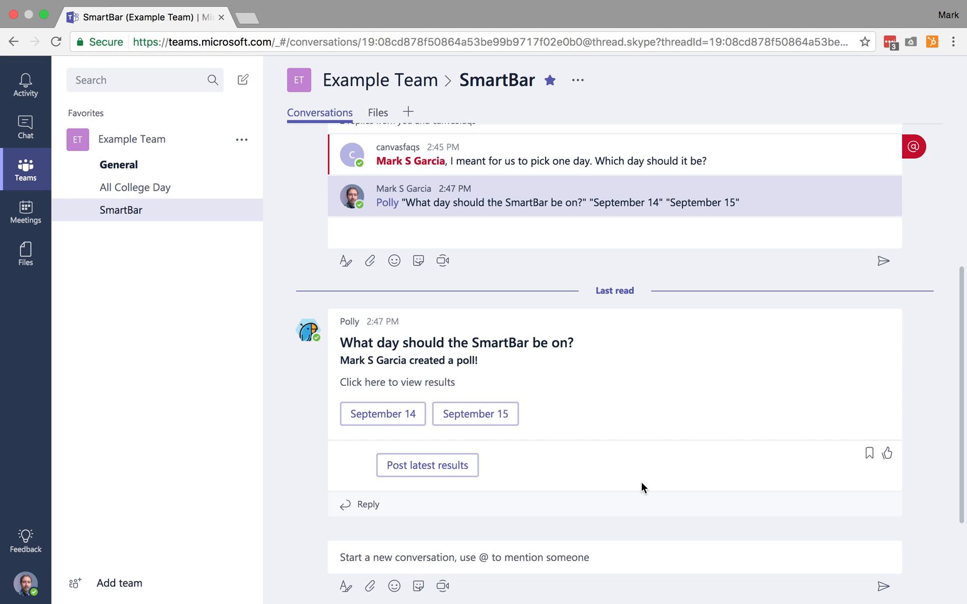
pyautogui.click(426, 466)
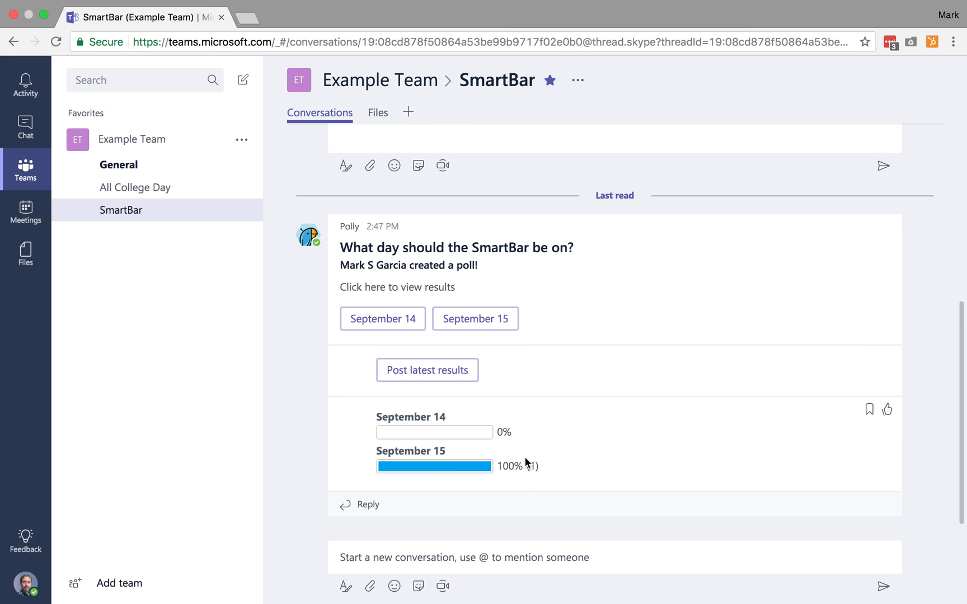
pyautogui.moveTo(550, 479)
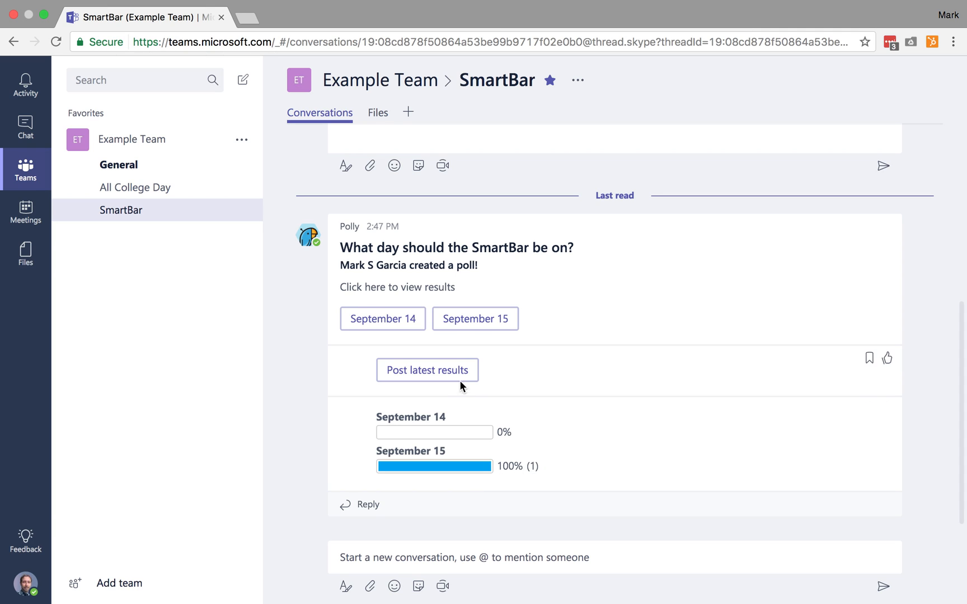
pyautogui.click(426, 370)
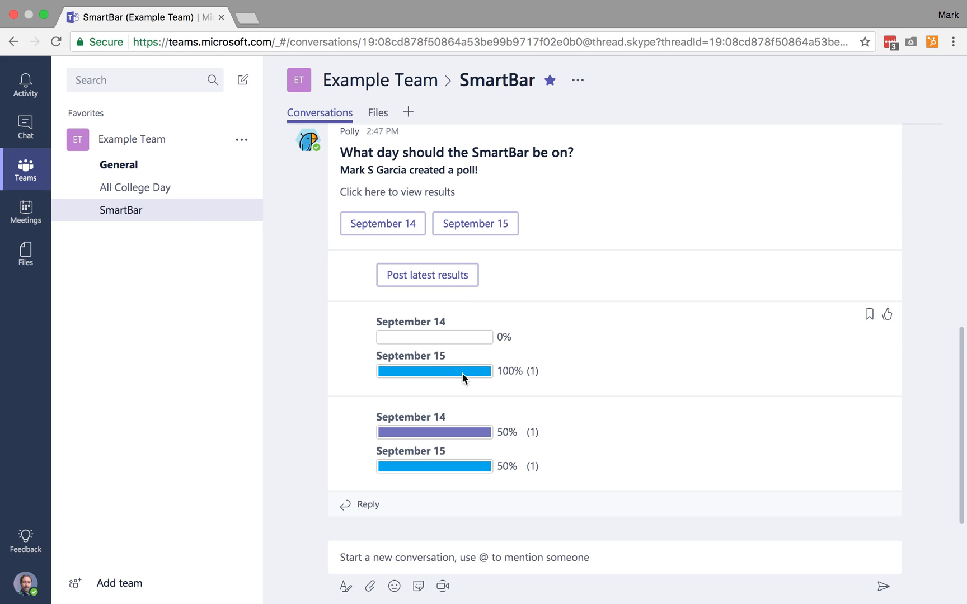
pyautogui.moveTo(380, 410)
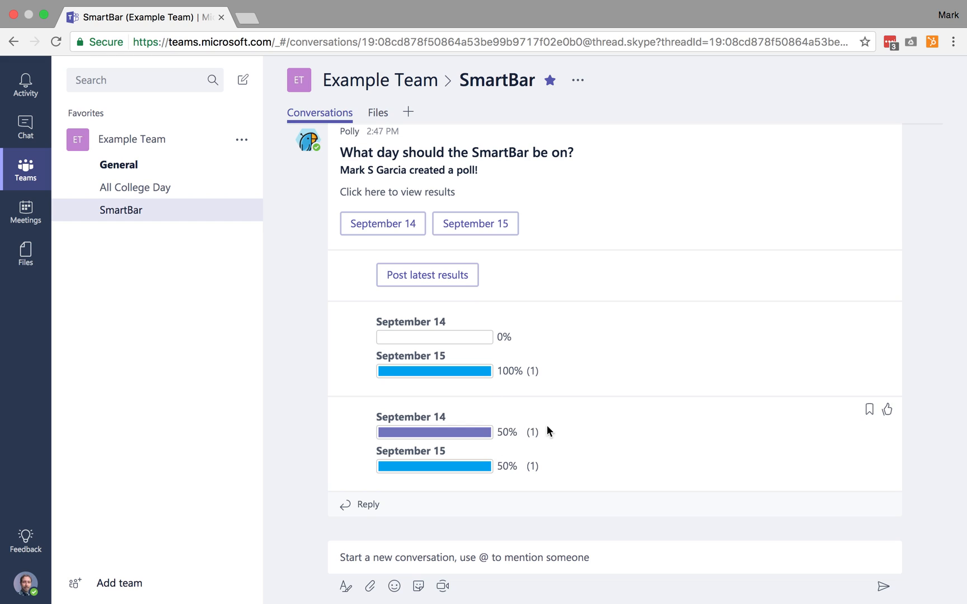
pyautogui.moveTo(656, 419)
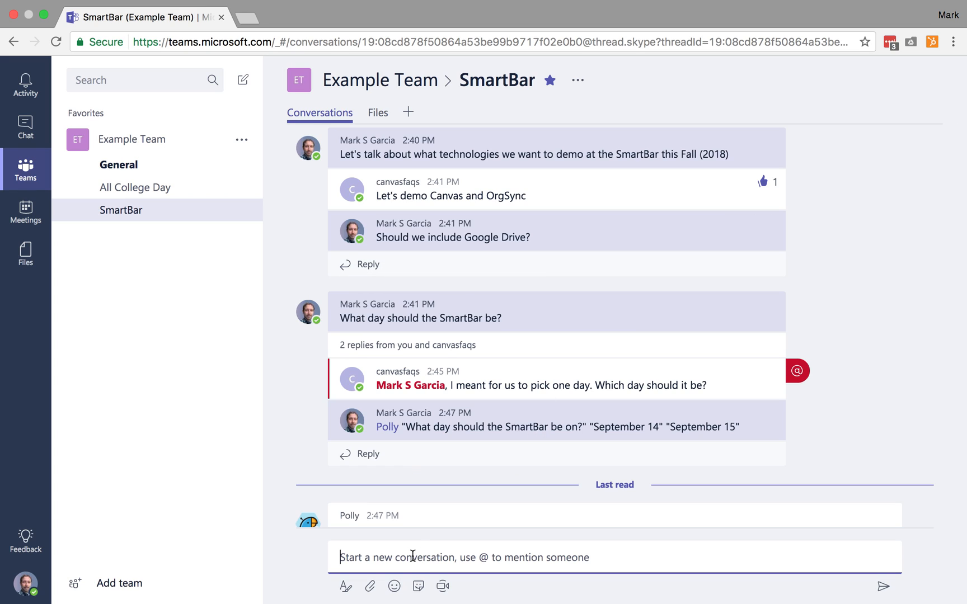
# Post a new conversation asking 'Do we have a handout for the SmartBar?'.
pyautogui.write('Do')
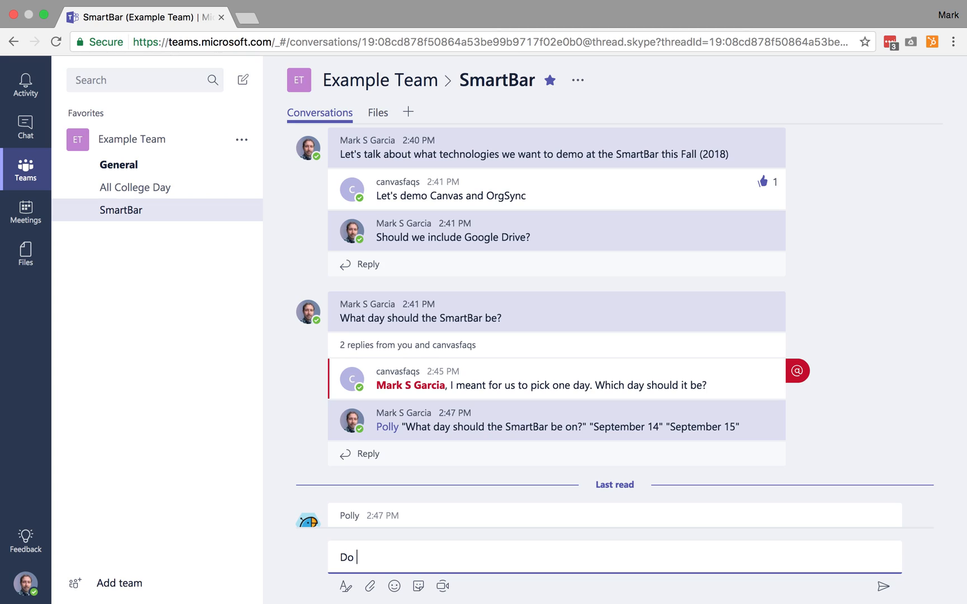
pyautogui.write('we have a f')
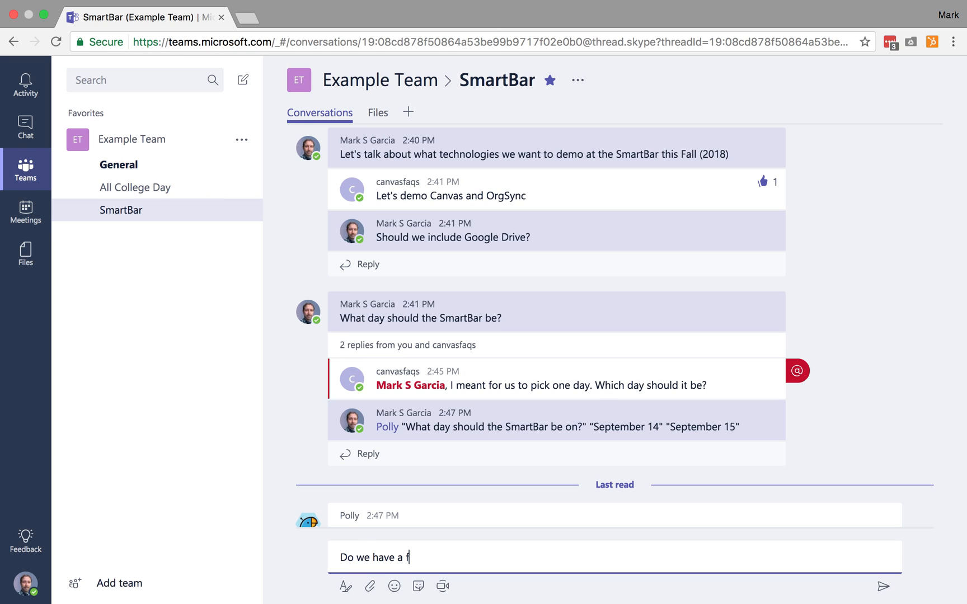
pyautogui.write('handout for the Smartb')
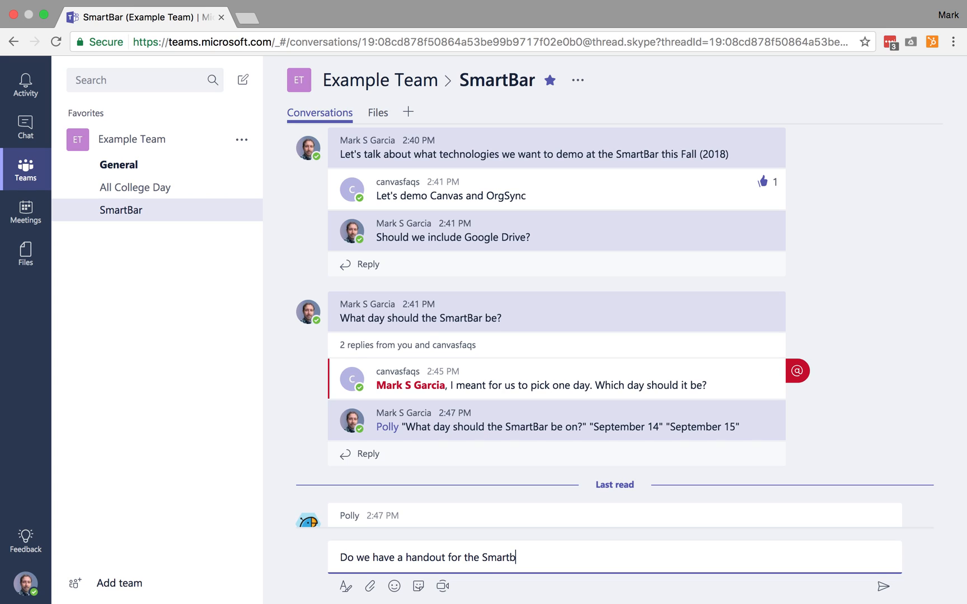
pyautogui.write('Bar?')
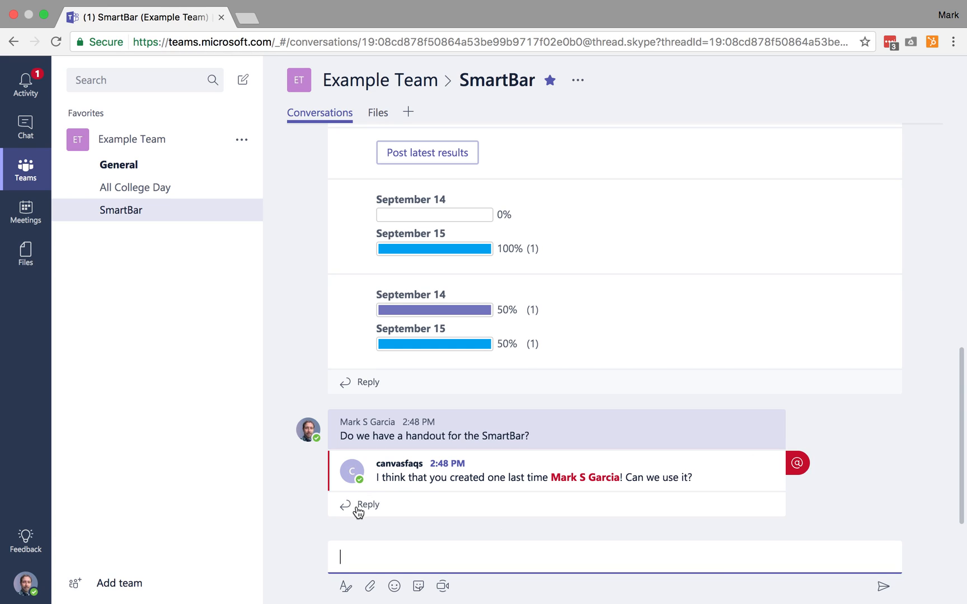
# Reply to the handout question and attach sb-teaser.pdf from the OneDrive pomo assets folder.
pyautogui.click(370, 505)
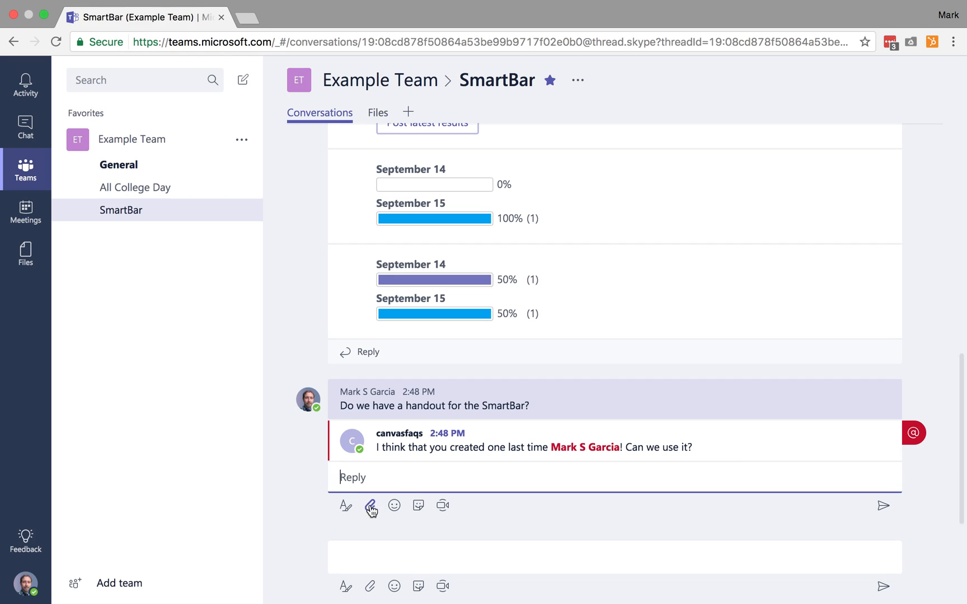
pyautogui.click(371, 506)
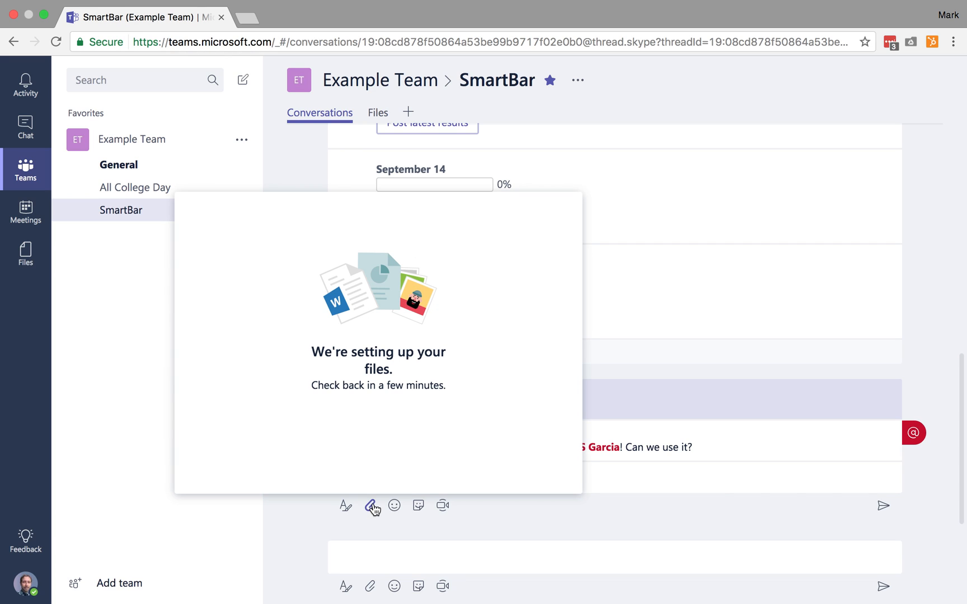
pyautogui.moveTo(395, 431)
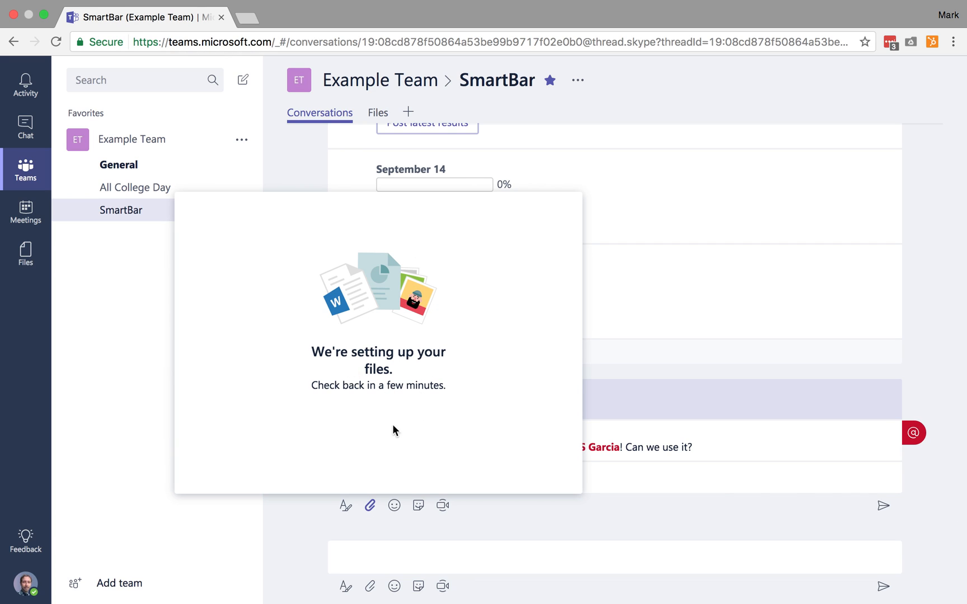
pyautogui.click(234, 282)
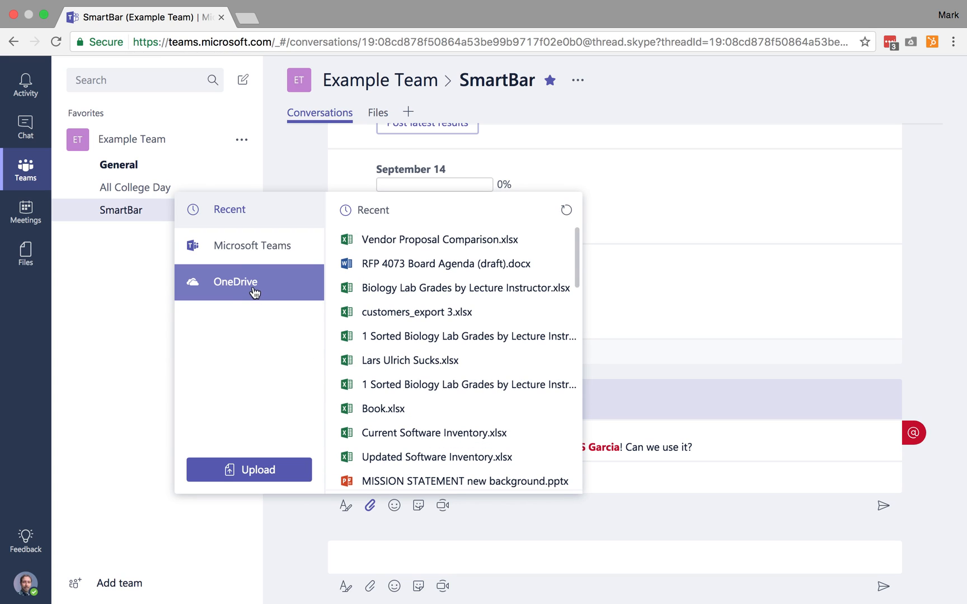
pyautogui.click(236, 282)
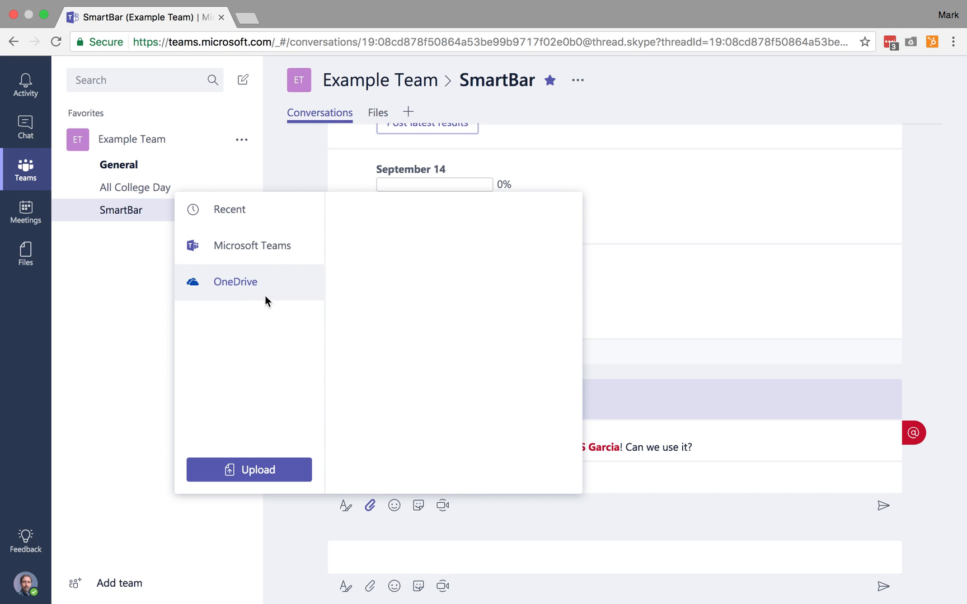
pyautogui.click(235, 282)
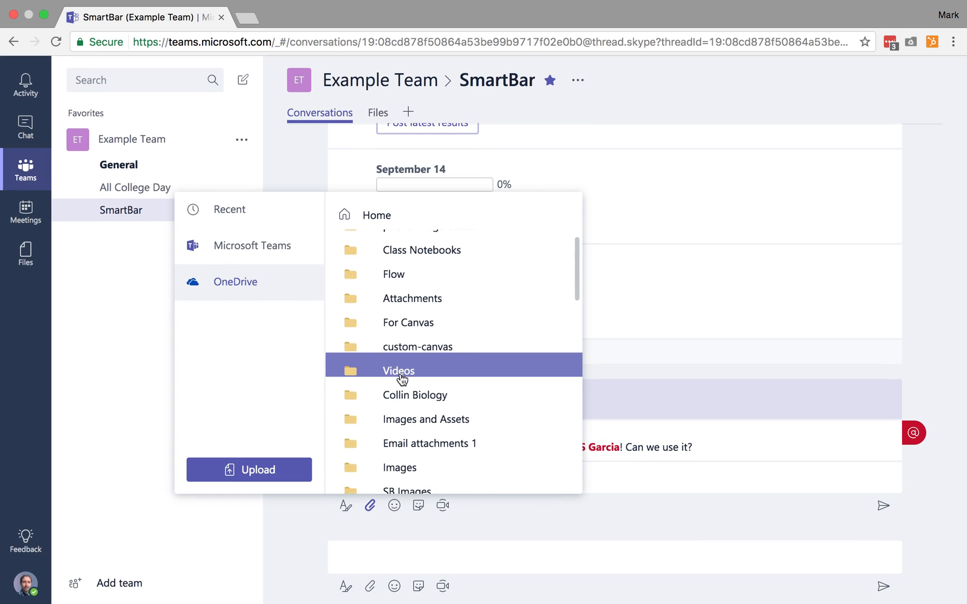
pyautogui.scroll(-3)
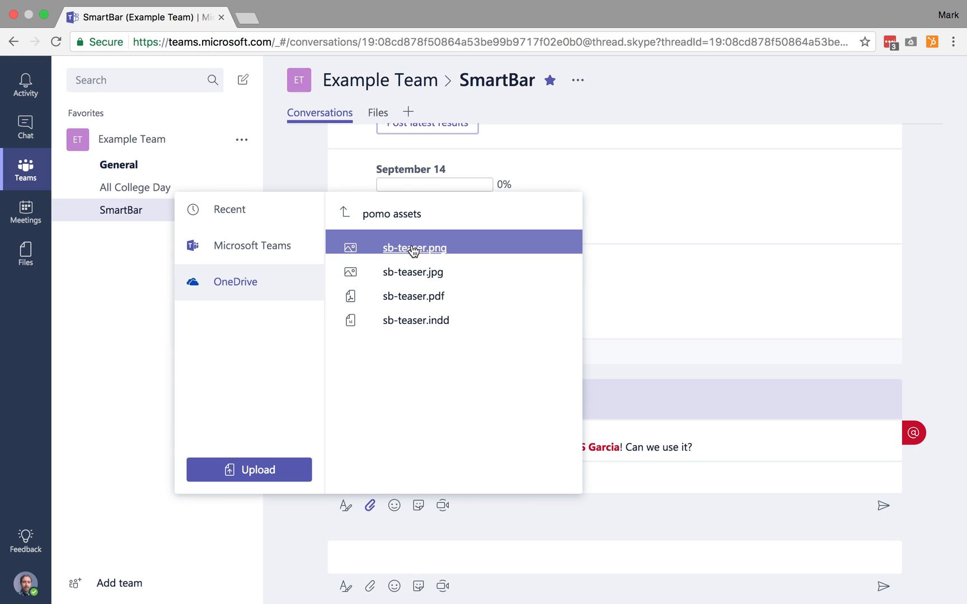
pyautogui.click(414, 296)
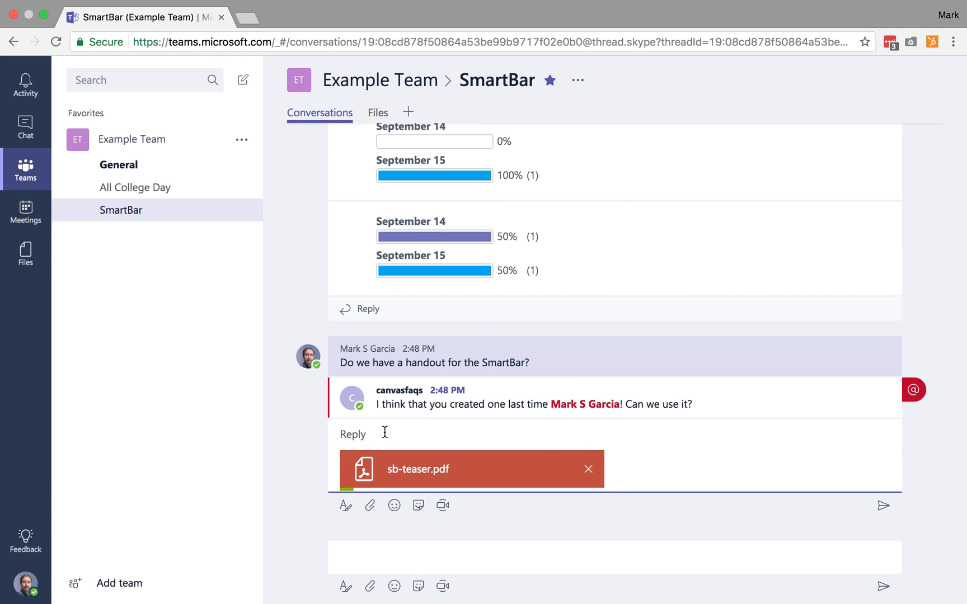
# Send the reply 'Oh that's right. Here it is!' with sb-teaser.pdf attached.
pyautogui.write("Oh that's")
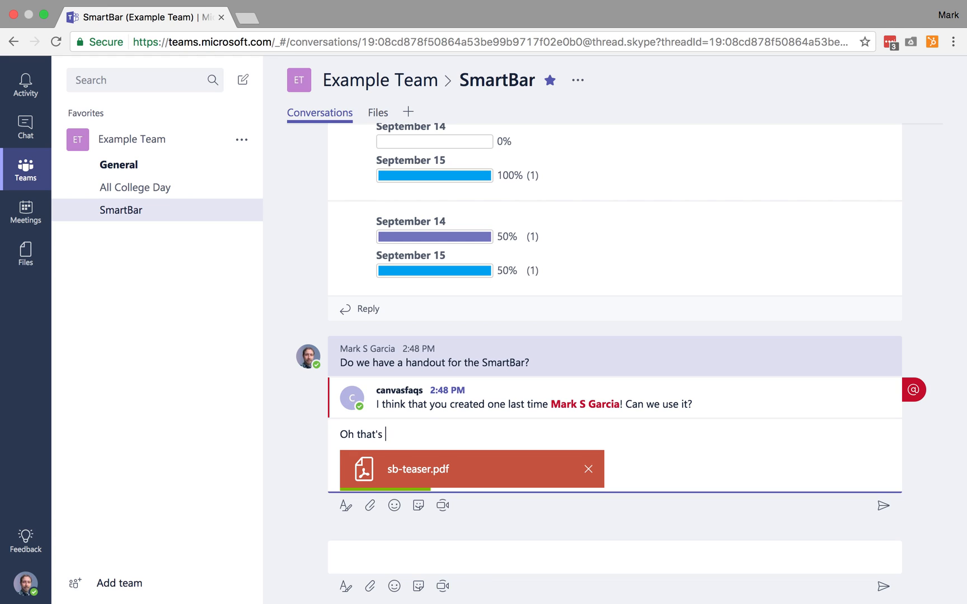
pyautogui.write('right. Here it')
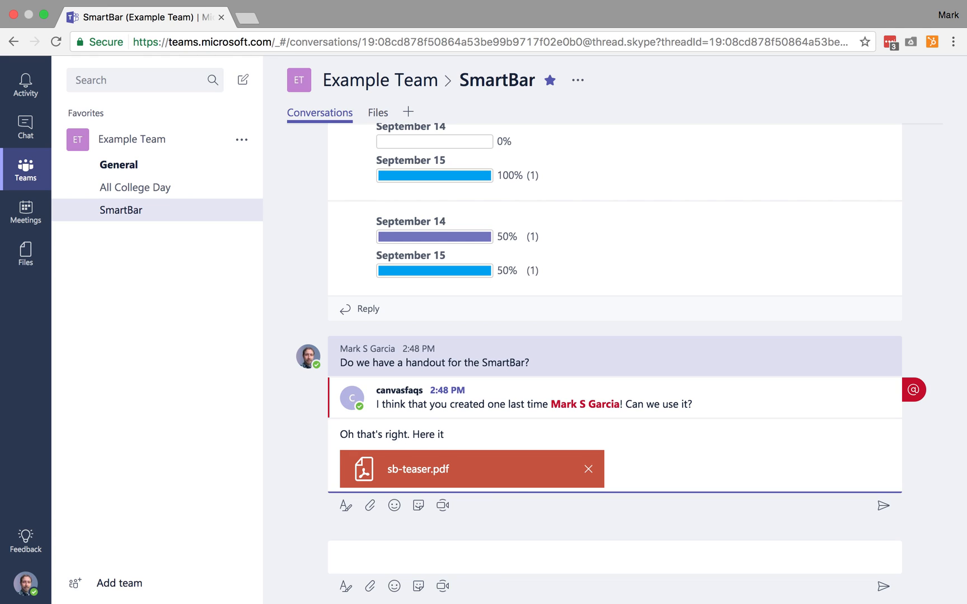
pyautogui.click(883, 506)
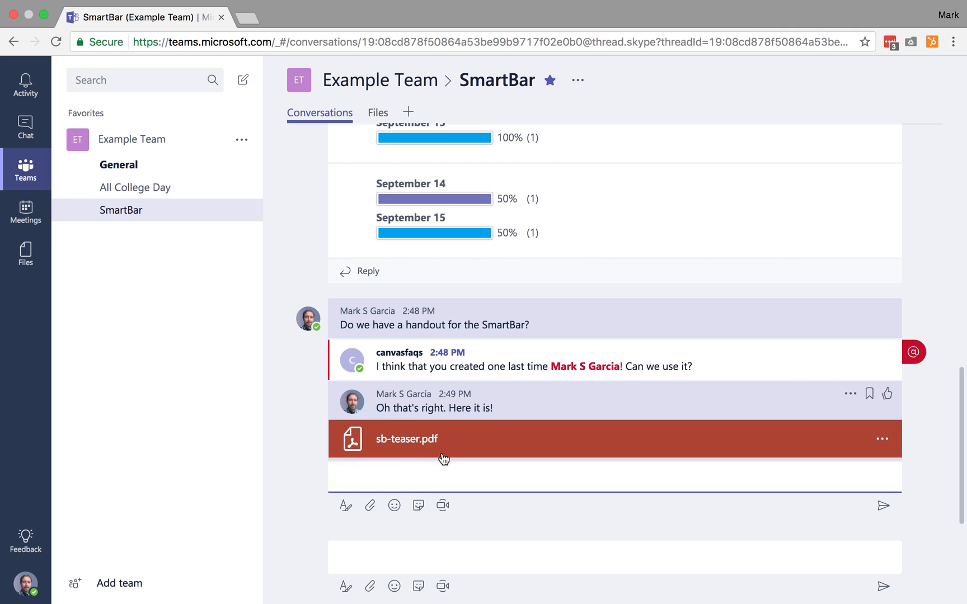
pyautogui.moveTo(429, 440)
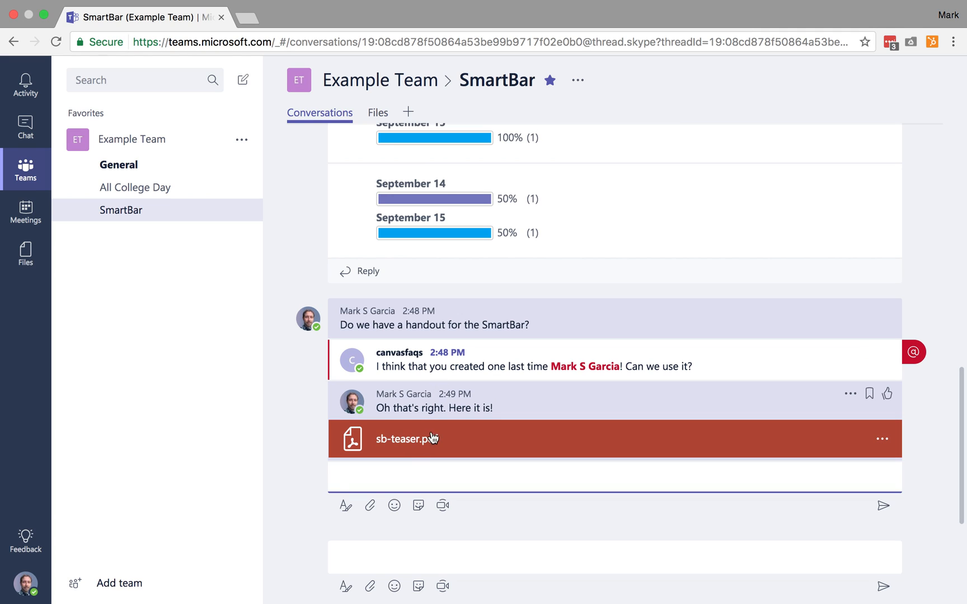
pyautogui.moveTo(428, 331)
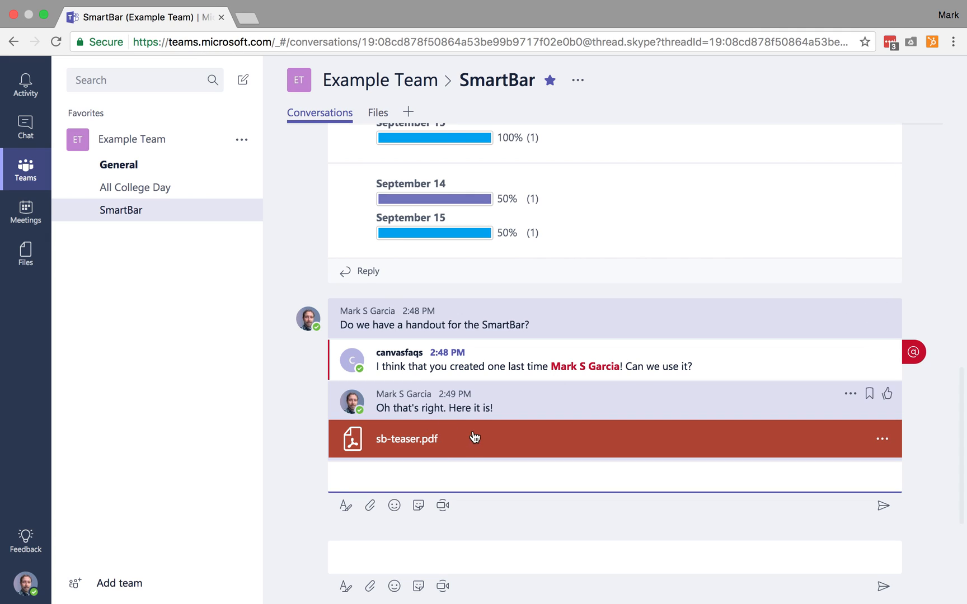
pyautogui.click(378, 112)
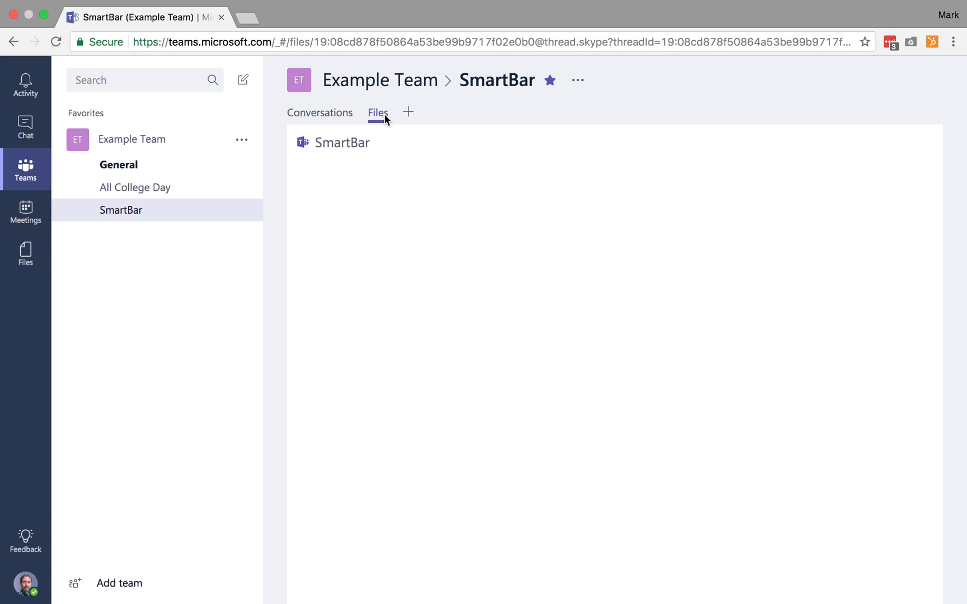
# Switch from the SmartBar channel files to my personal Recent files list.
pyautogui.click(377, 113)
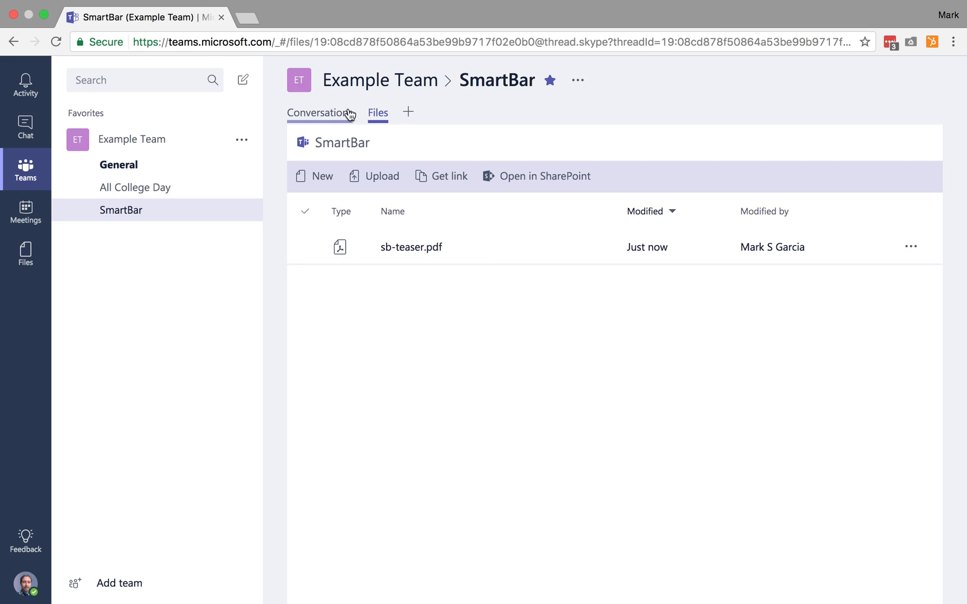
pyautogui.moveTo(337, 118)
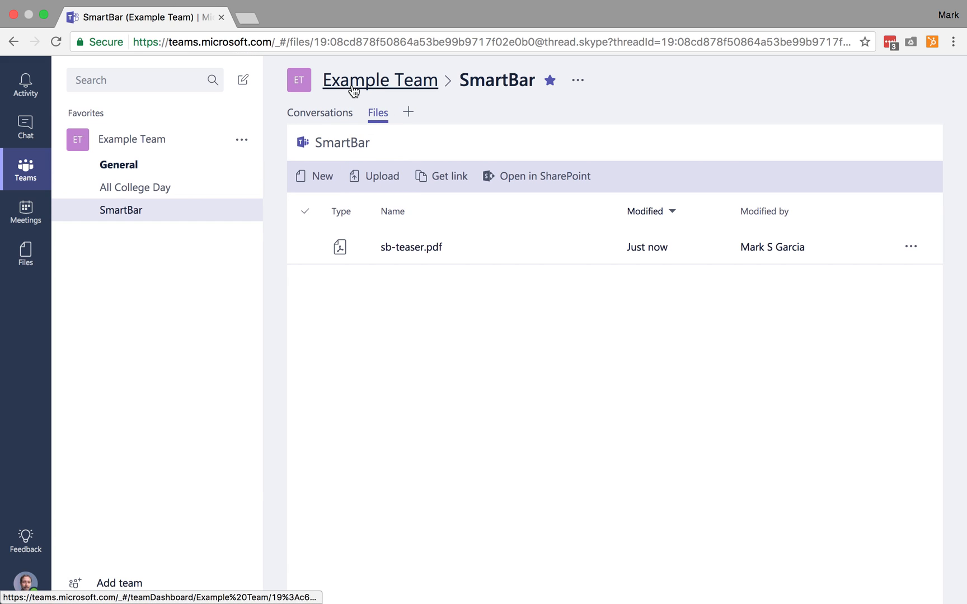
pyautogui.moveTo(26, 254)
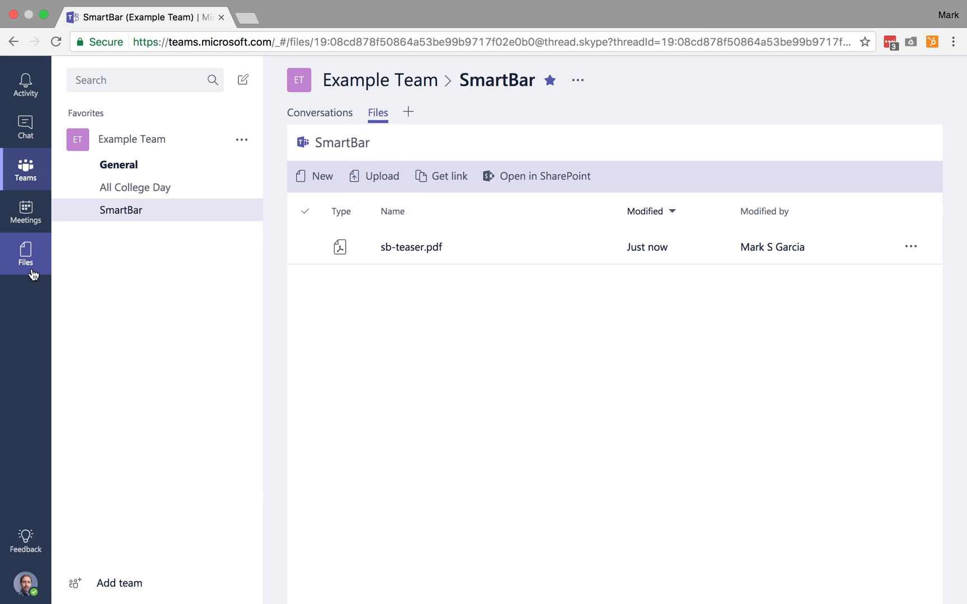
pyautogui.moveTo(13, 275)
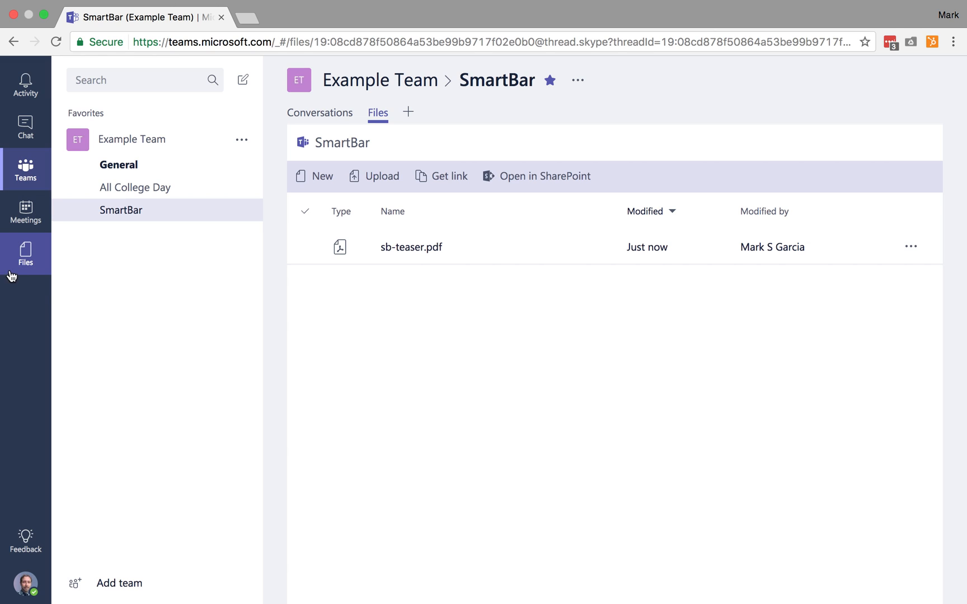
pyautogui.click(25, 253)
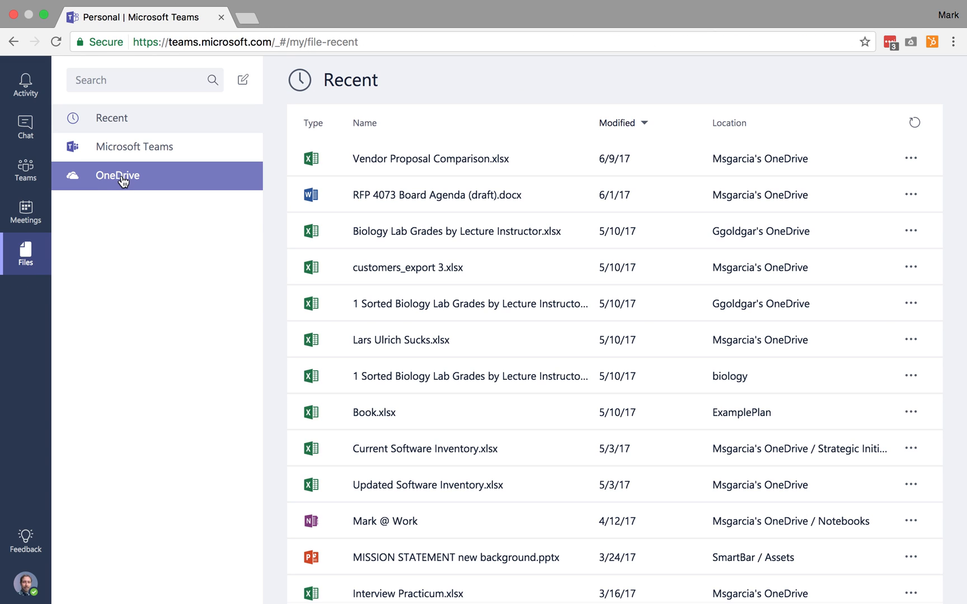
# Find sb-teaser.pdf in the Microsoft Teams files aggregate, then return to the SmartBar conversation.
pyautogui.click(134, 147)
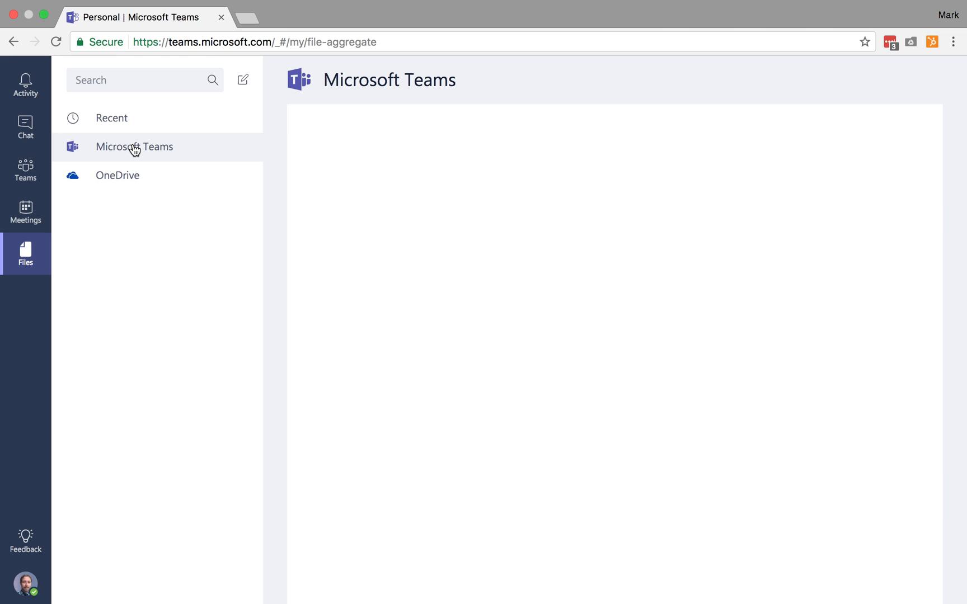
pyautogui.click(118, 176)
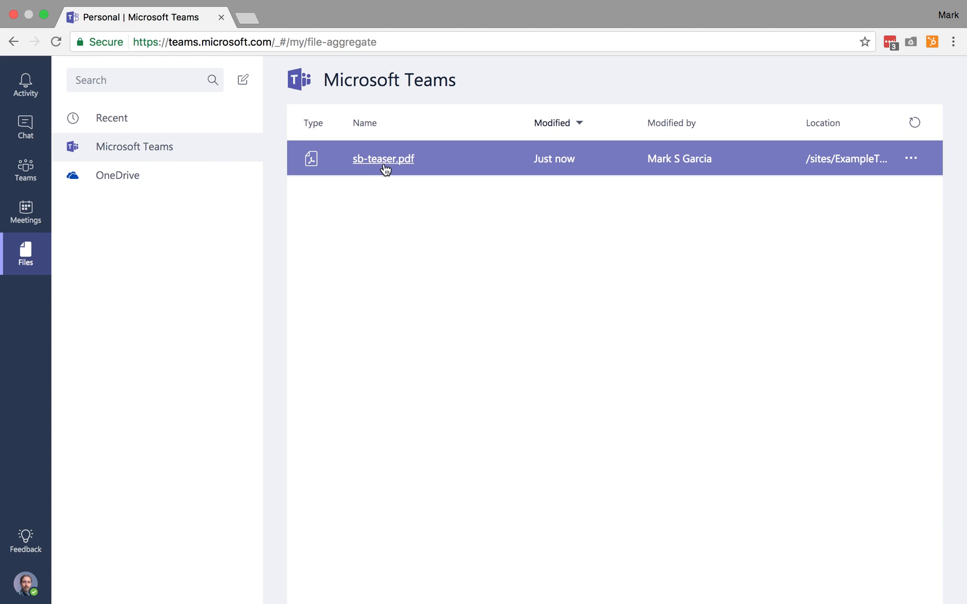
pyautogui.click(118, 175)
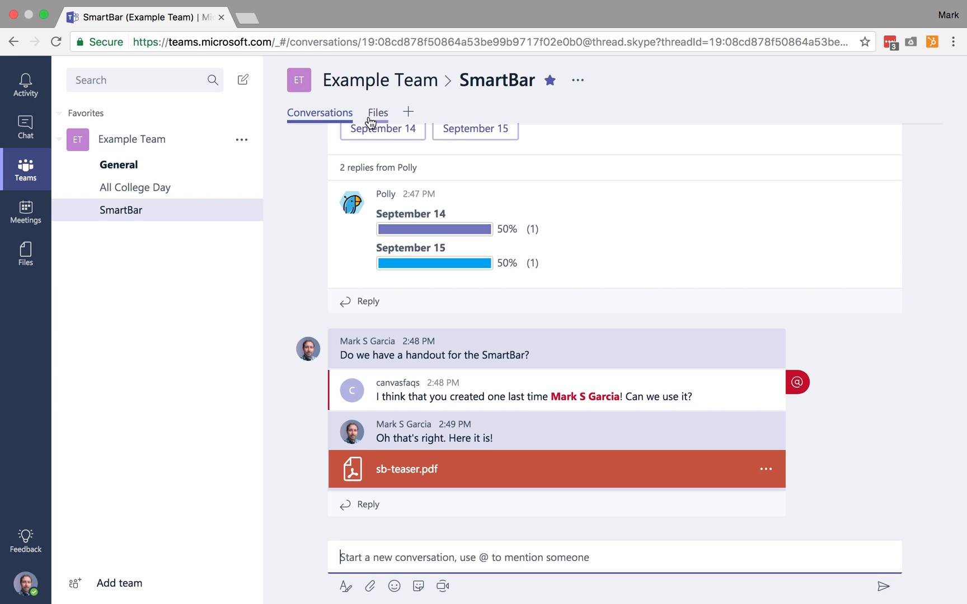
pyautogui.click(377, 112)
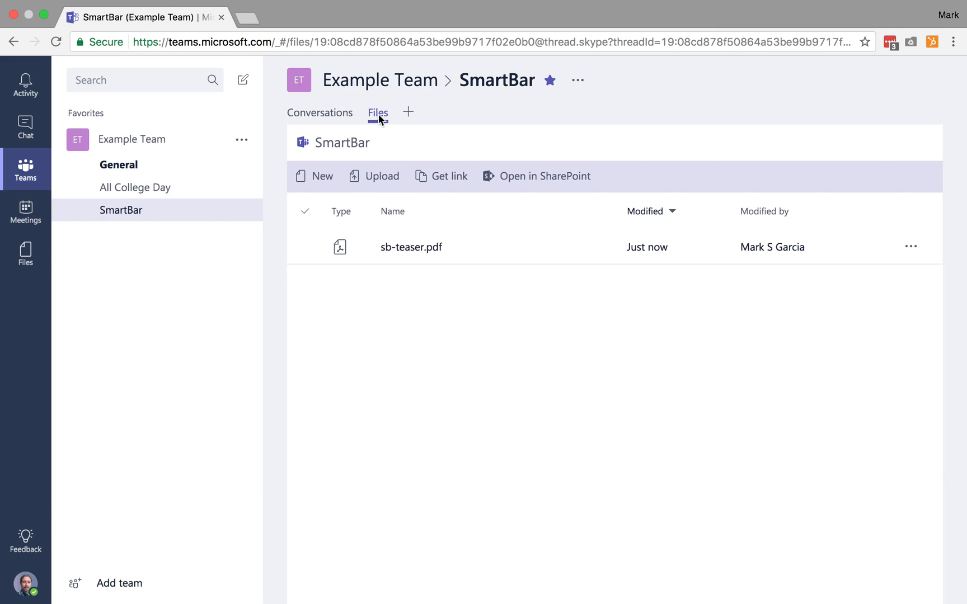
pyautogui.click(118, 164)
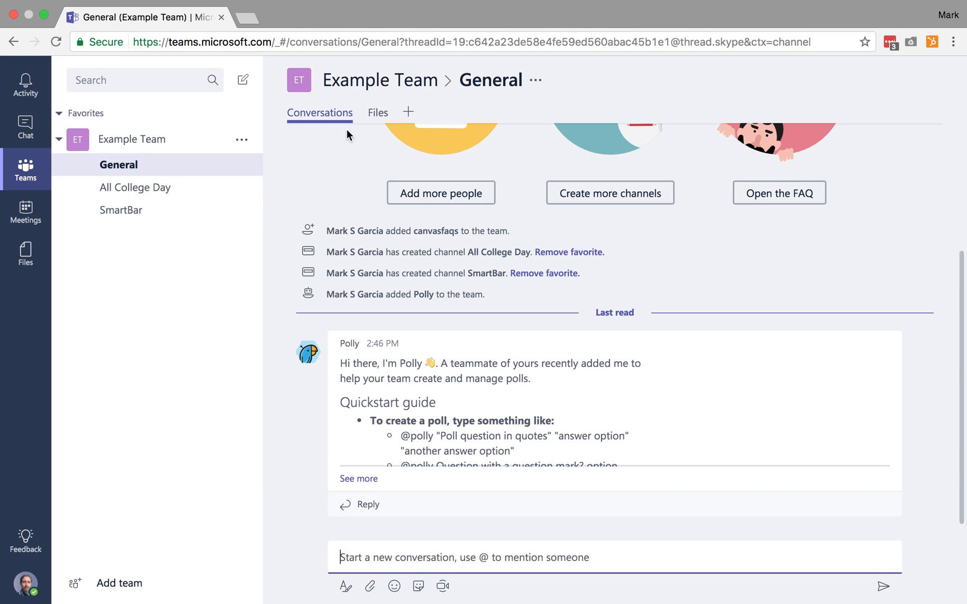
pyautogui.click(377, 112)
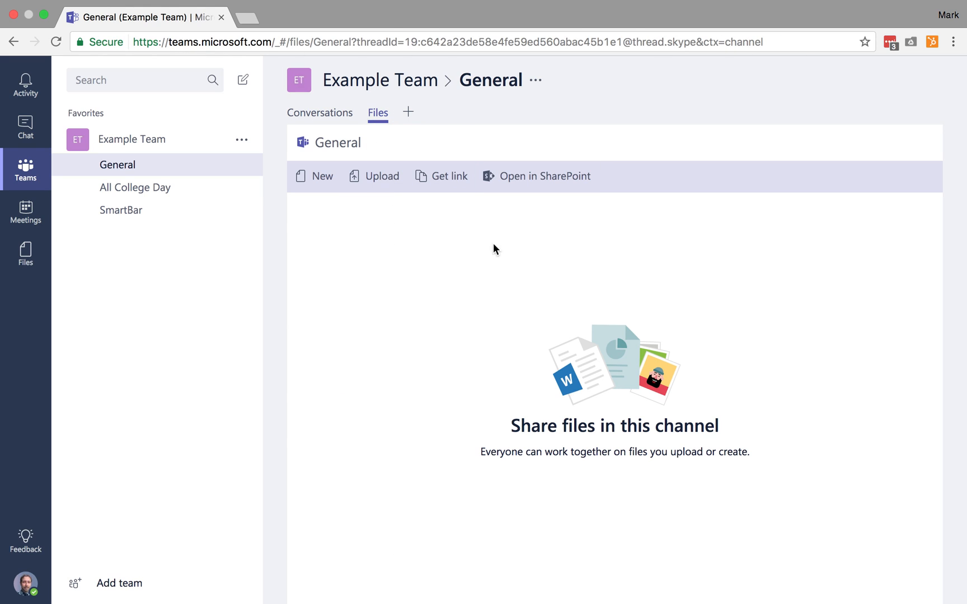
pyautogui.click(135, 188)
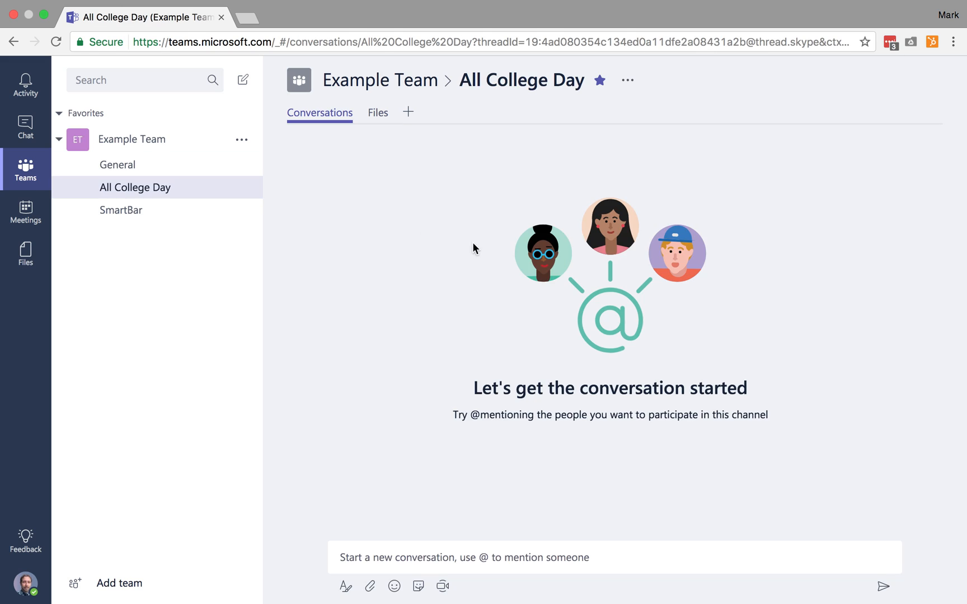
pyautogui.click(121, 210)
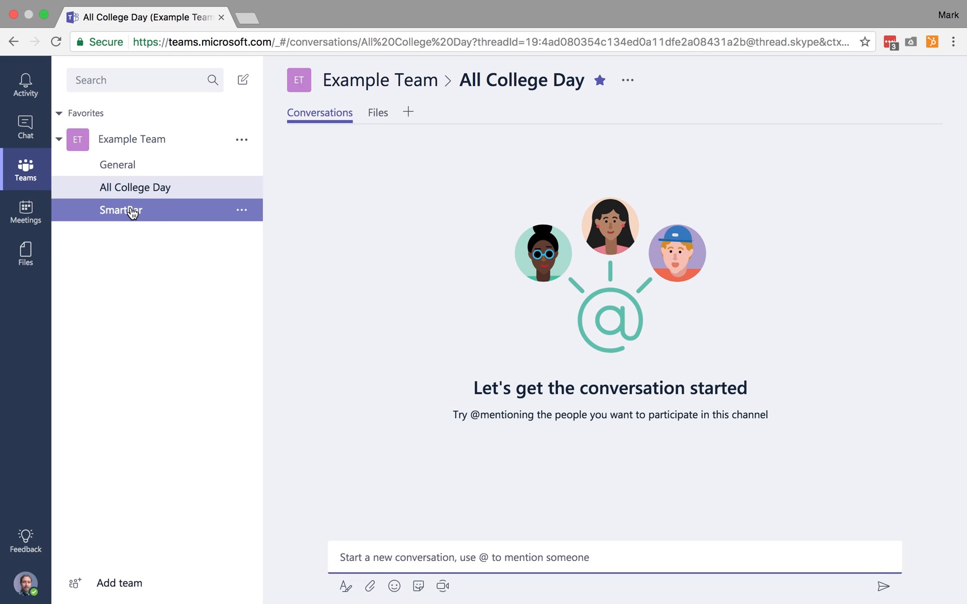
pyautogui.click(121, 209)
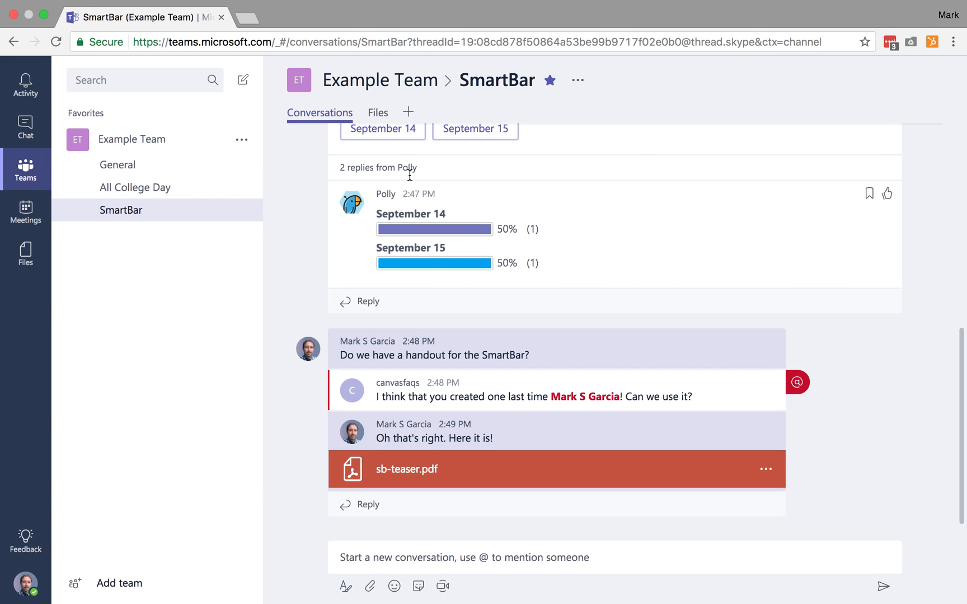
pyautogui.click(378, 113)
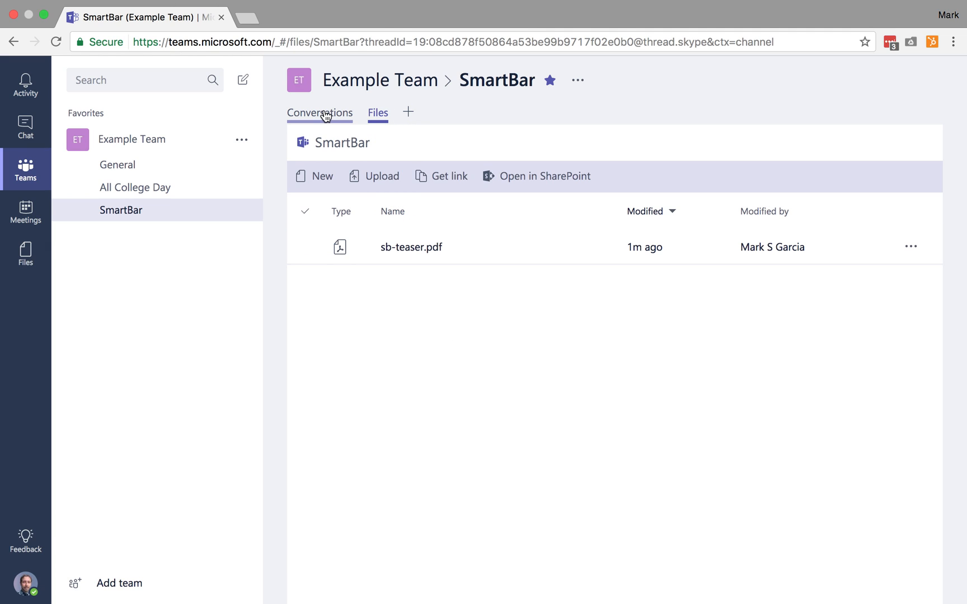
pyautogui.click(319, 113)
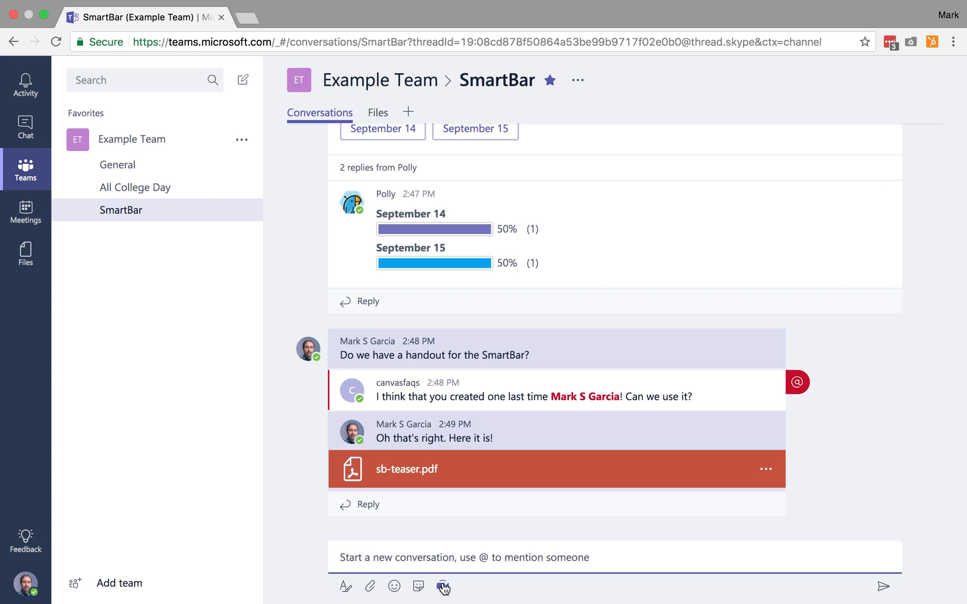
pyautogui.moveTo(443, 586)
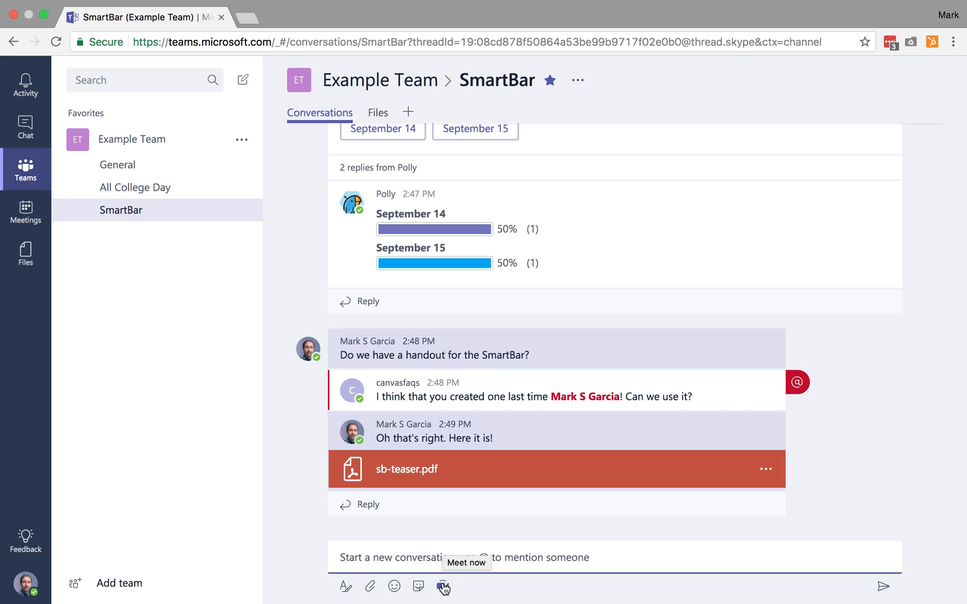
pyautogui.moveTo(442, 586)
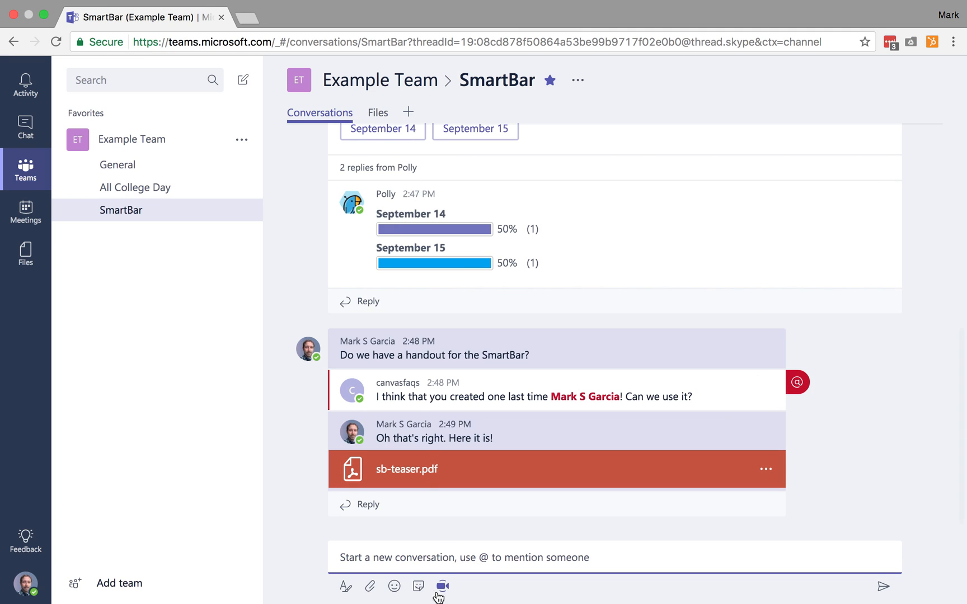
pyautogui.moveTo(452, 486)
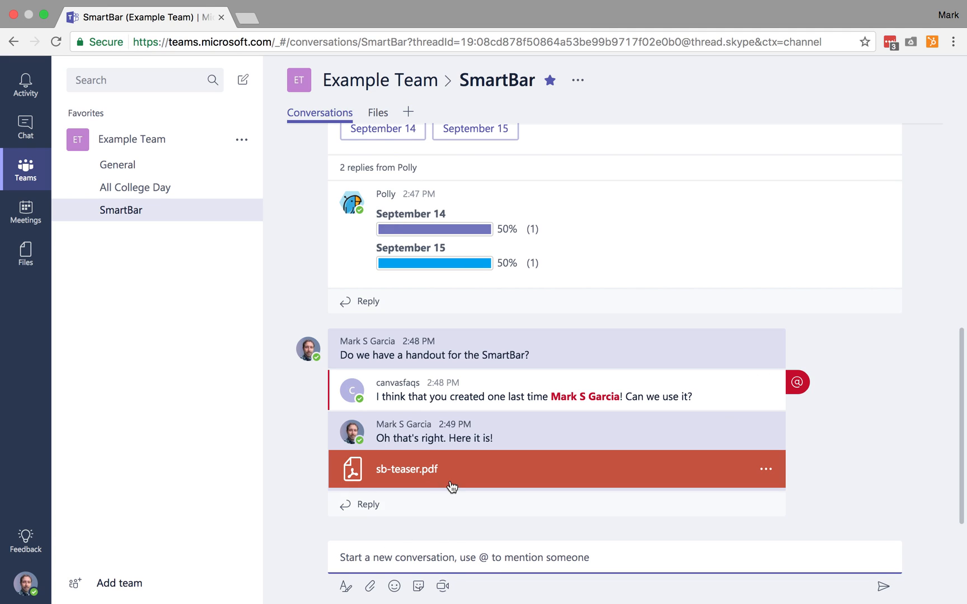
pyautogui.moveTo(378, 111)
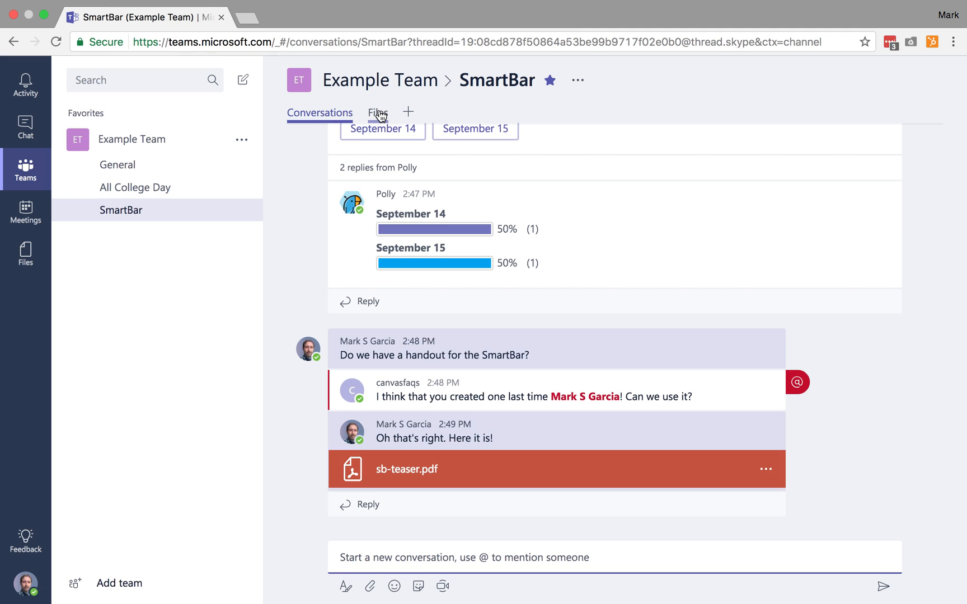
pyautogui.click(377, 113)
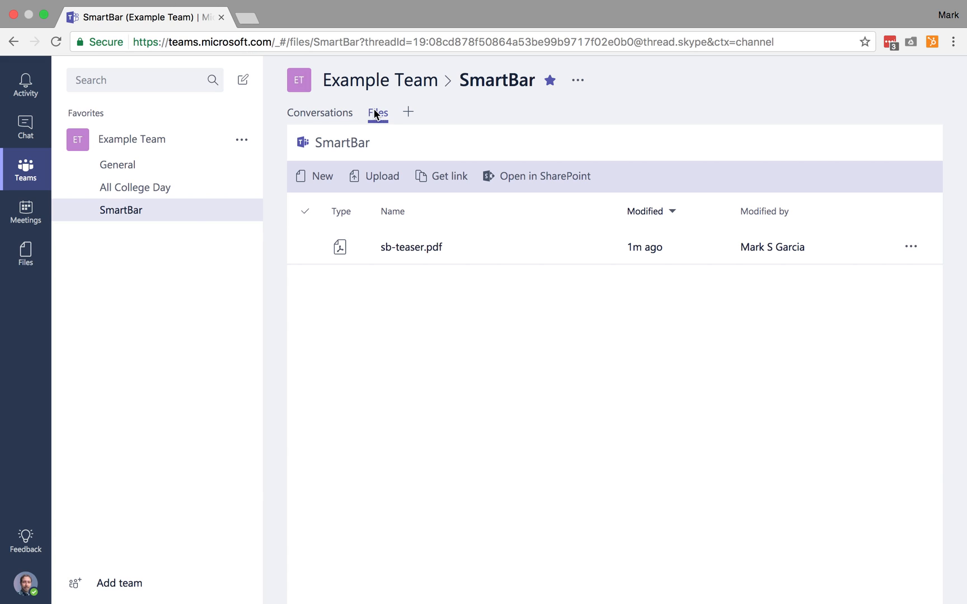
pyautogui.moveTo(388, 123)
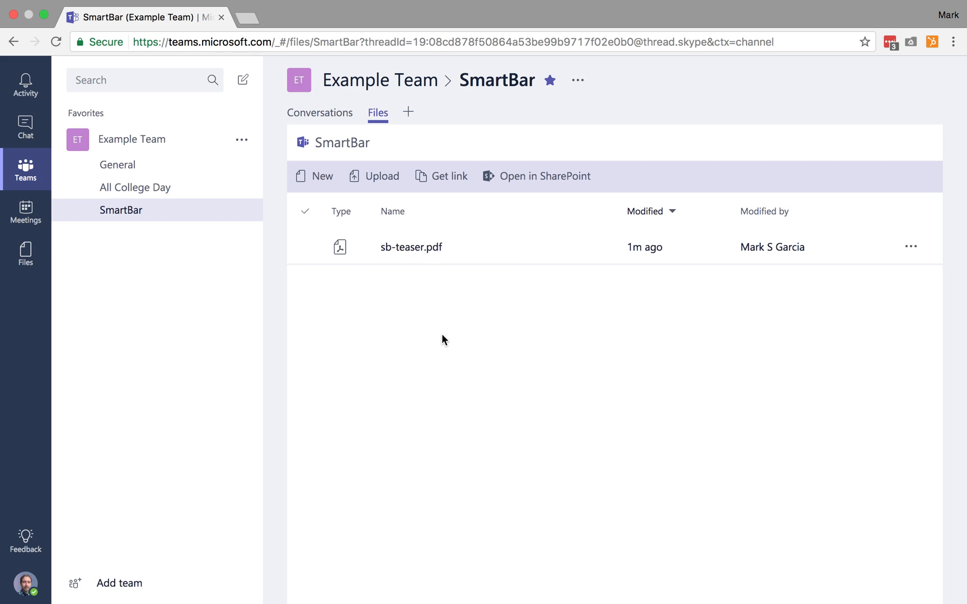
pyautogui.moveTo(378, 113)
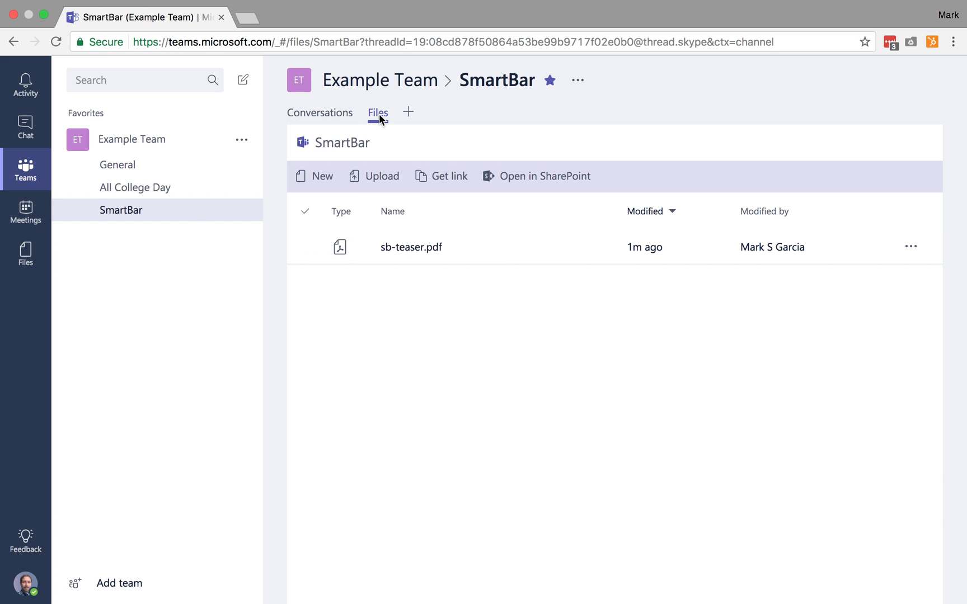